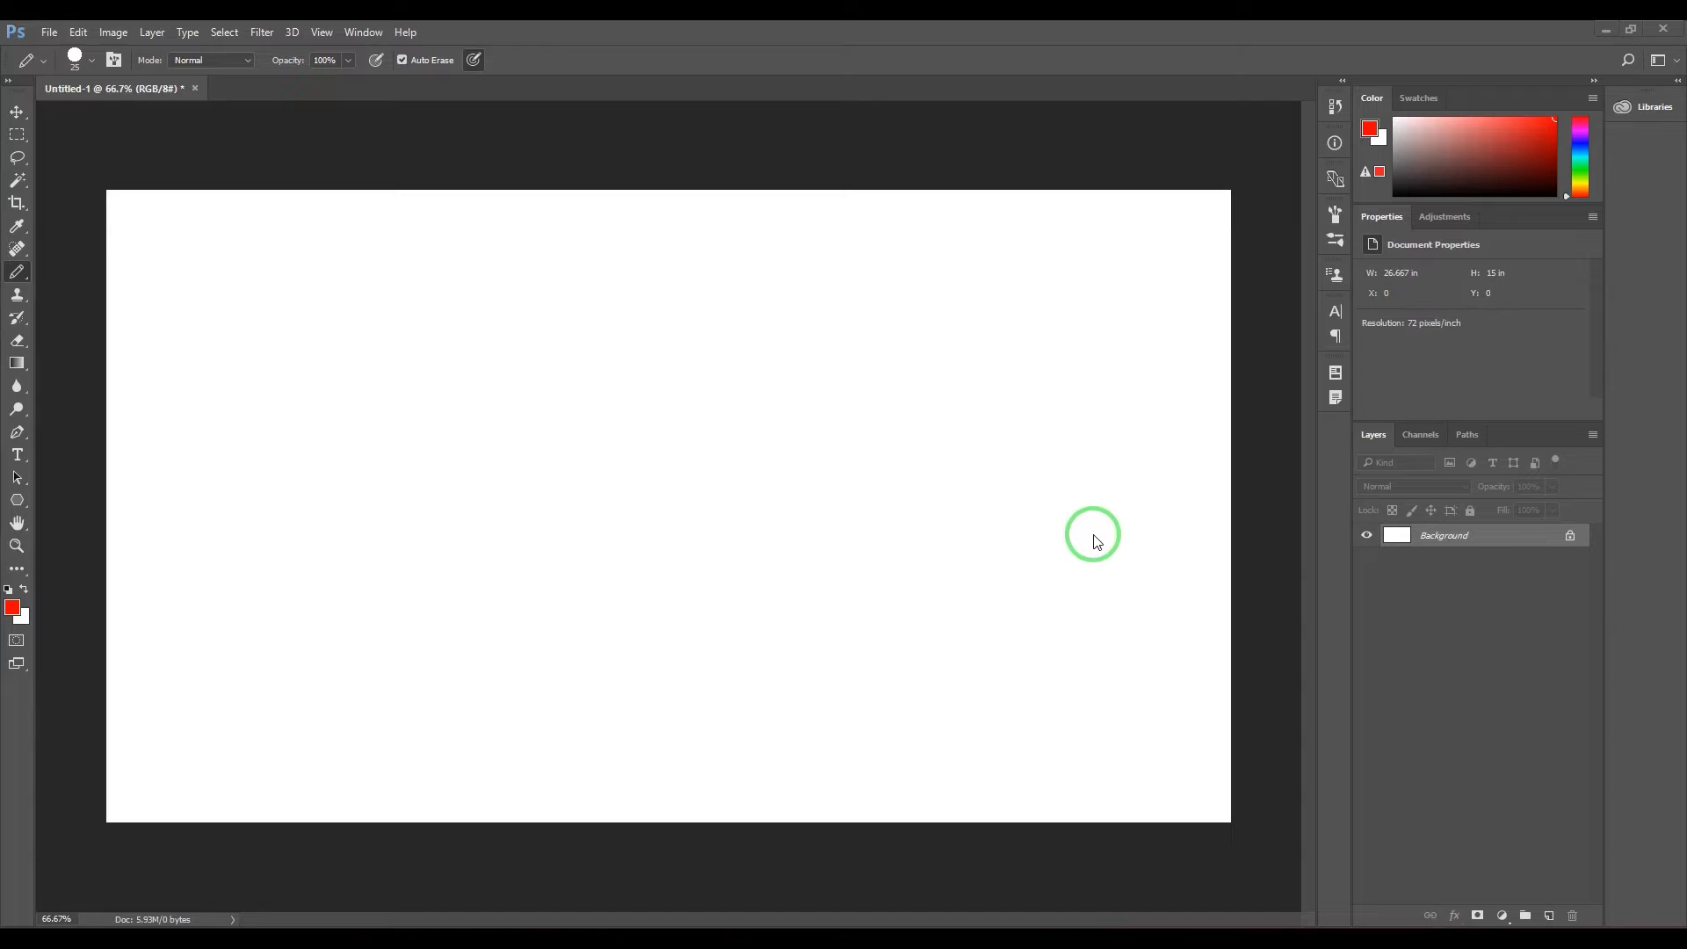
{"action": "mouse_move", "coordinate": [1038, 568]}
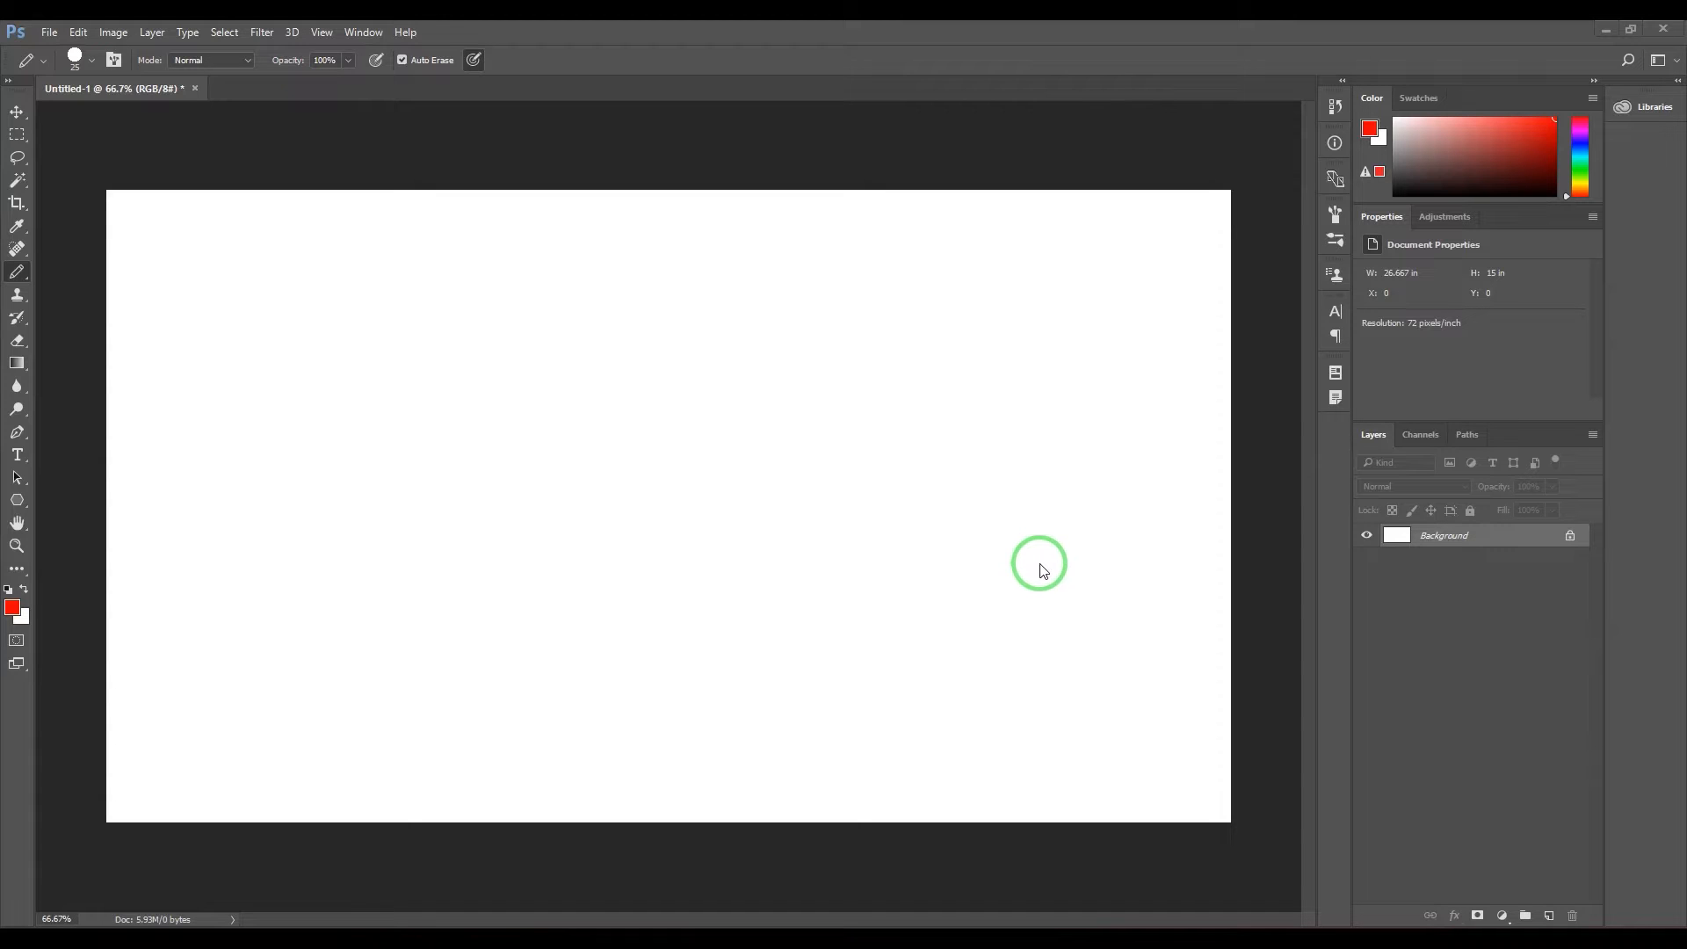
{"action": "mouse_move", "coordinate": [1126, 387]}
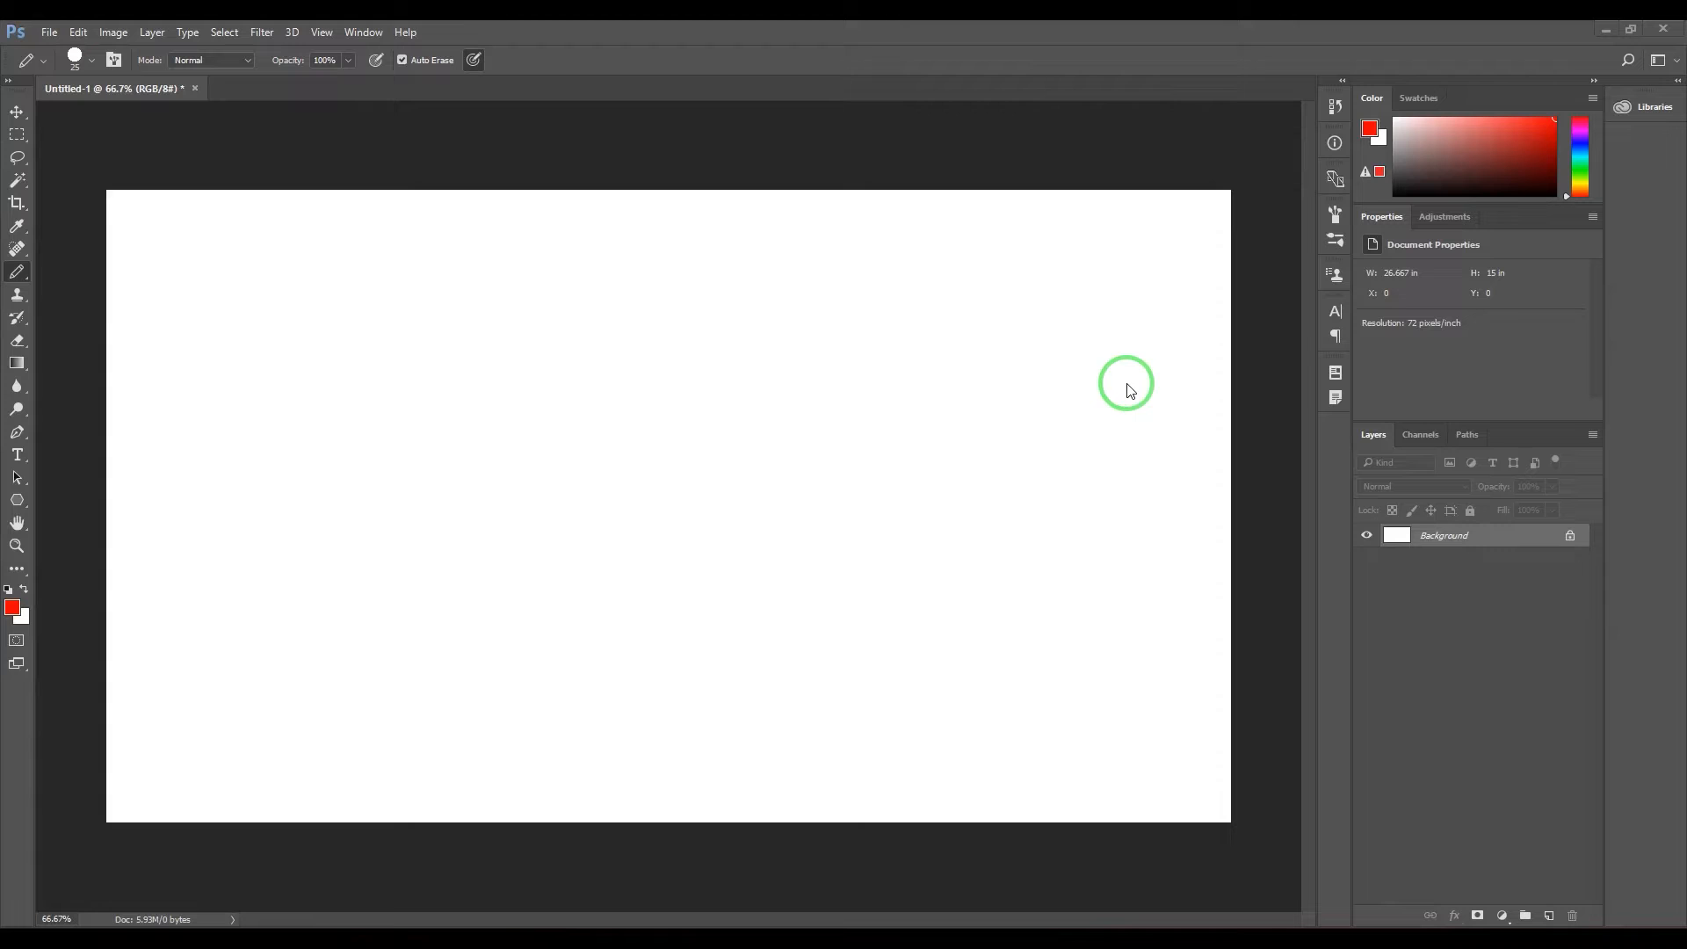
{"action": "mouse_move", "coordinate": [1131, 519]}
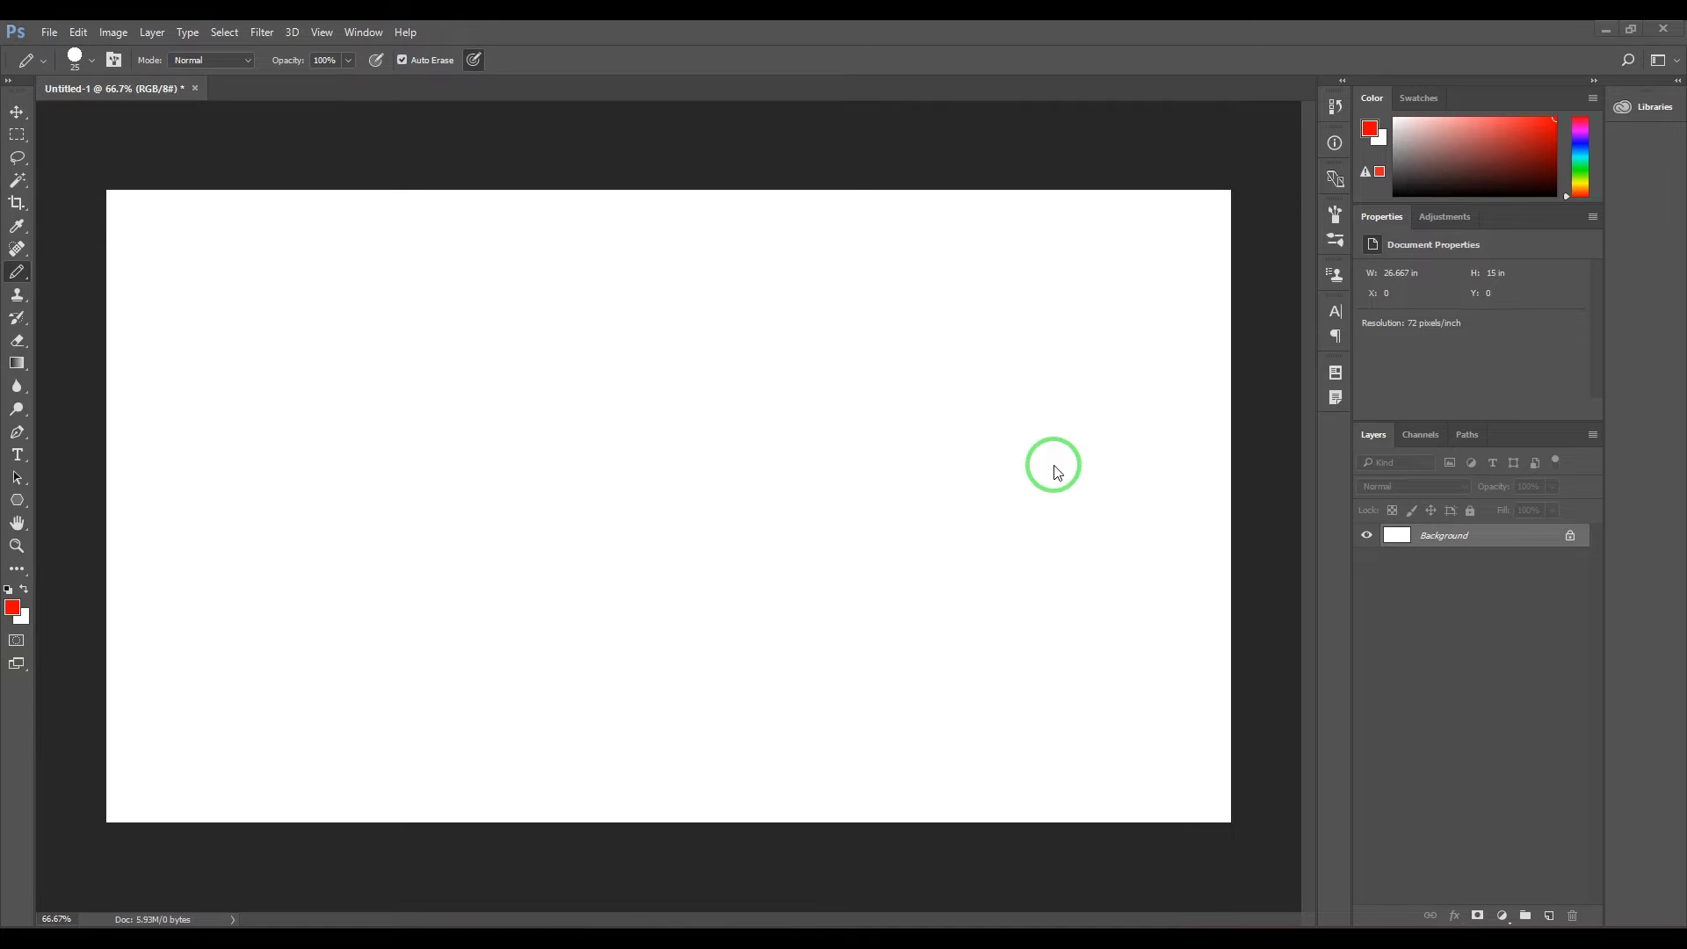
{"action": "mouse_move", "coordinate": [1082, 634]}
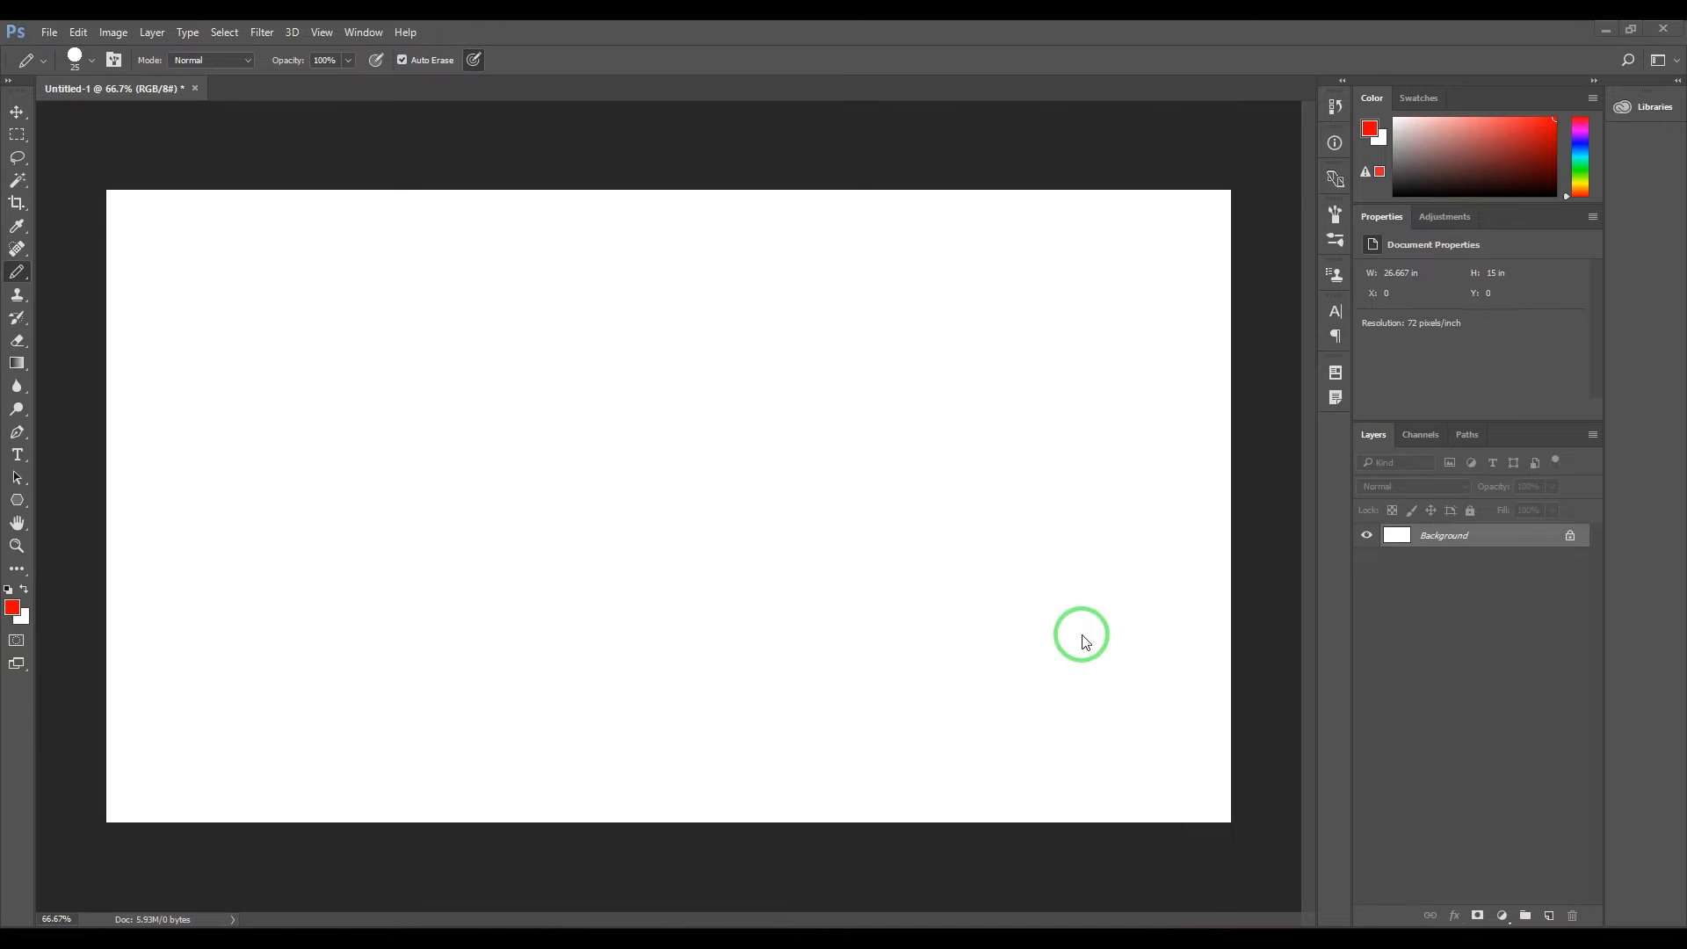
- Paint a thick red curved stroke down the canvas's left side using a hard round brush tip
{"action": "left_click_drag", "start_coordinate": [1081, 635], "coordinate": [1089, 783]}
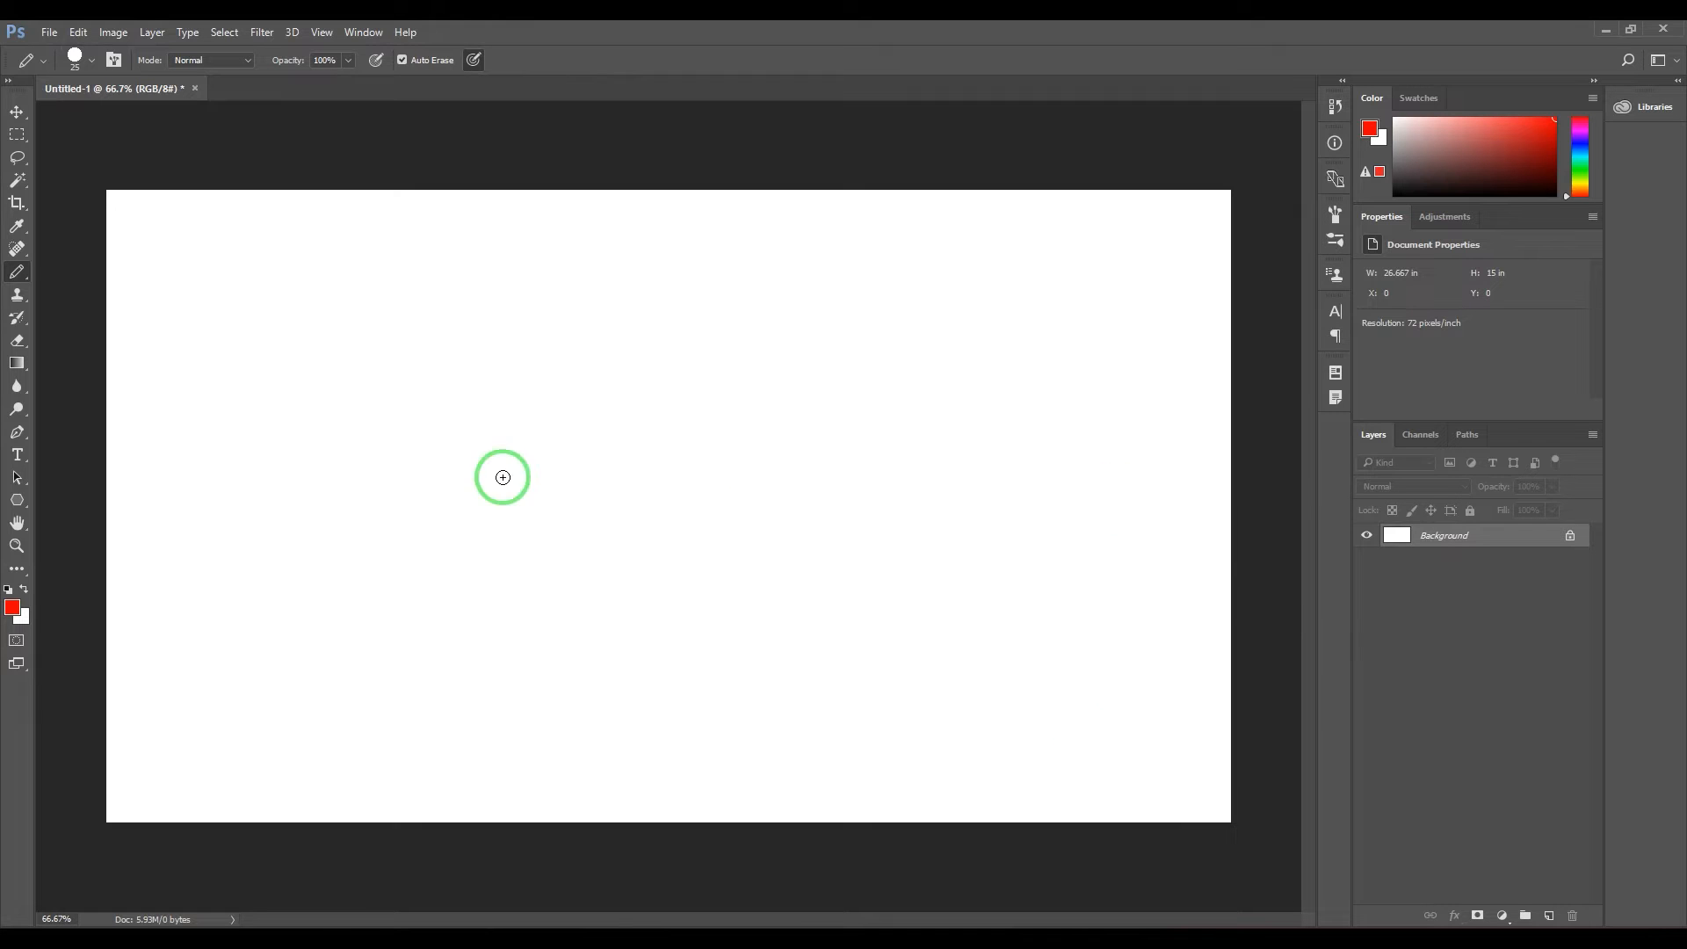
{"action": "mouse_move", "coordinate": [191, 489]}
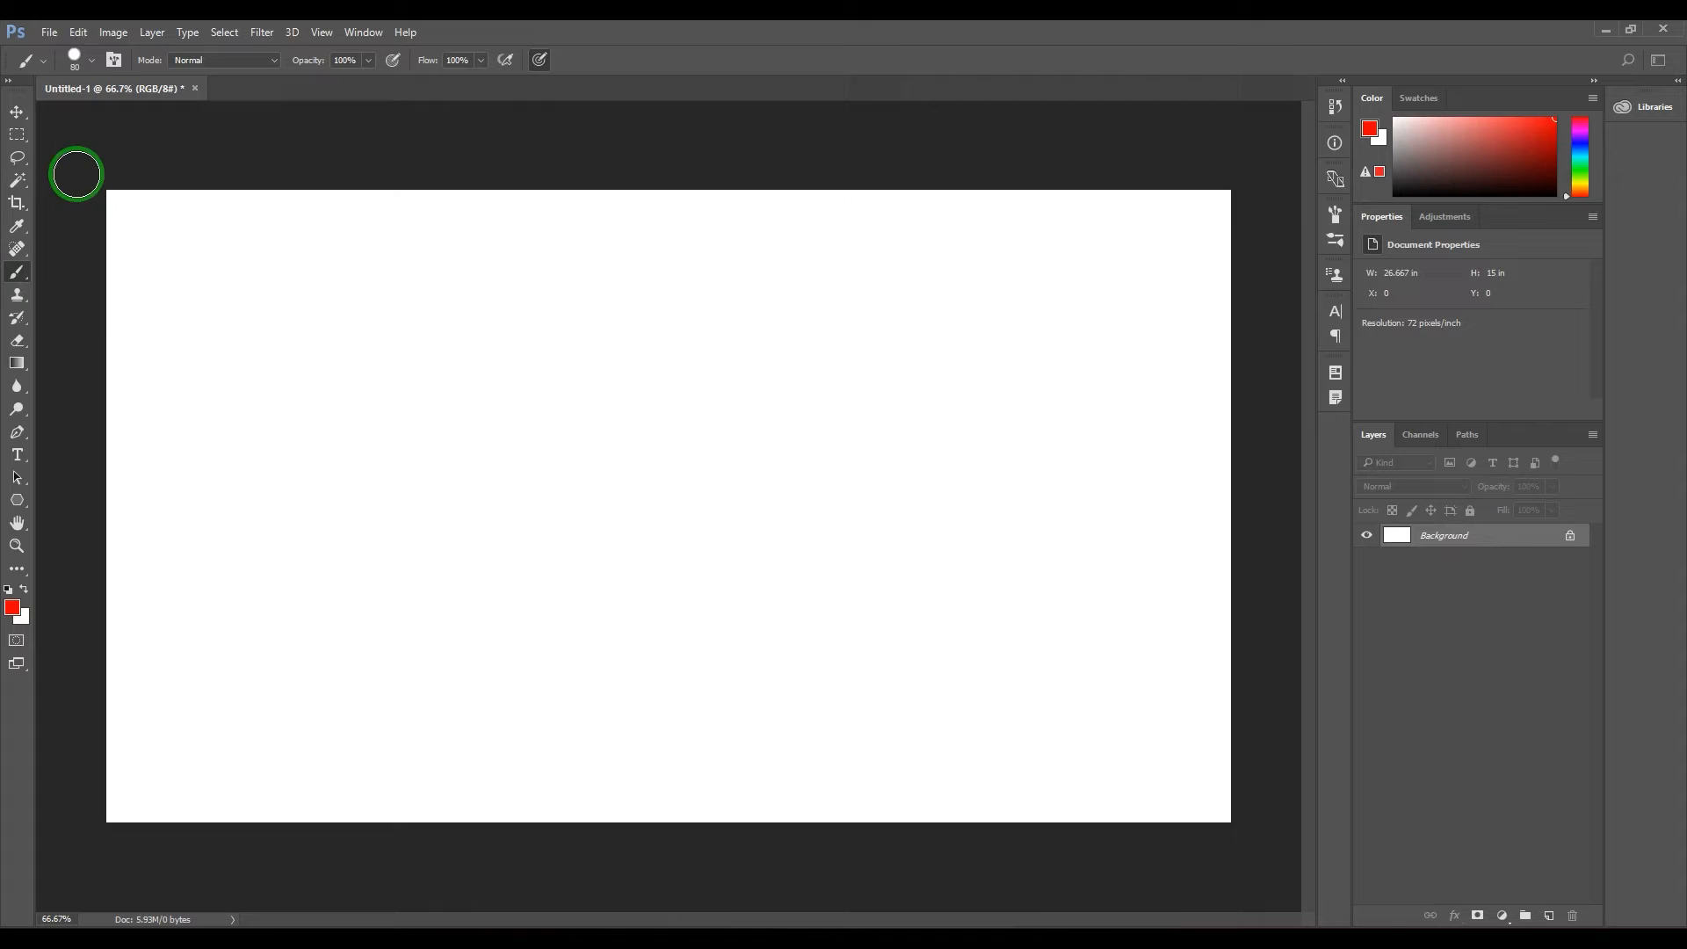
{"action": "left_click", "coordinate": [91, 58]}
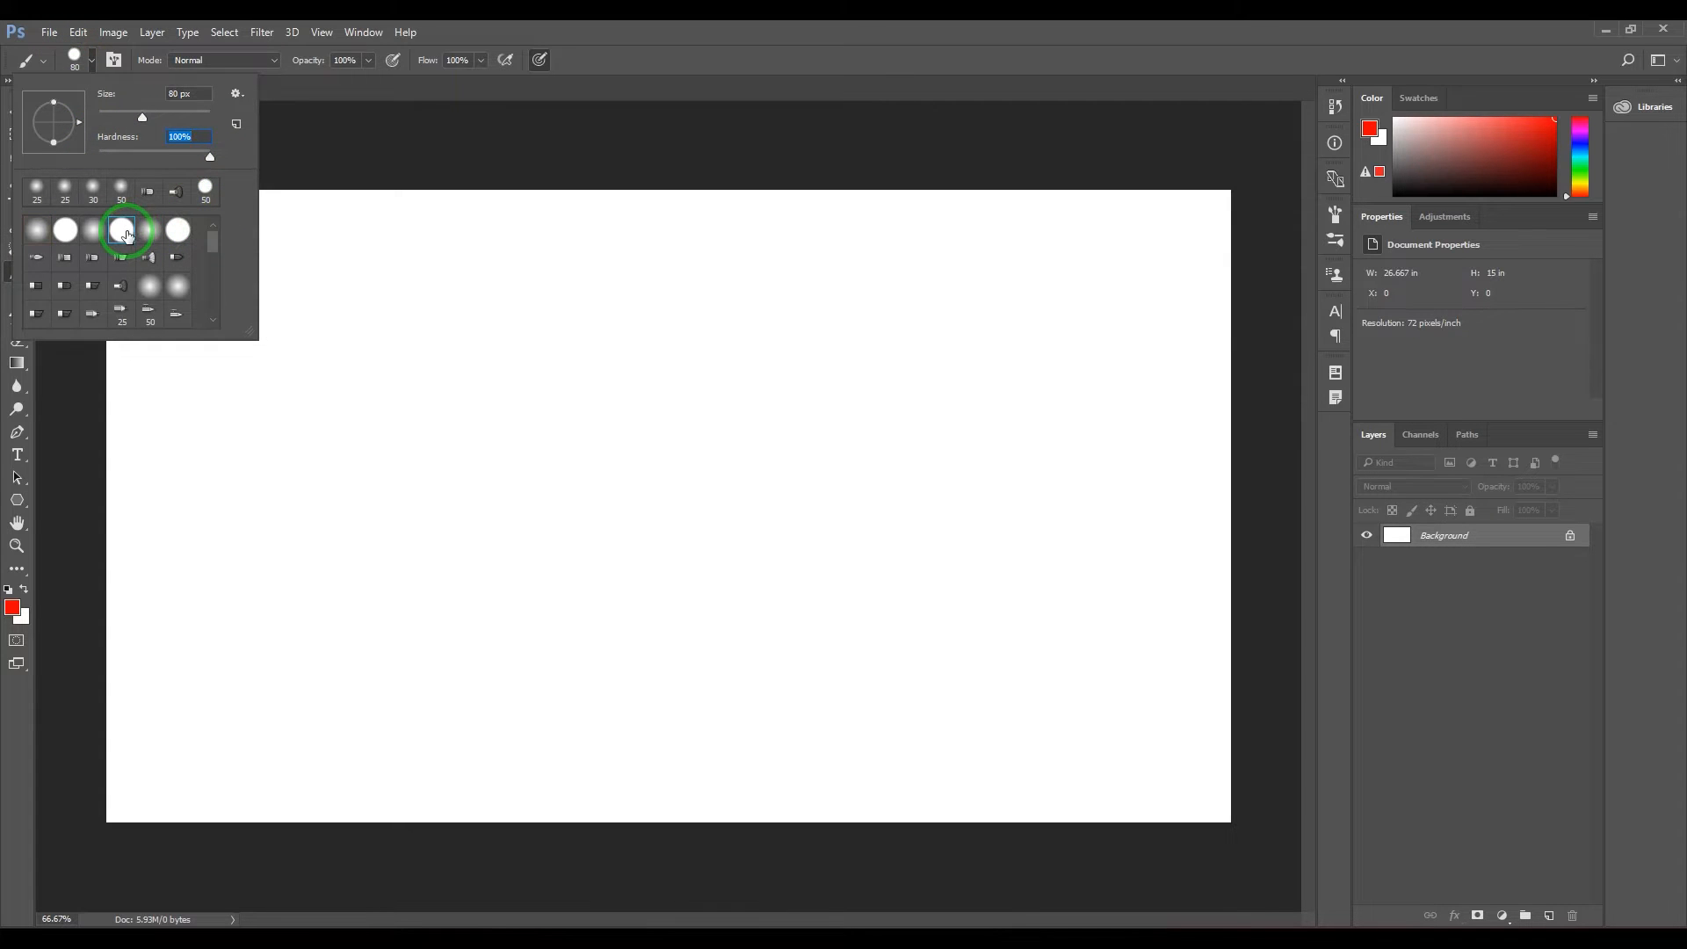
{"action": "left_click", "coordinate": [123, 231]}
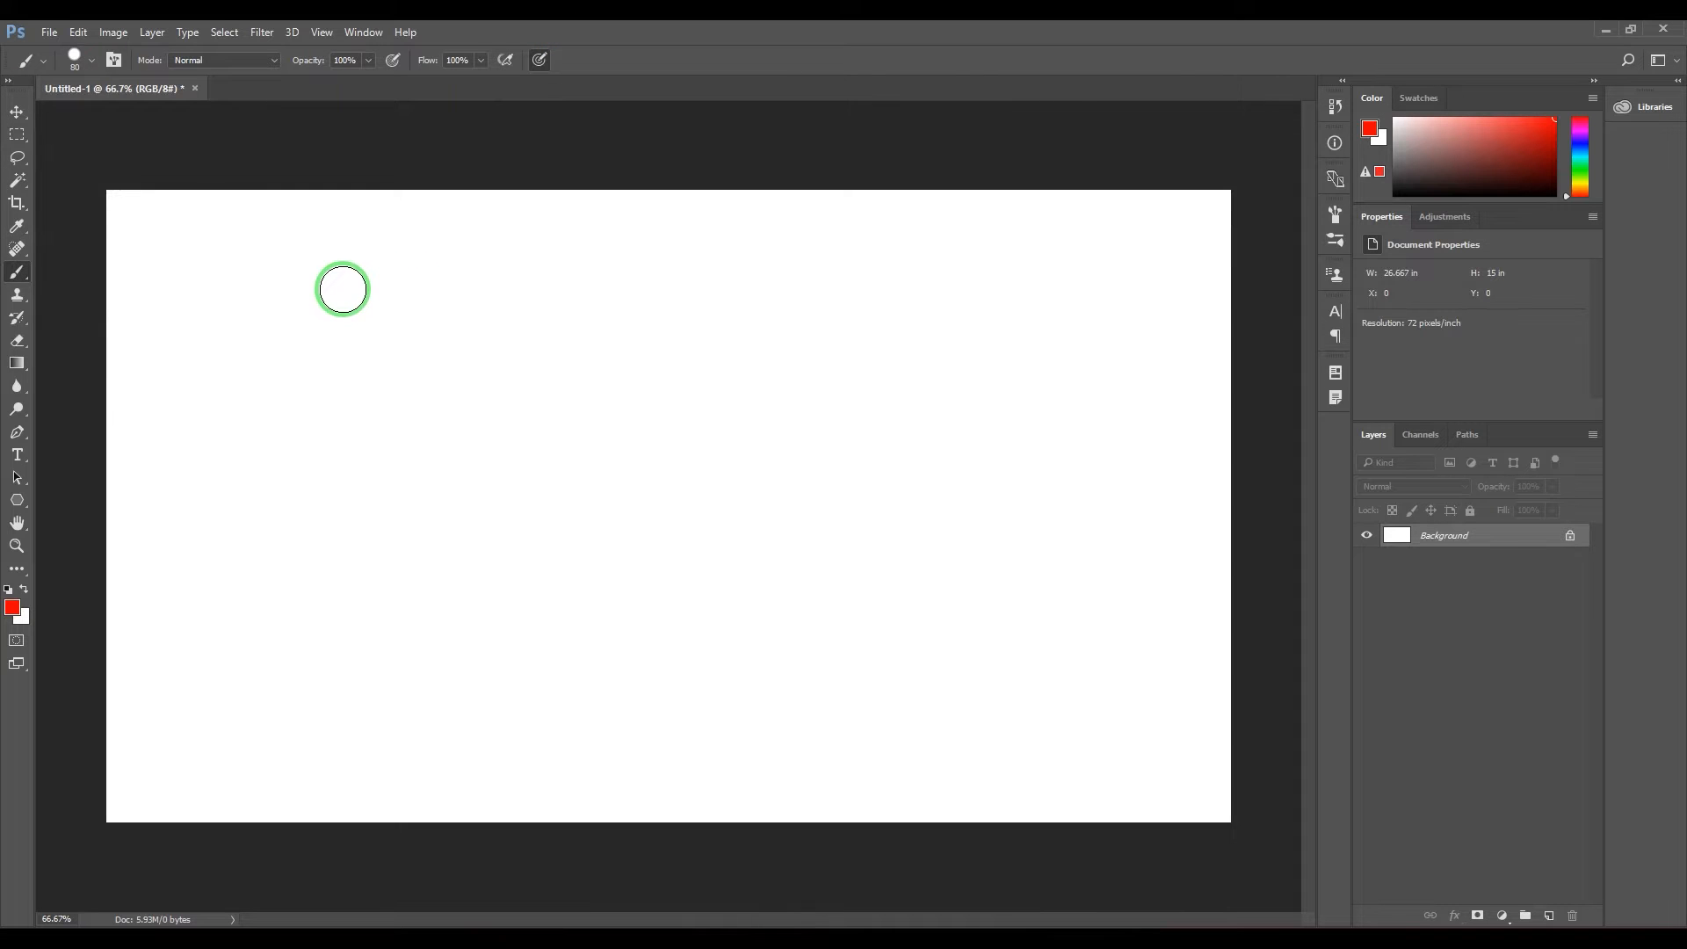
{"action": "left_click_drag", "start_coordinate": [342, 288], "coordinate": [334, 562]}
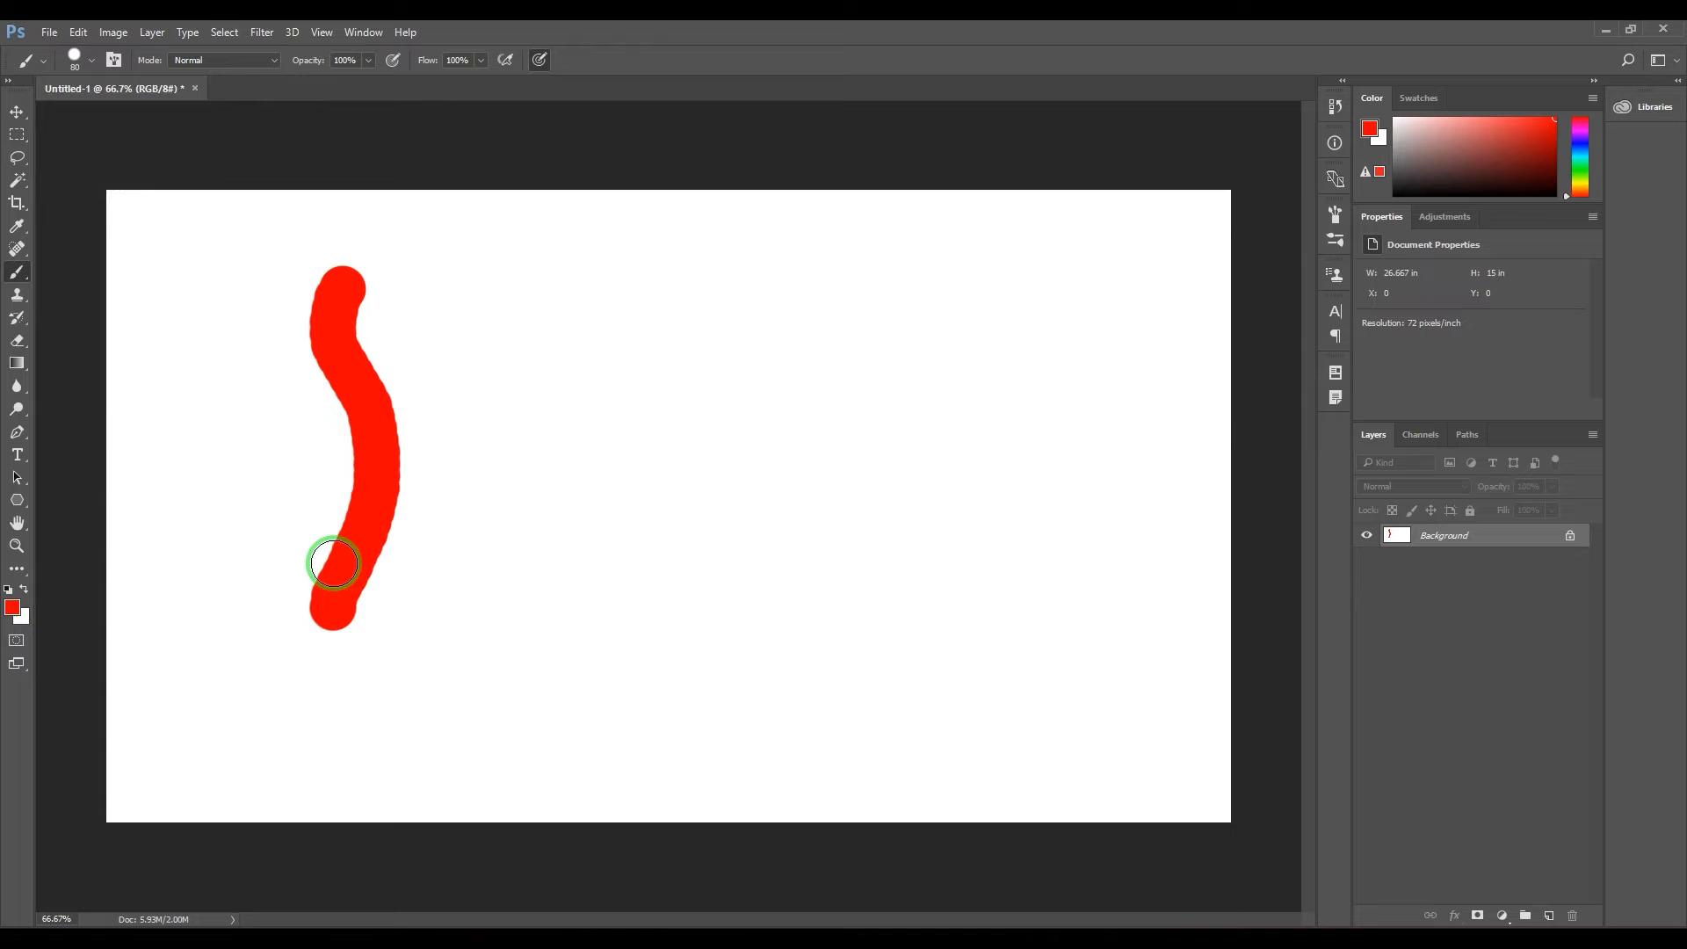
{"action": "mouse_move", "coordinate": [355, 514]}
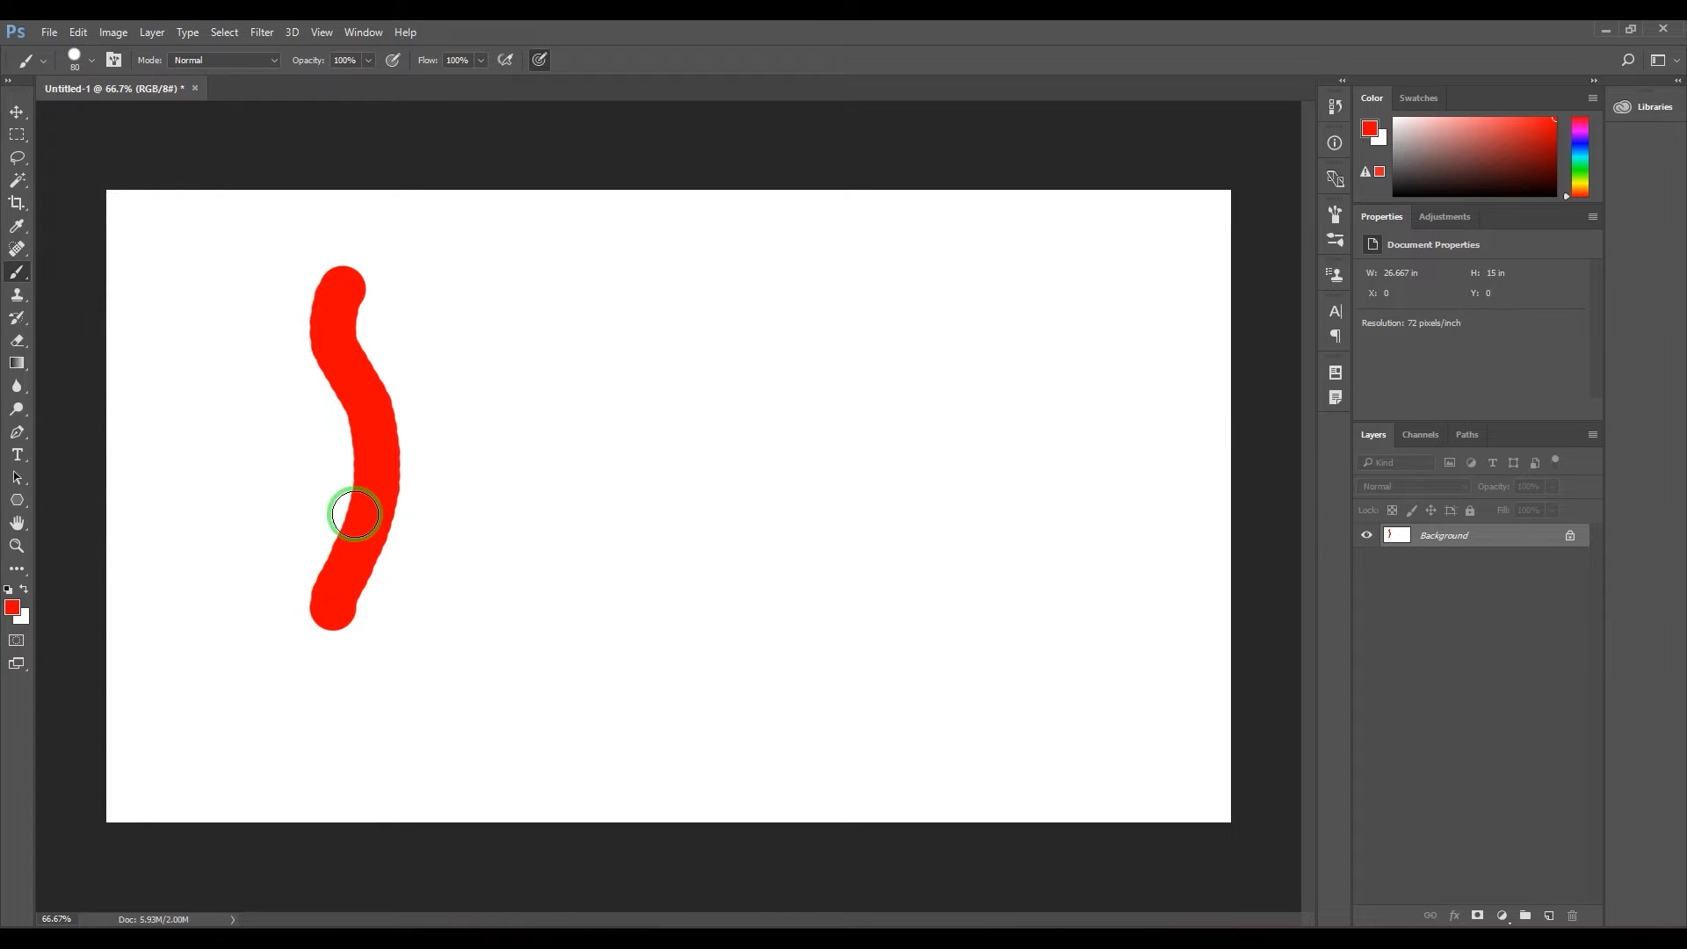
{"action": "left_click", "coordinate": [18, 271]}
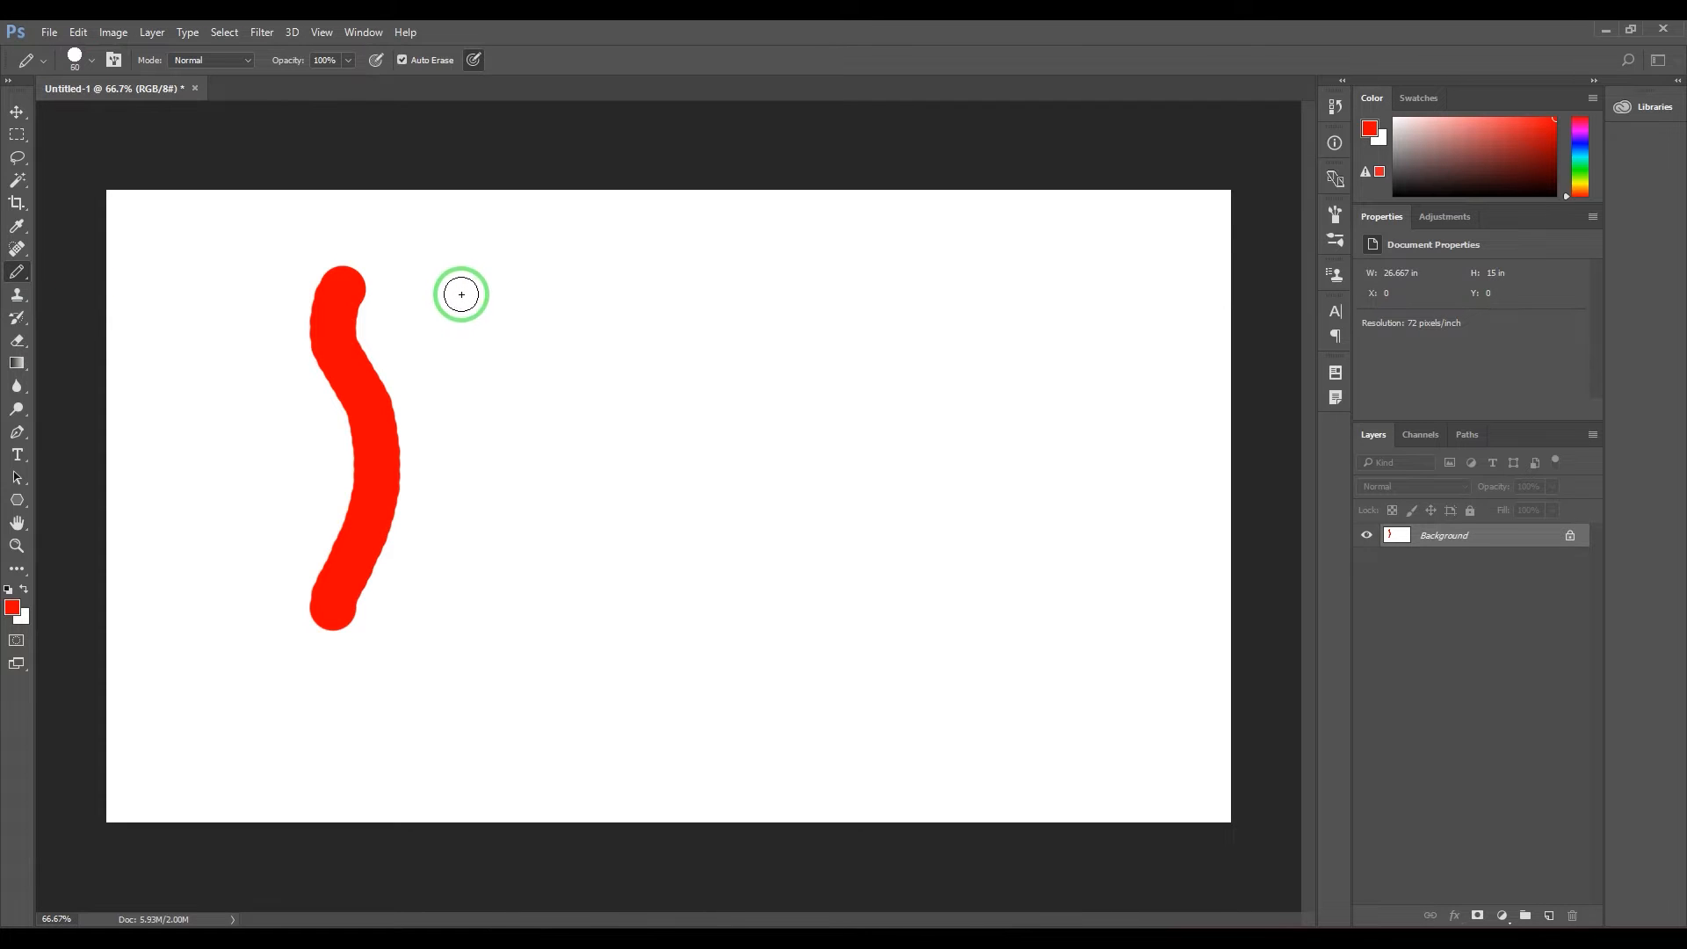
- Draw a short jagged-edged red pencil stroke just right of the brush stroke
{"action": "left_click", "coordinate": [451, 317]}
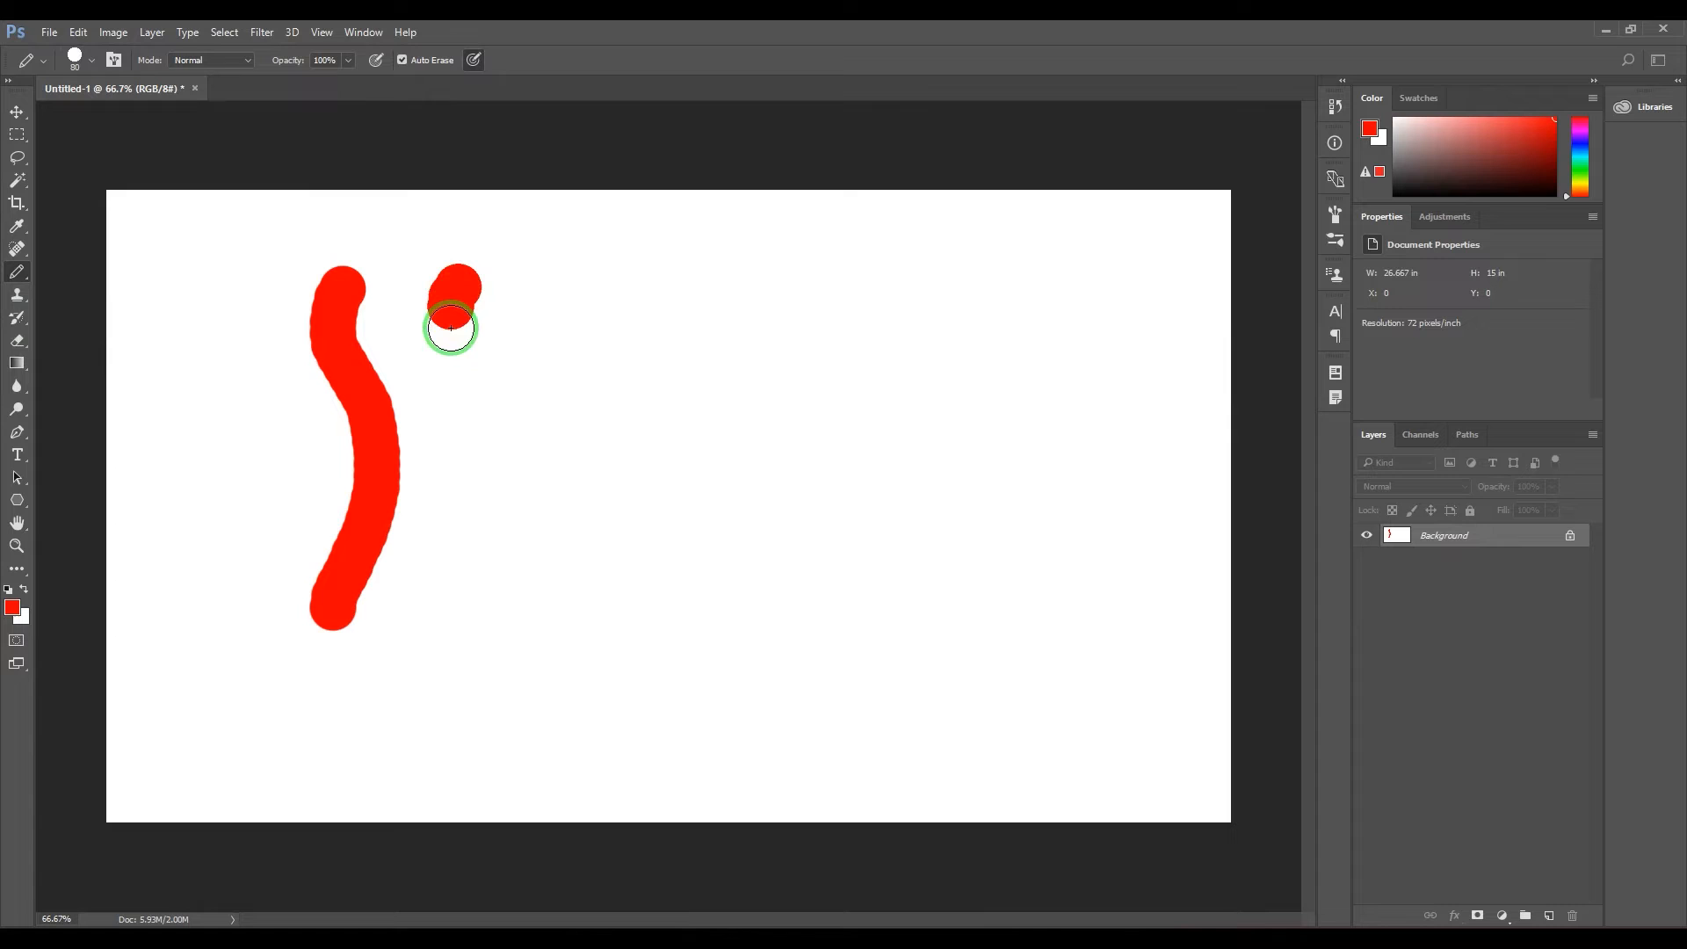
{"action": "left_click_drag", "start_coordinate": [452, 323], "coordinate": [443, 613]}
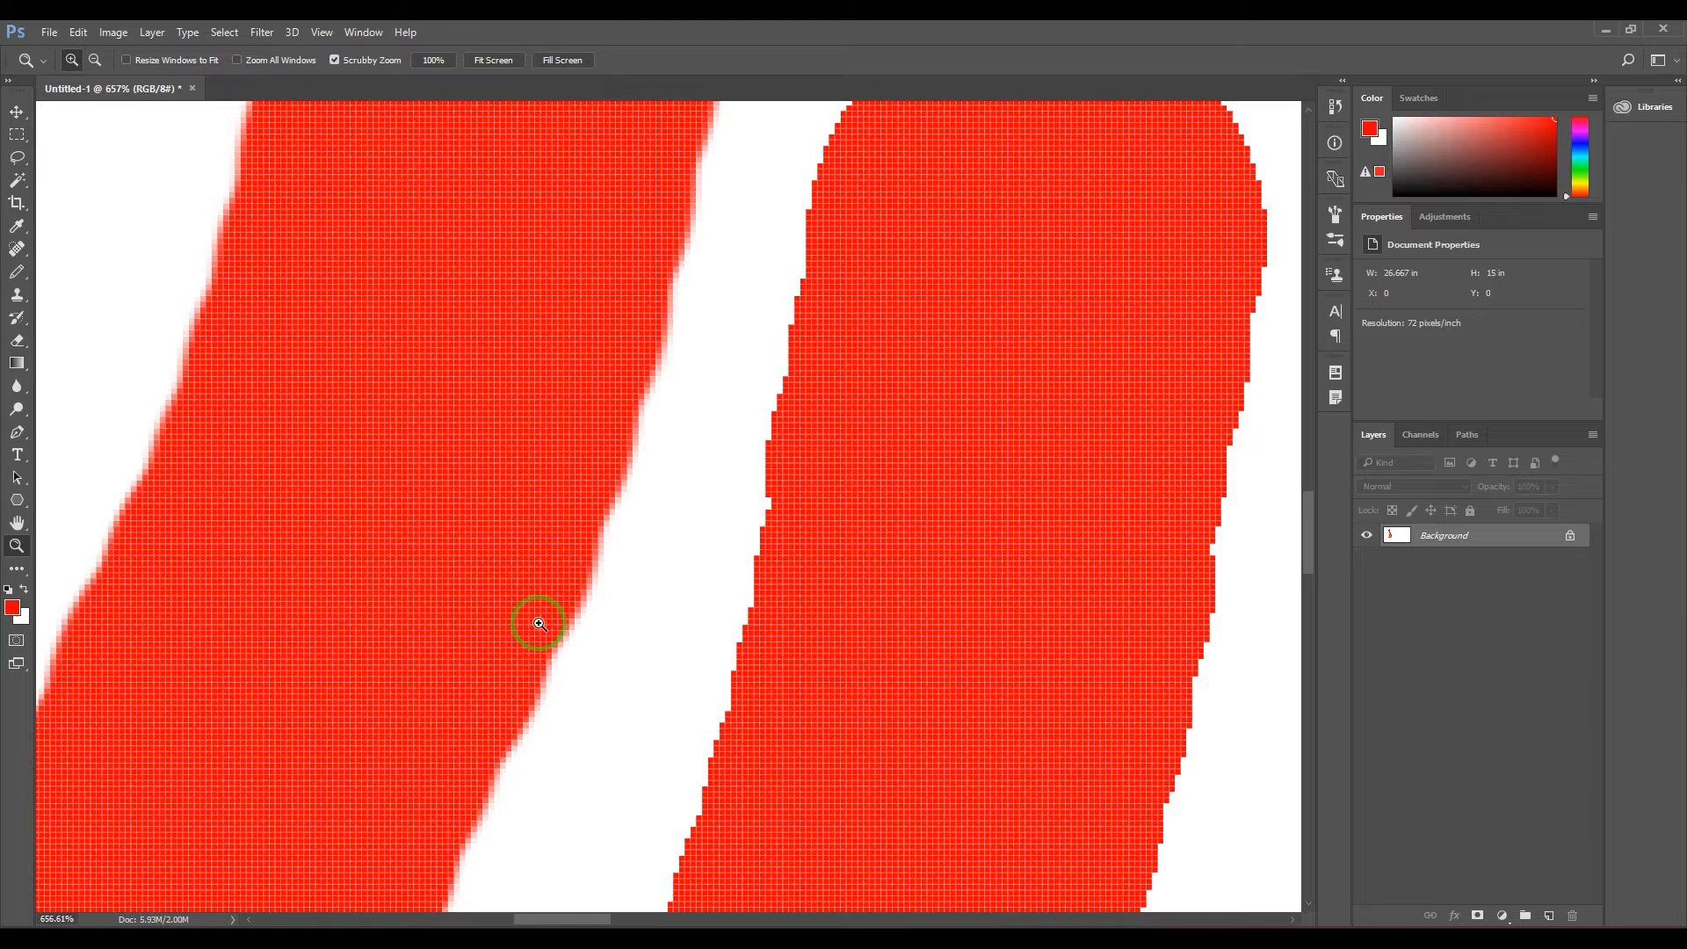
{"action": "mouse_move", "coordinate": [737, 535]}
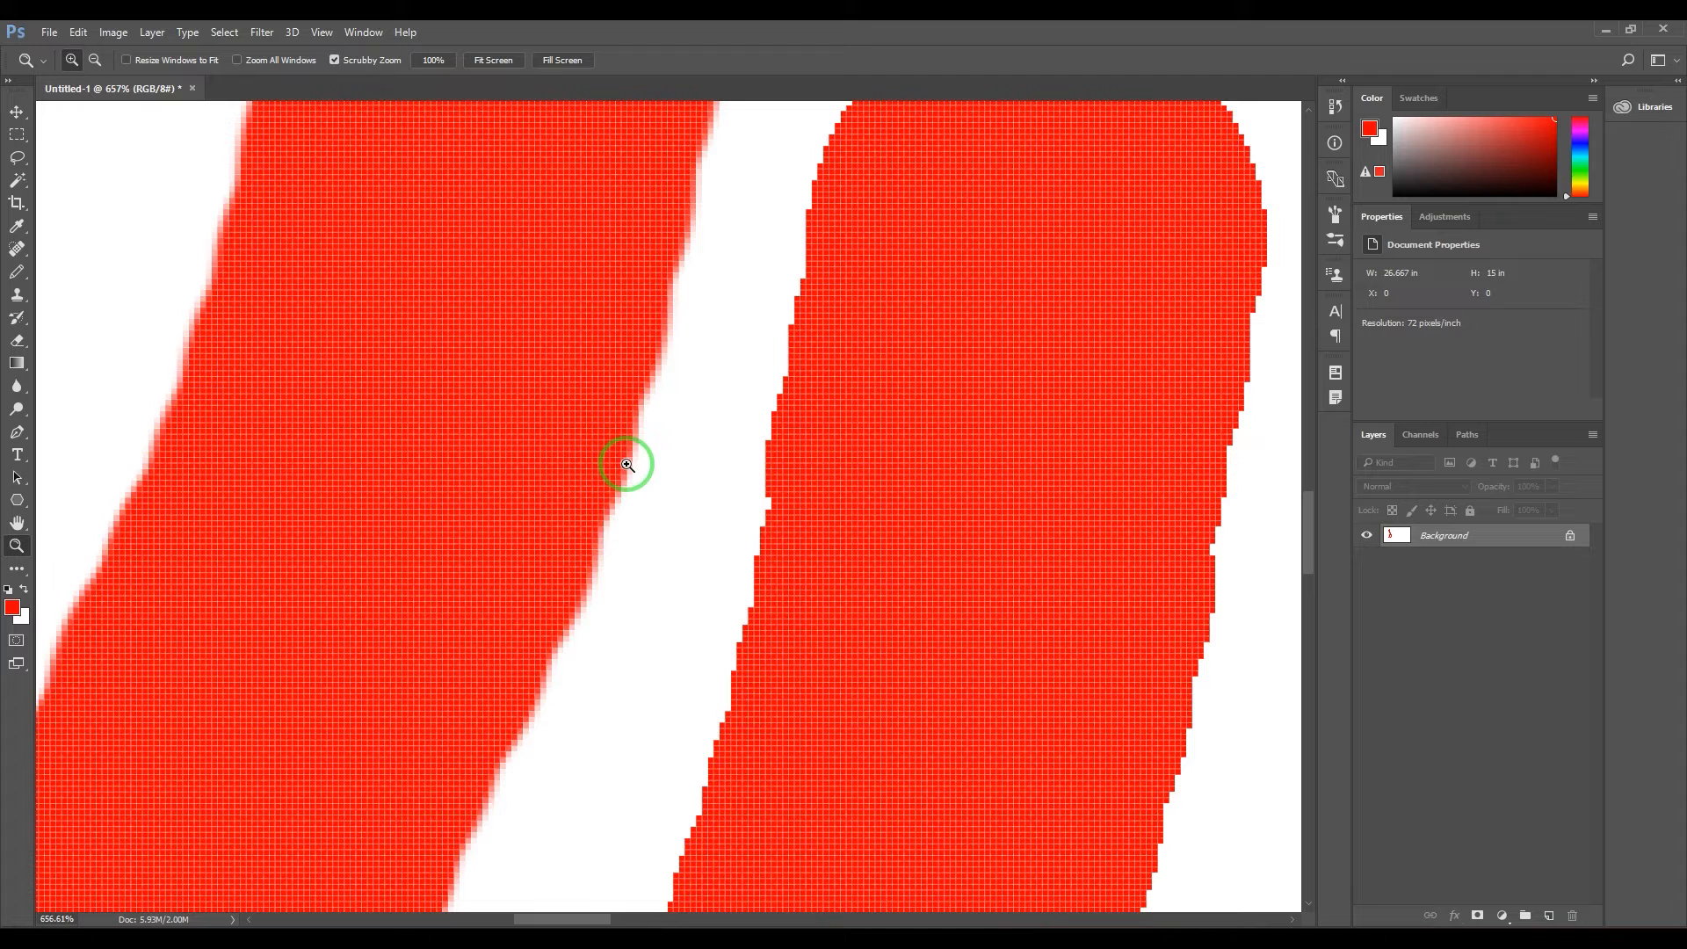
{"action": "mouse_move", "coordinate": [820, 514]}
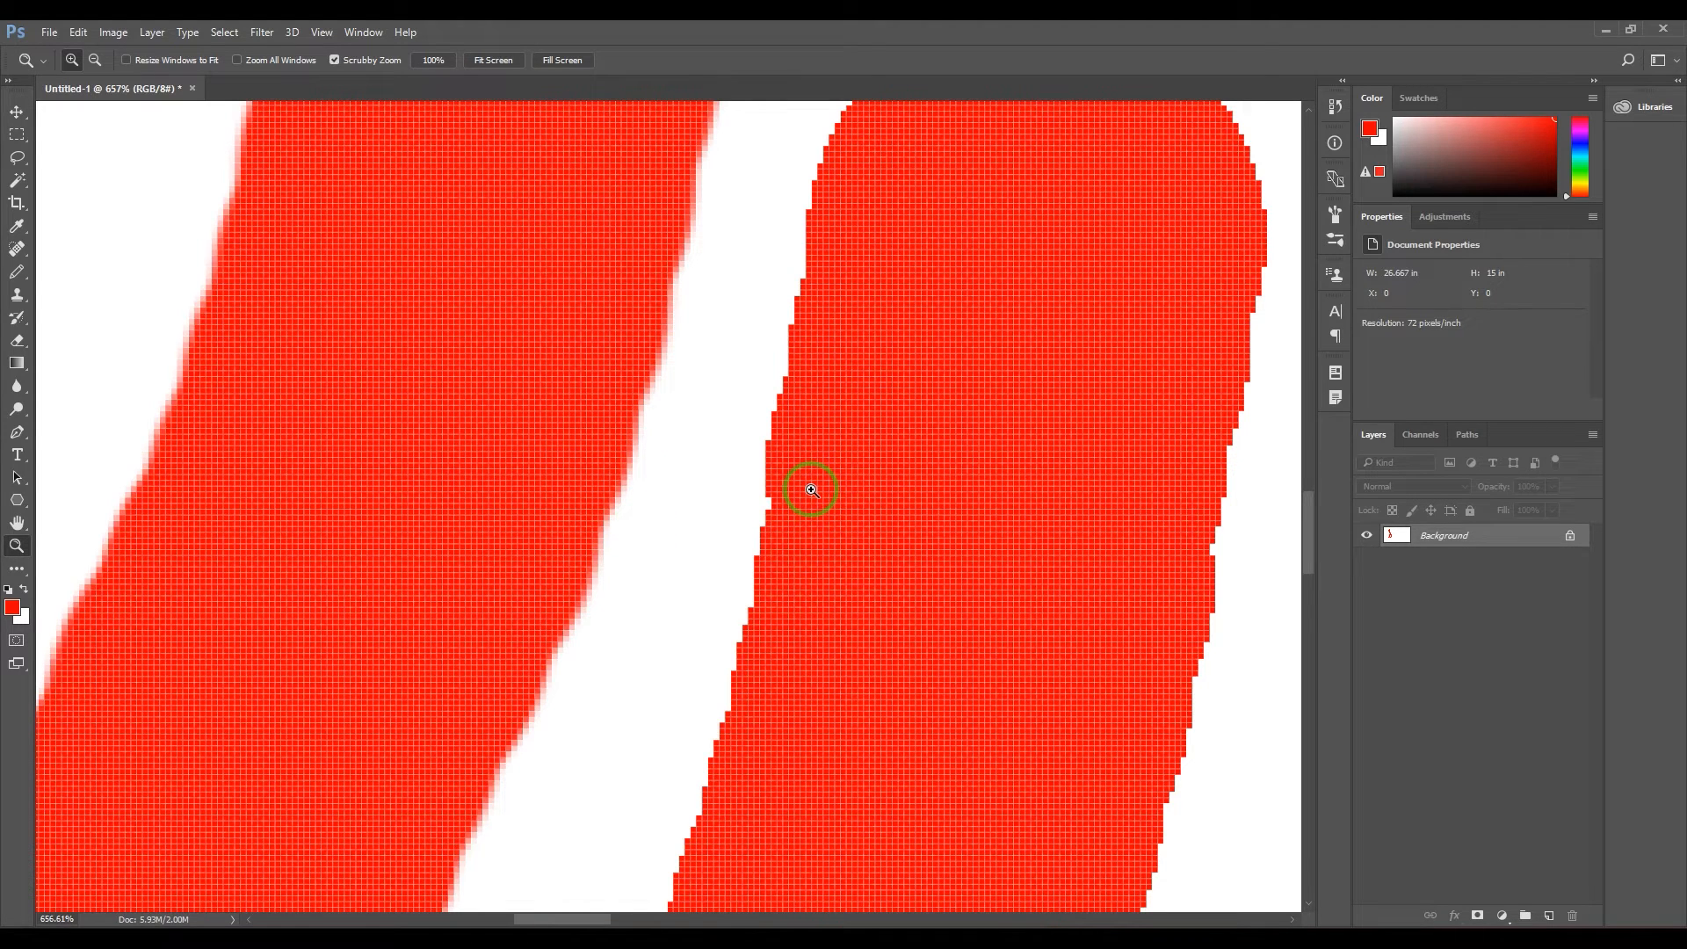
{"action": "mouse_move", "coordinate": [770, 451]}
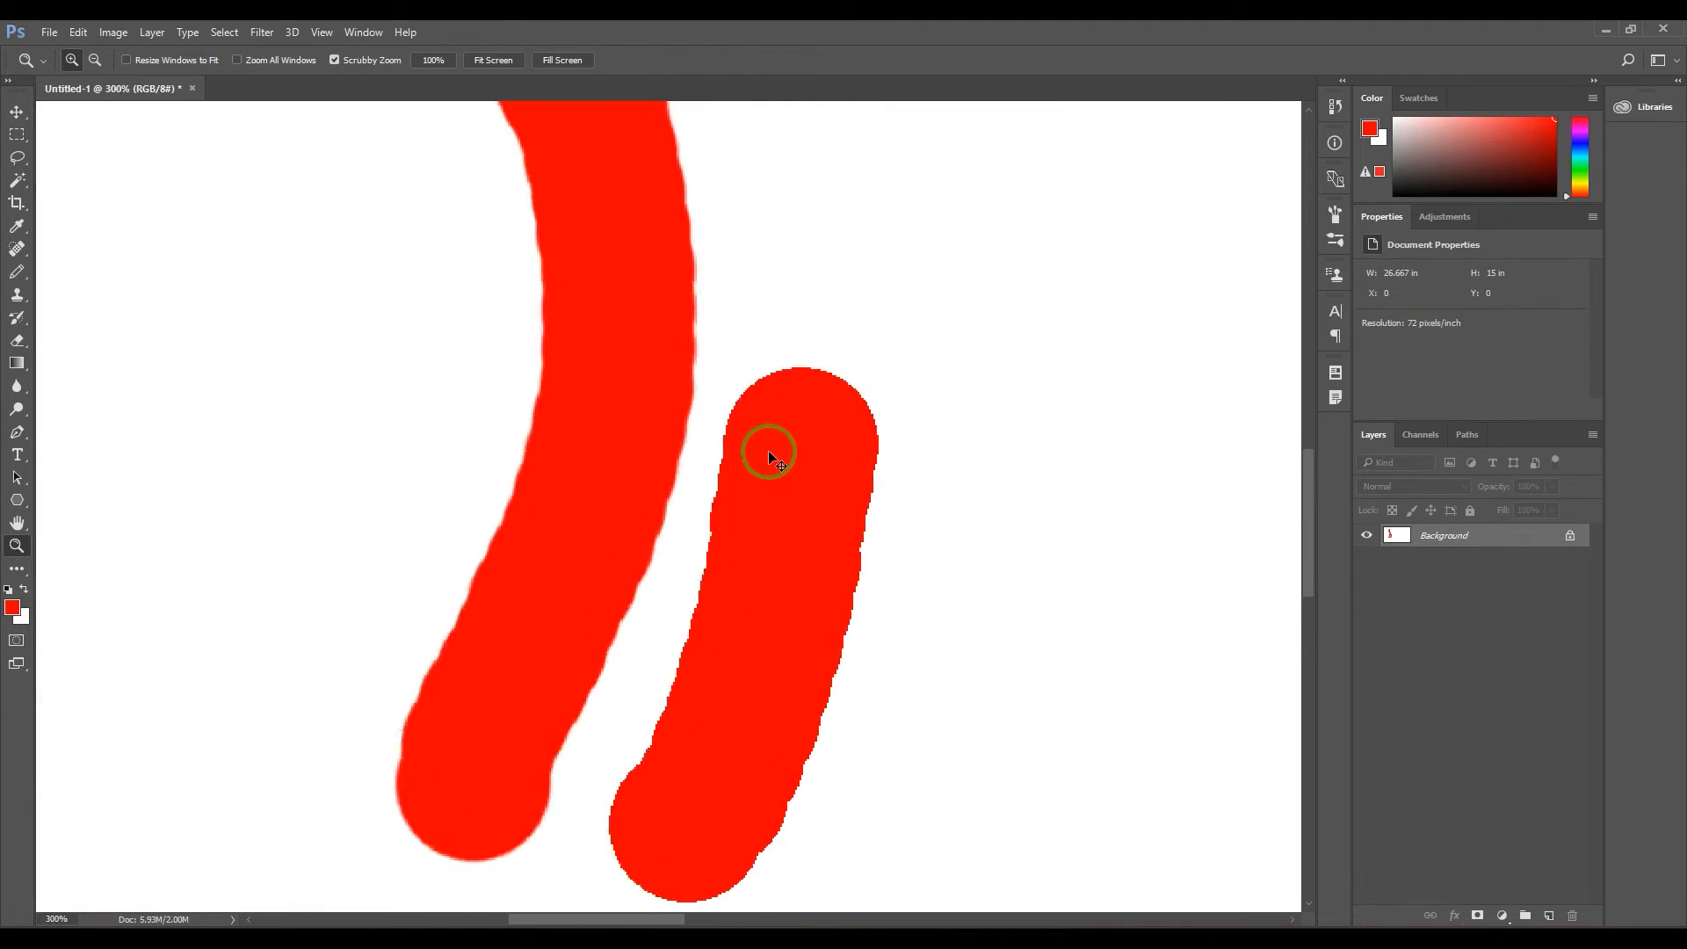
{"action": "left_click", "coordinate": [769, 452]}
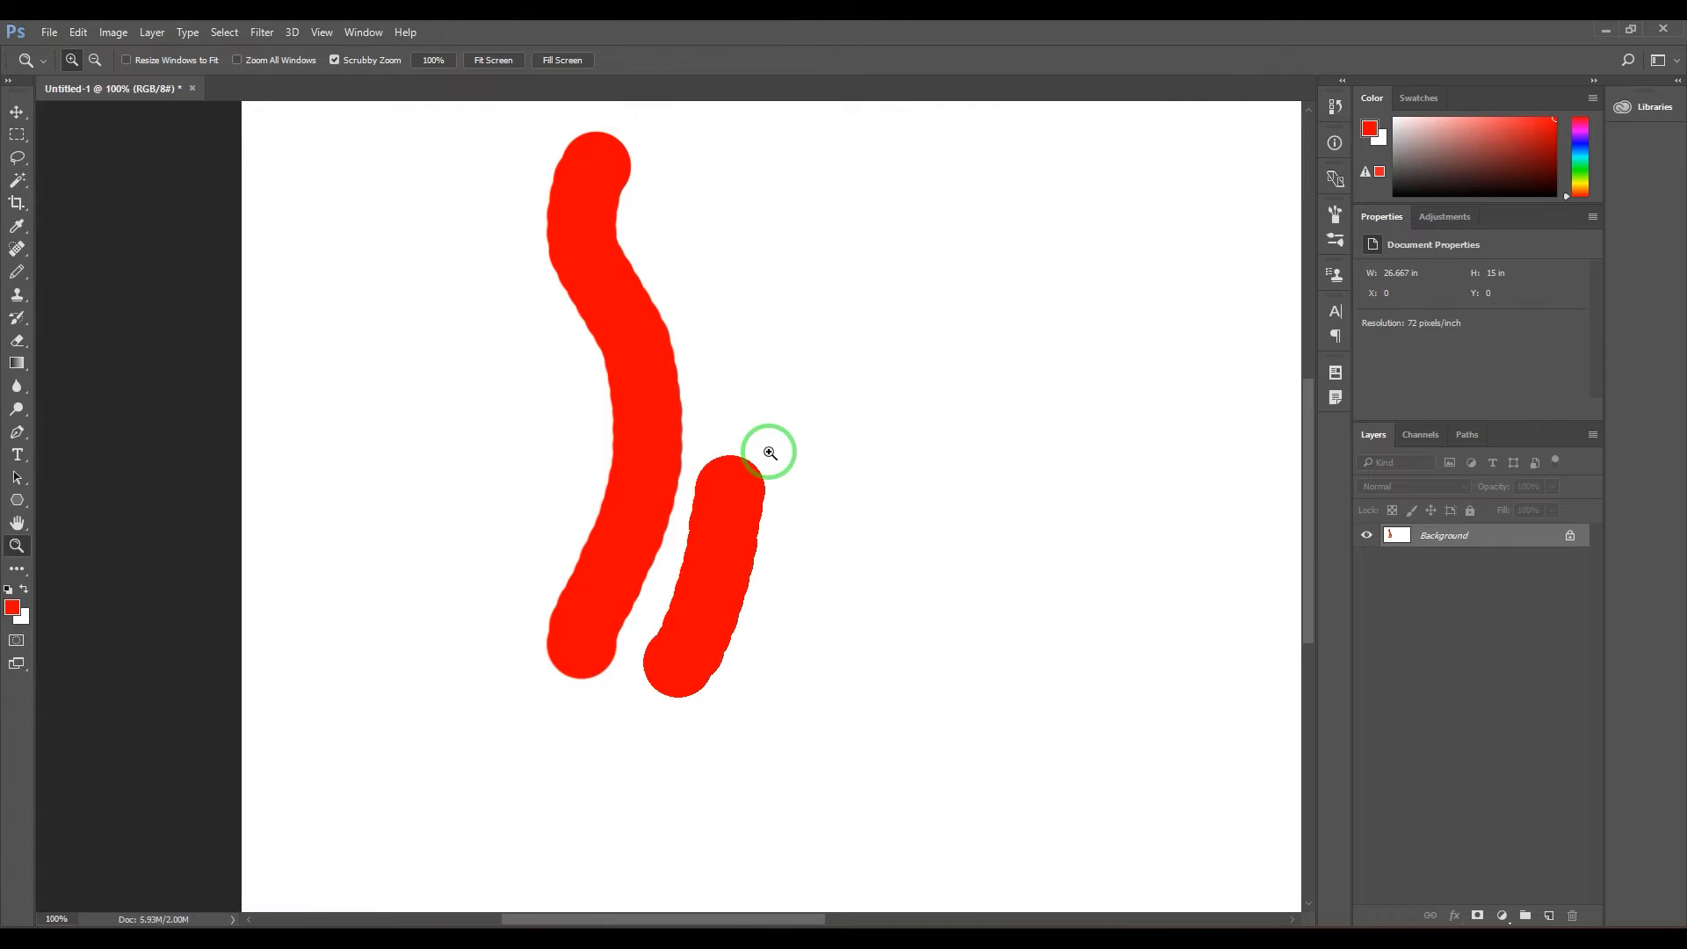
{"action": "mouse_move", "coordinate": [1606, 570]}
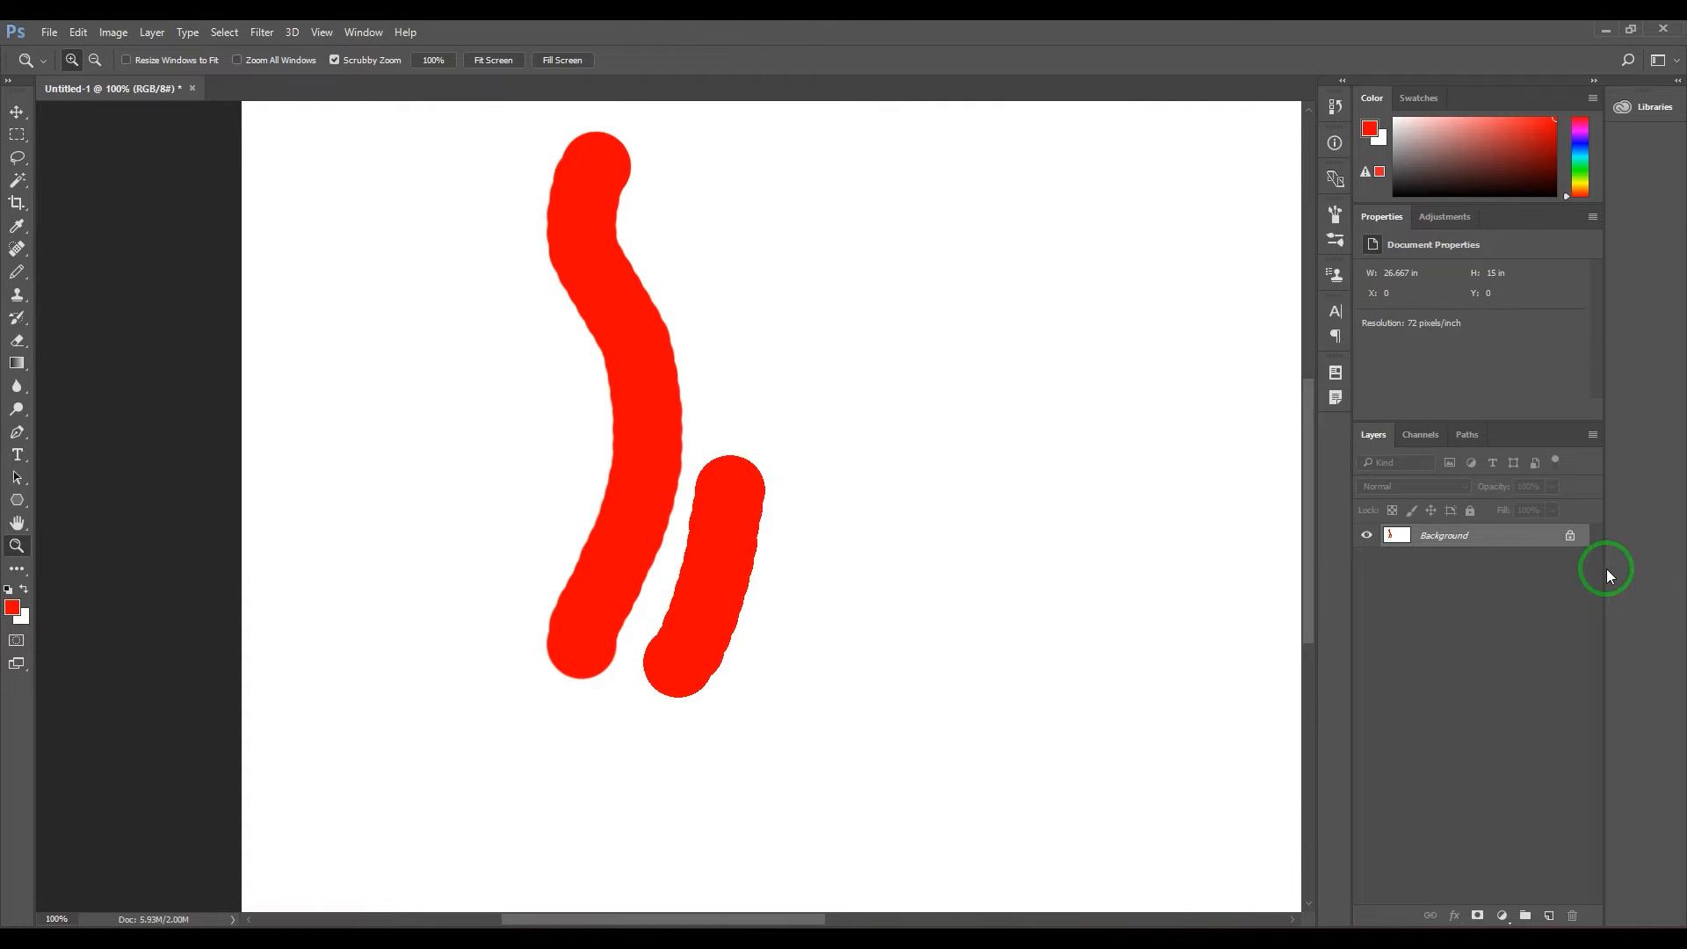
{"action": "left_click", "coordinate": [18, 272]}
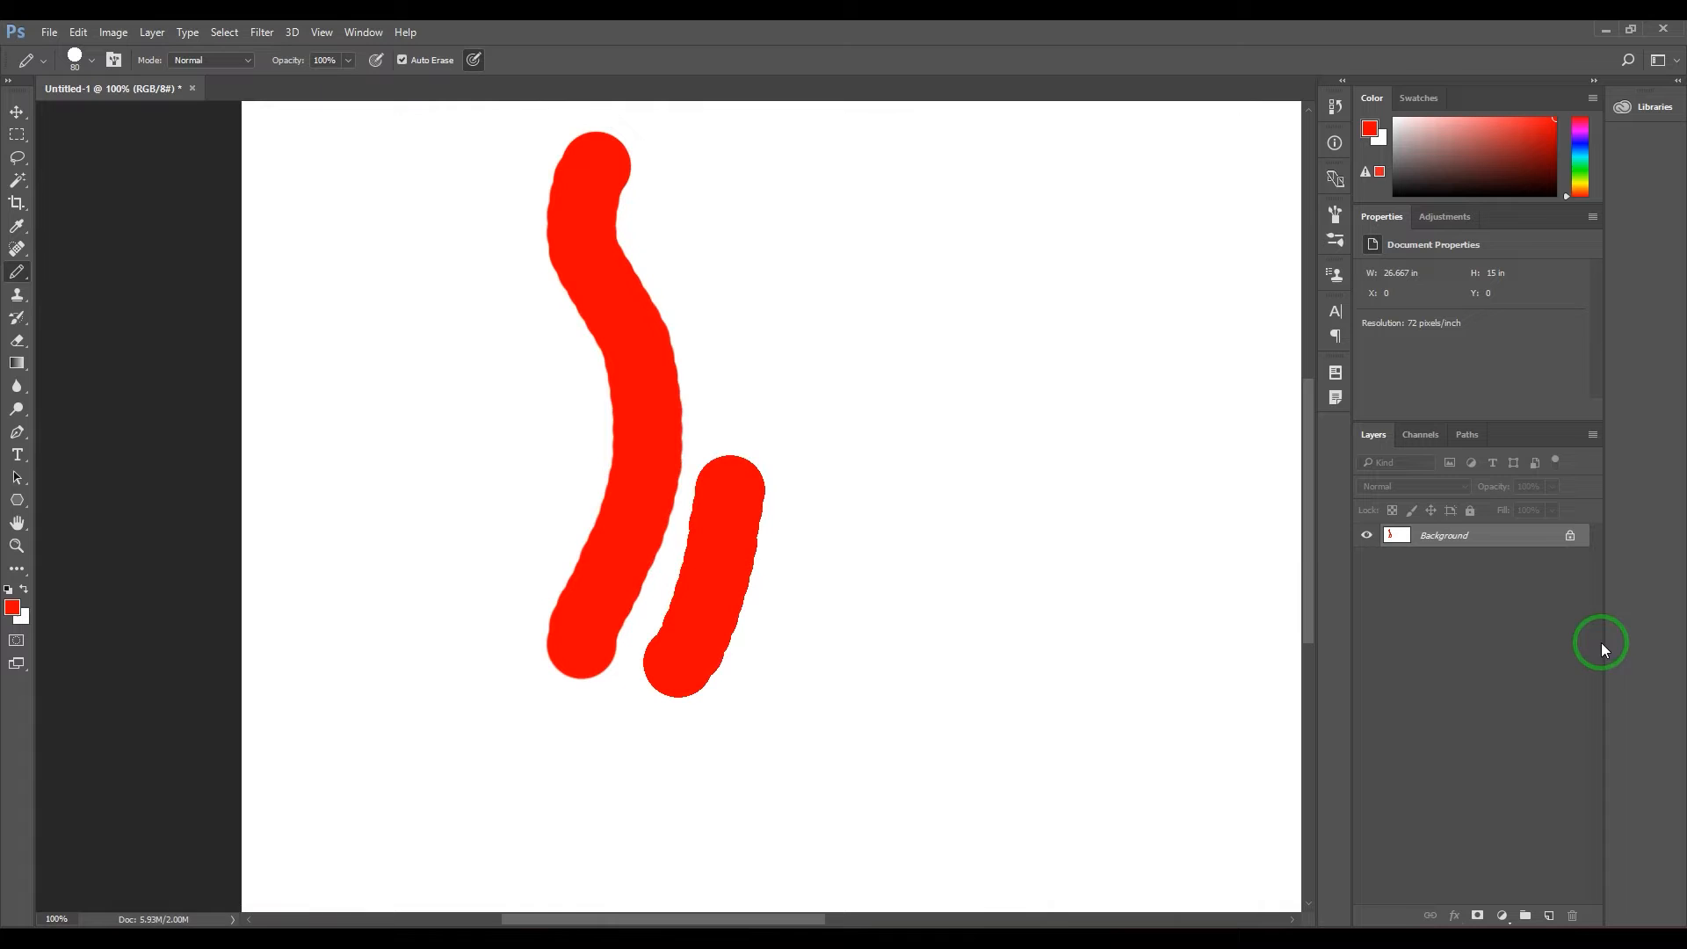
{"action": "mouse_move", "coordinate": [16, 285]}
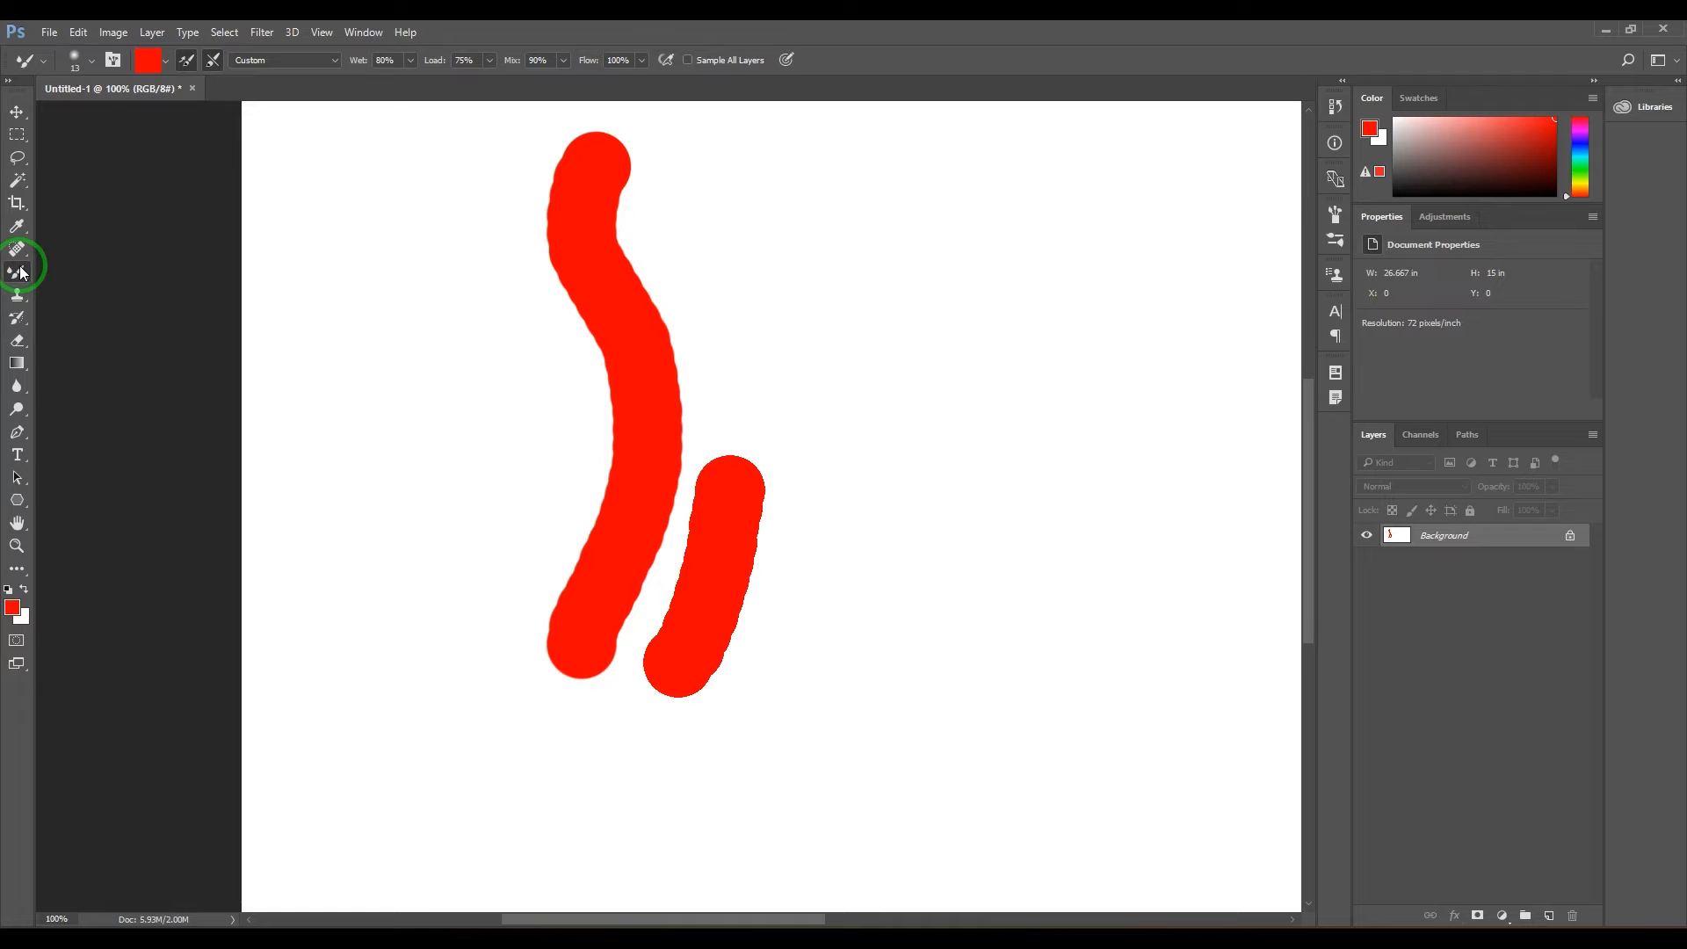
{"action": "left_click", "coordinate": [17, 251]}
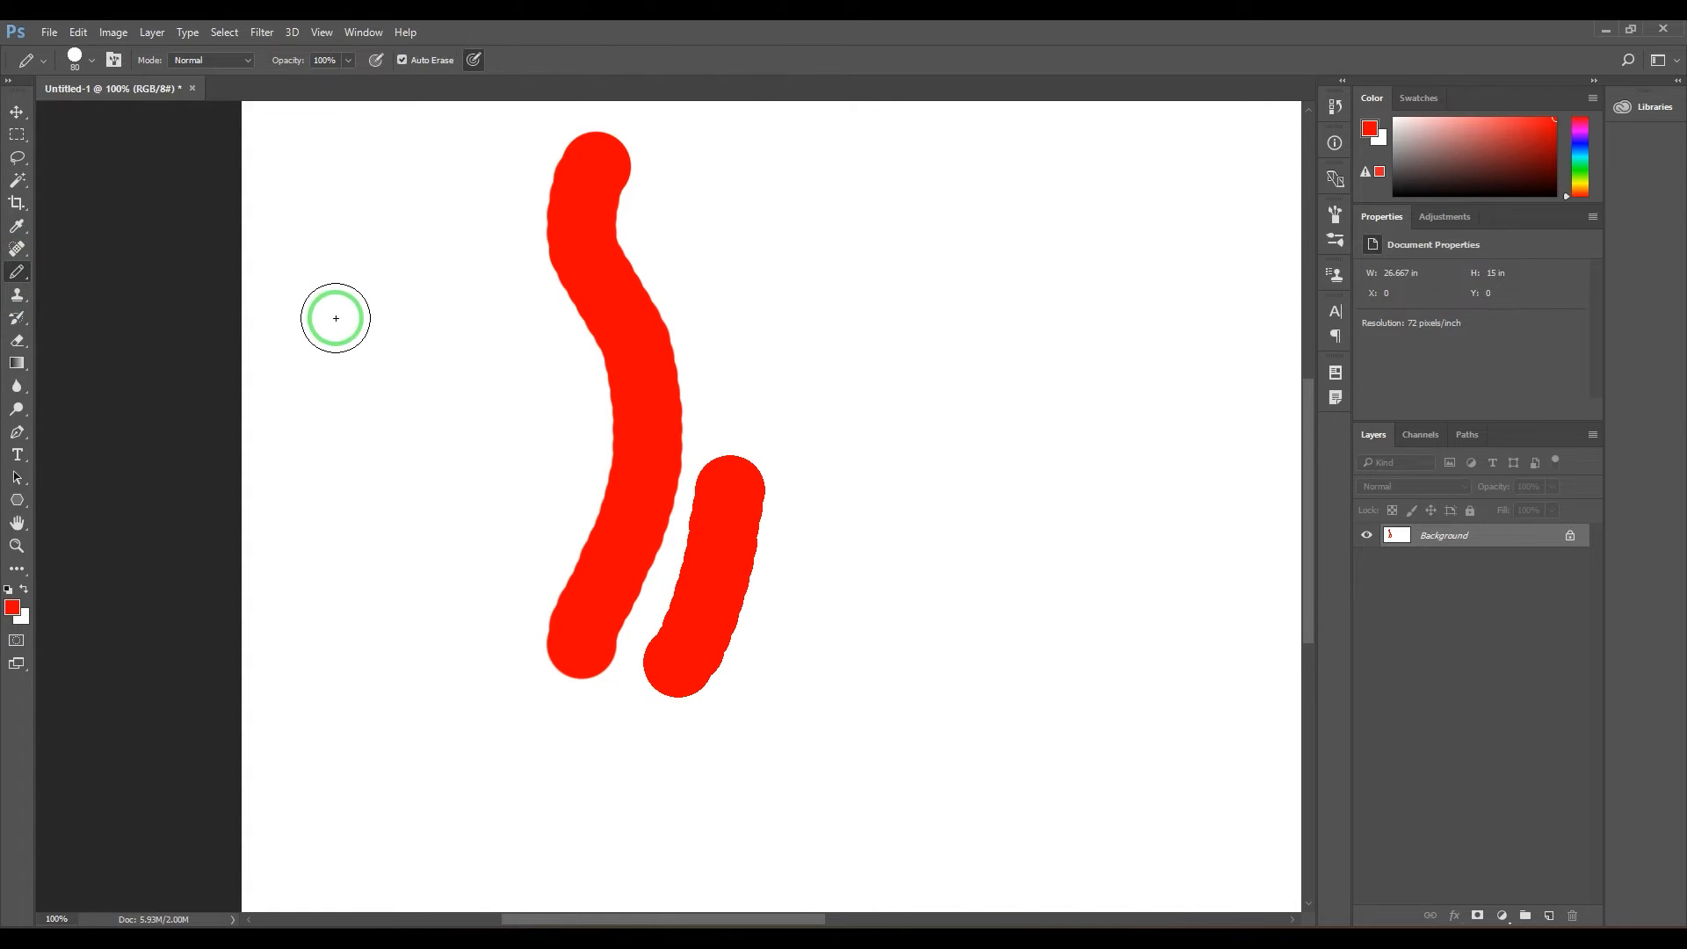
{"action": "mouse_move", "coordinate": [411, 337]}
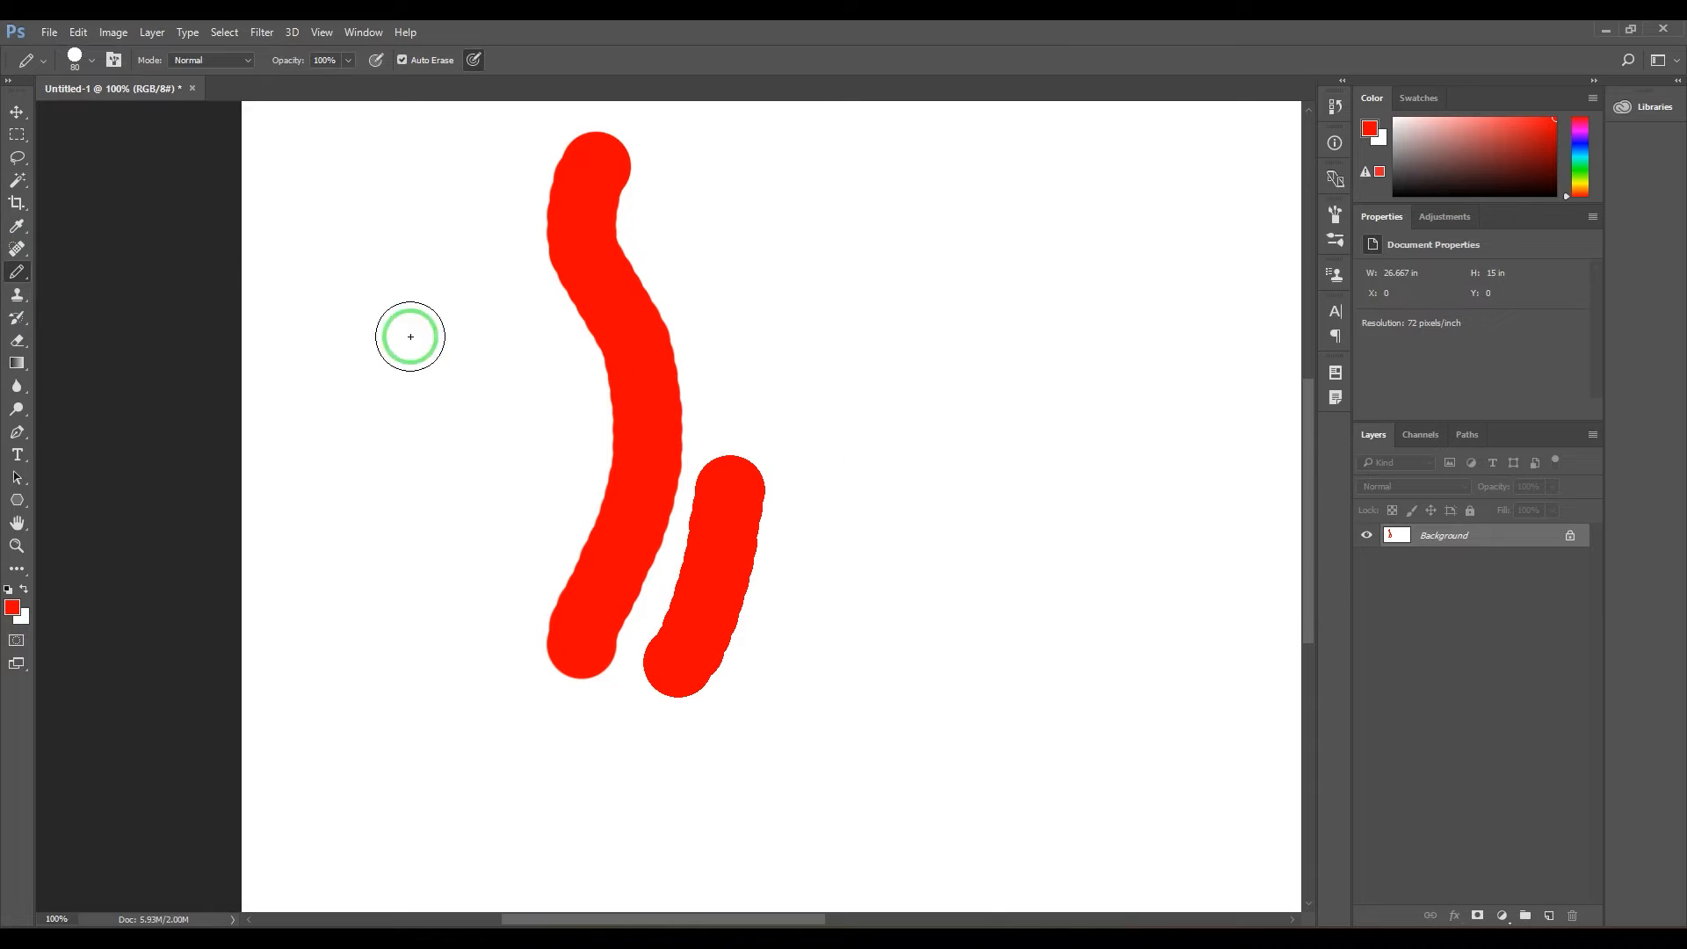
{"action": "left_click", "coordinate": [97, 59]}
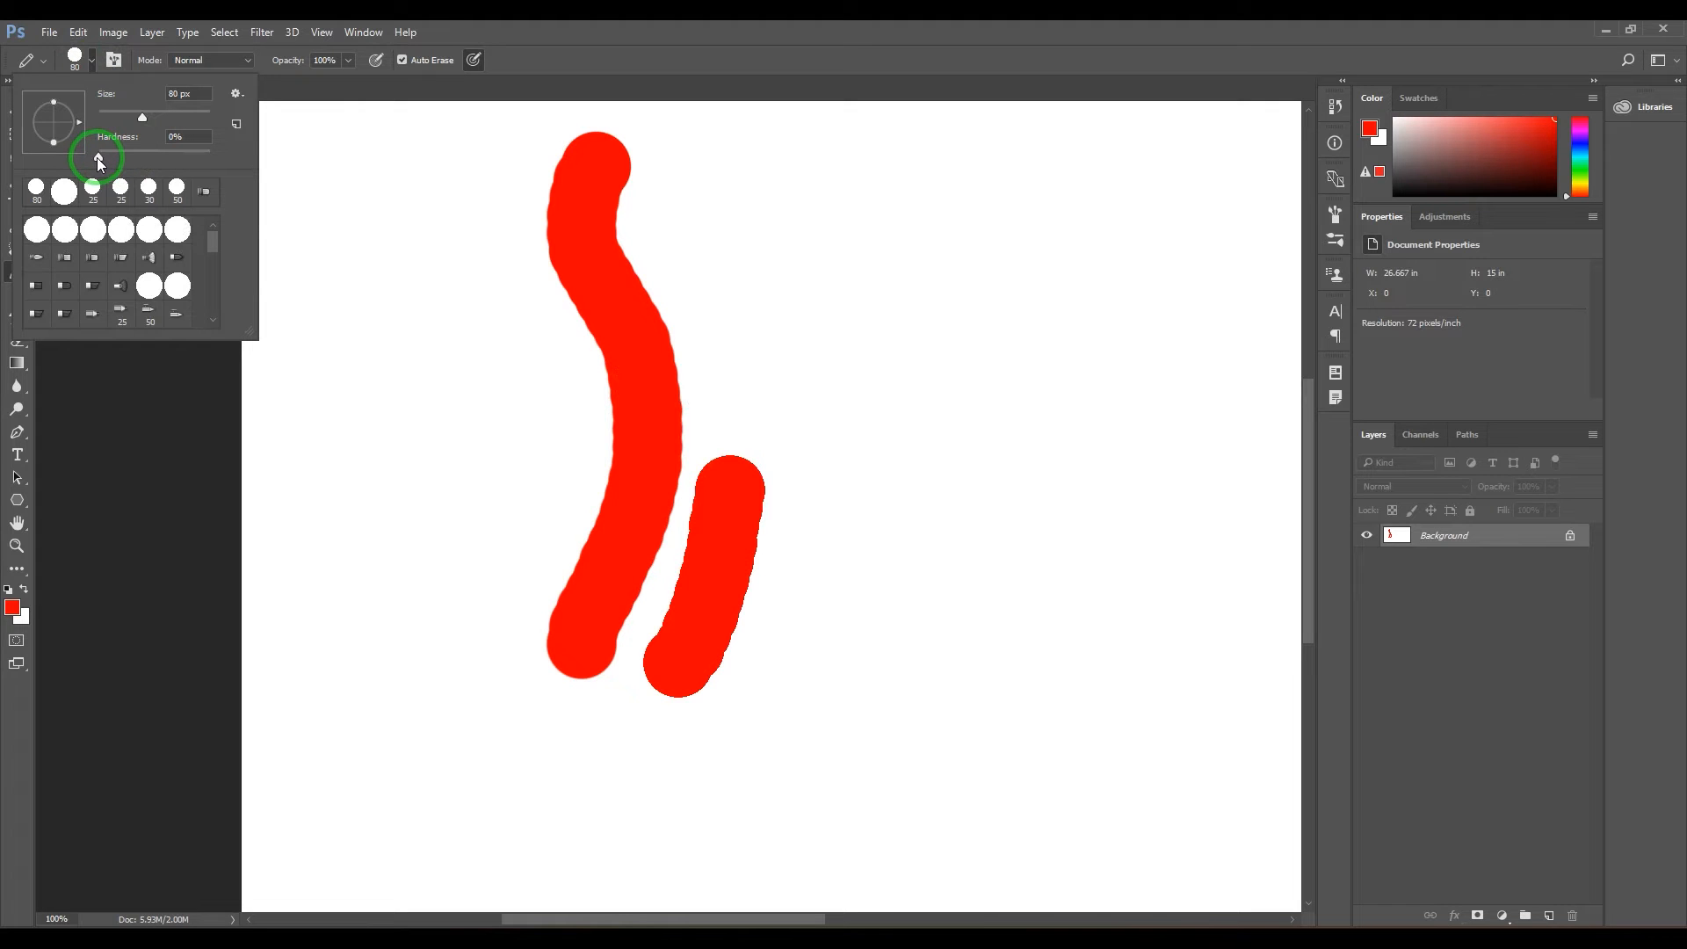
- Set the pencil tip hardness to 0% and reopen the 80 px tip settings
{"action": "left_click_drag", "start_coordinate": [98, 157], "coordinate": [211, 157]}
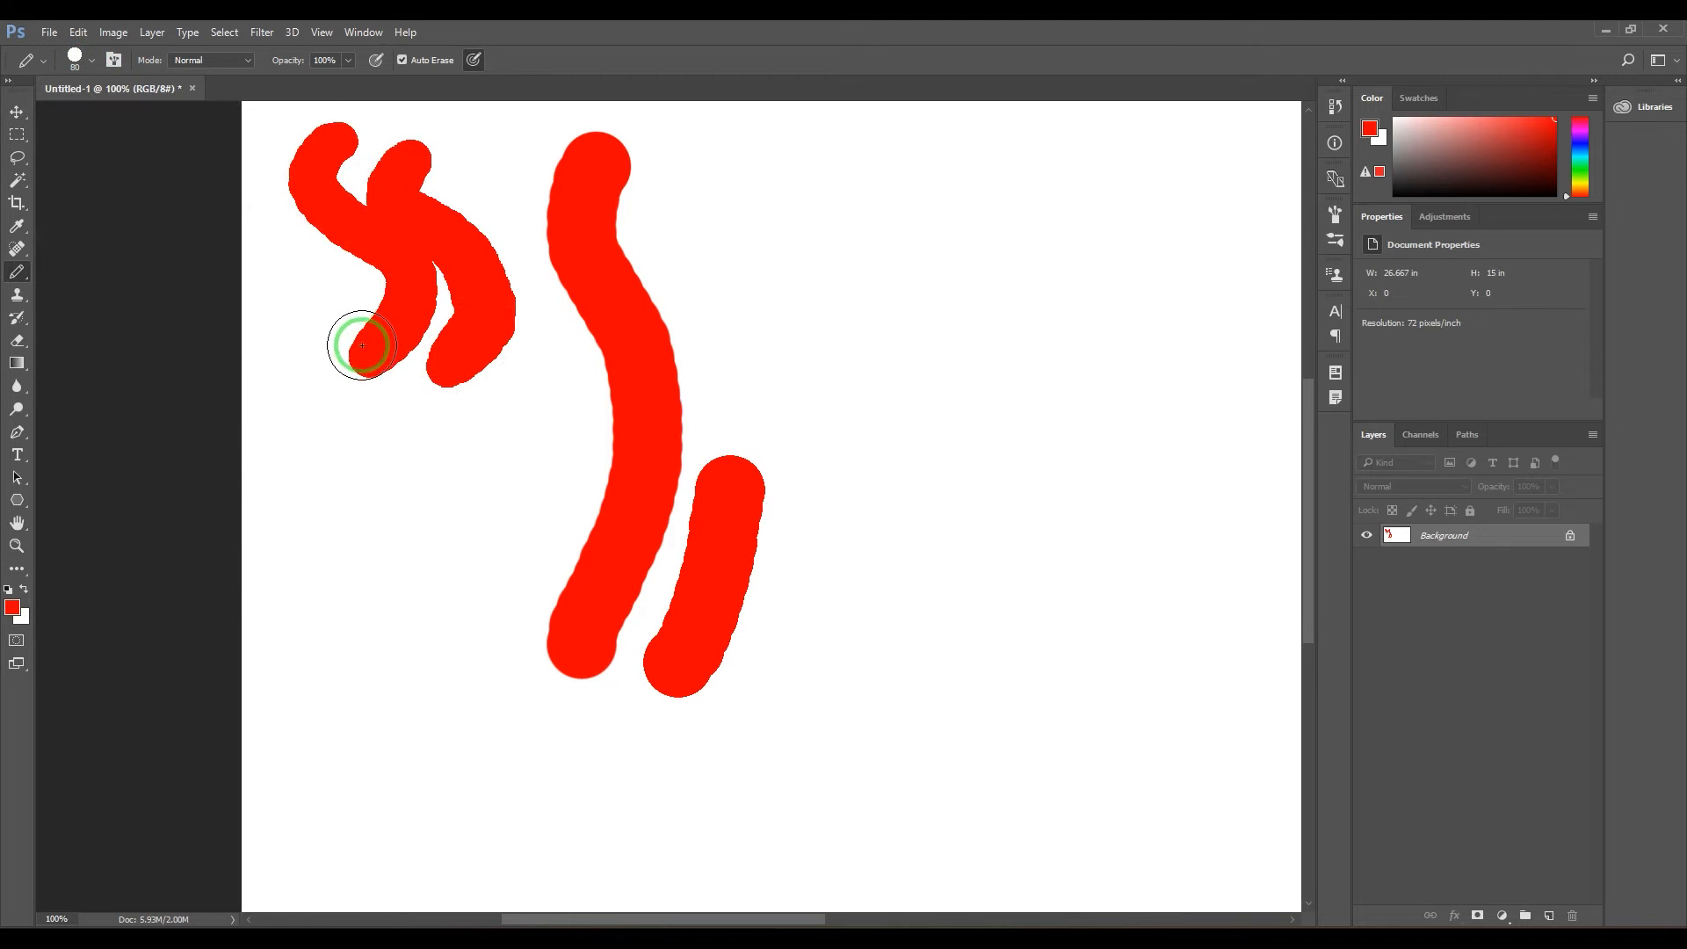
{"action": "mouse_move", "coordinate": [324, 310]}
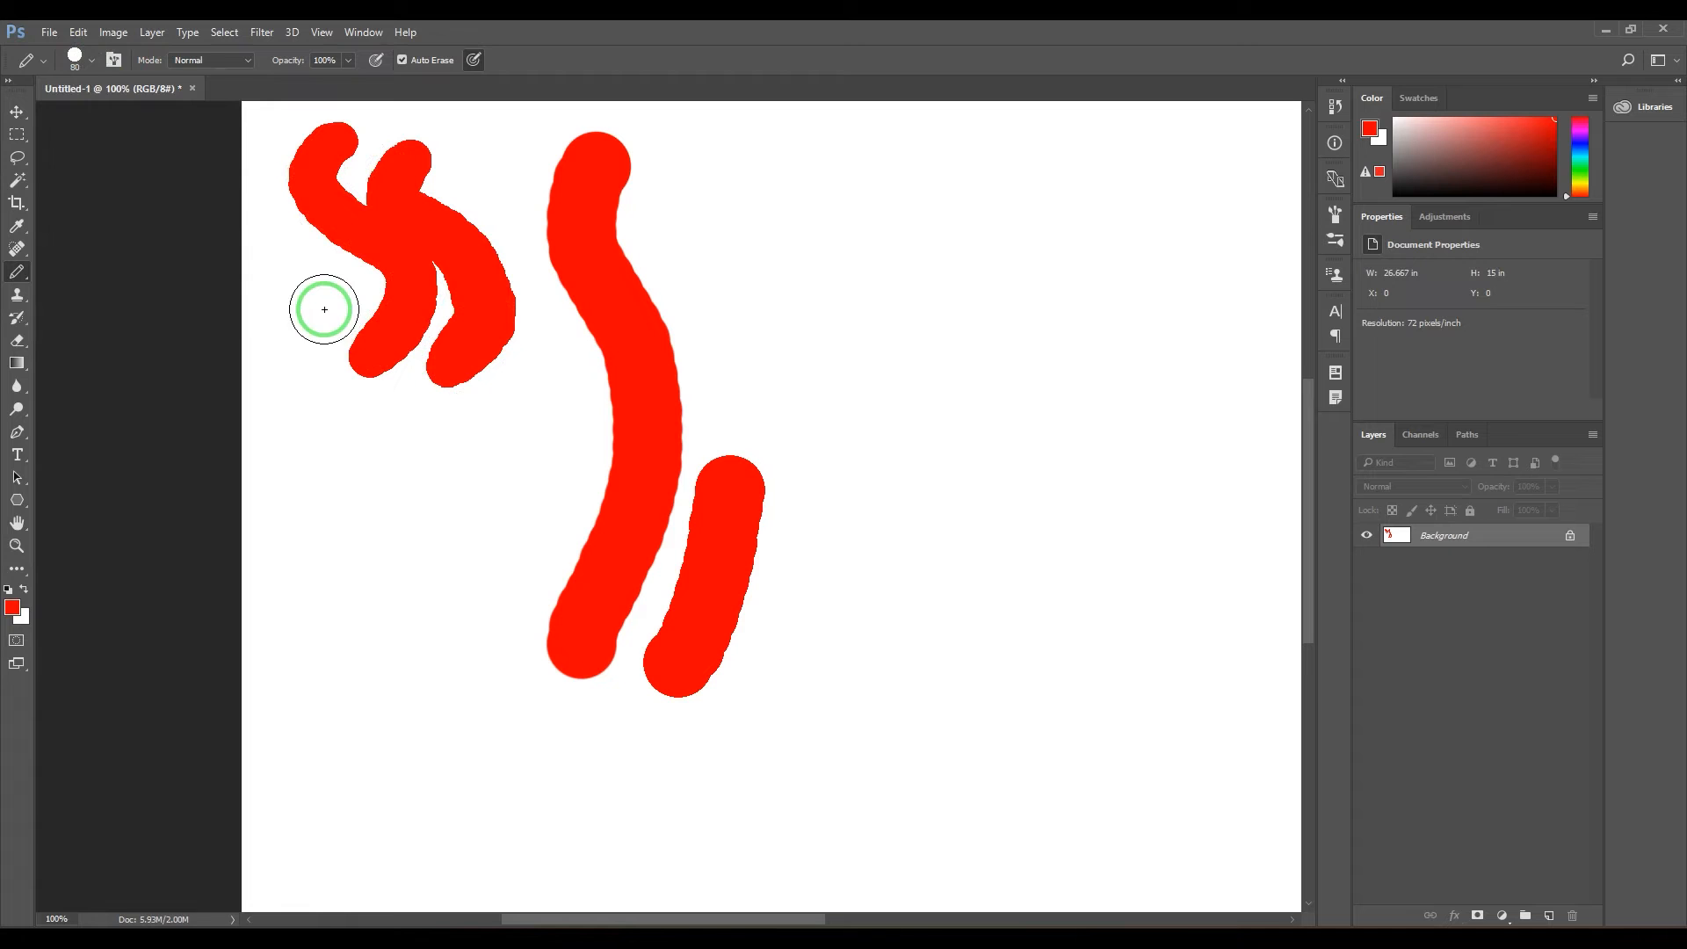
{"action": "left_click", "coordinate": [74, 59]}
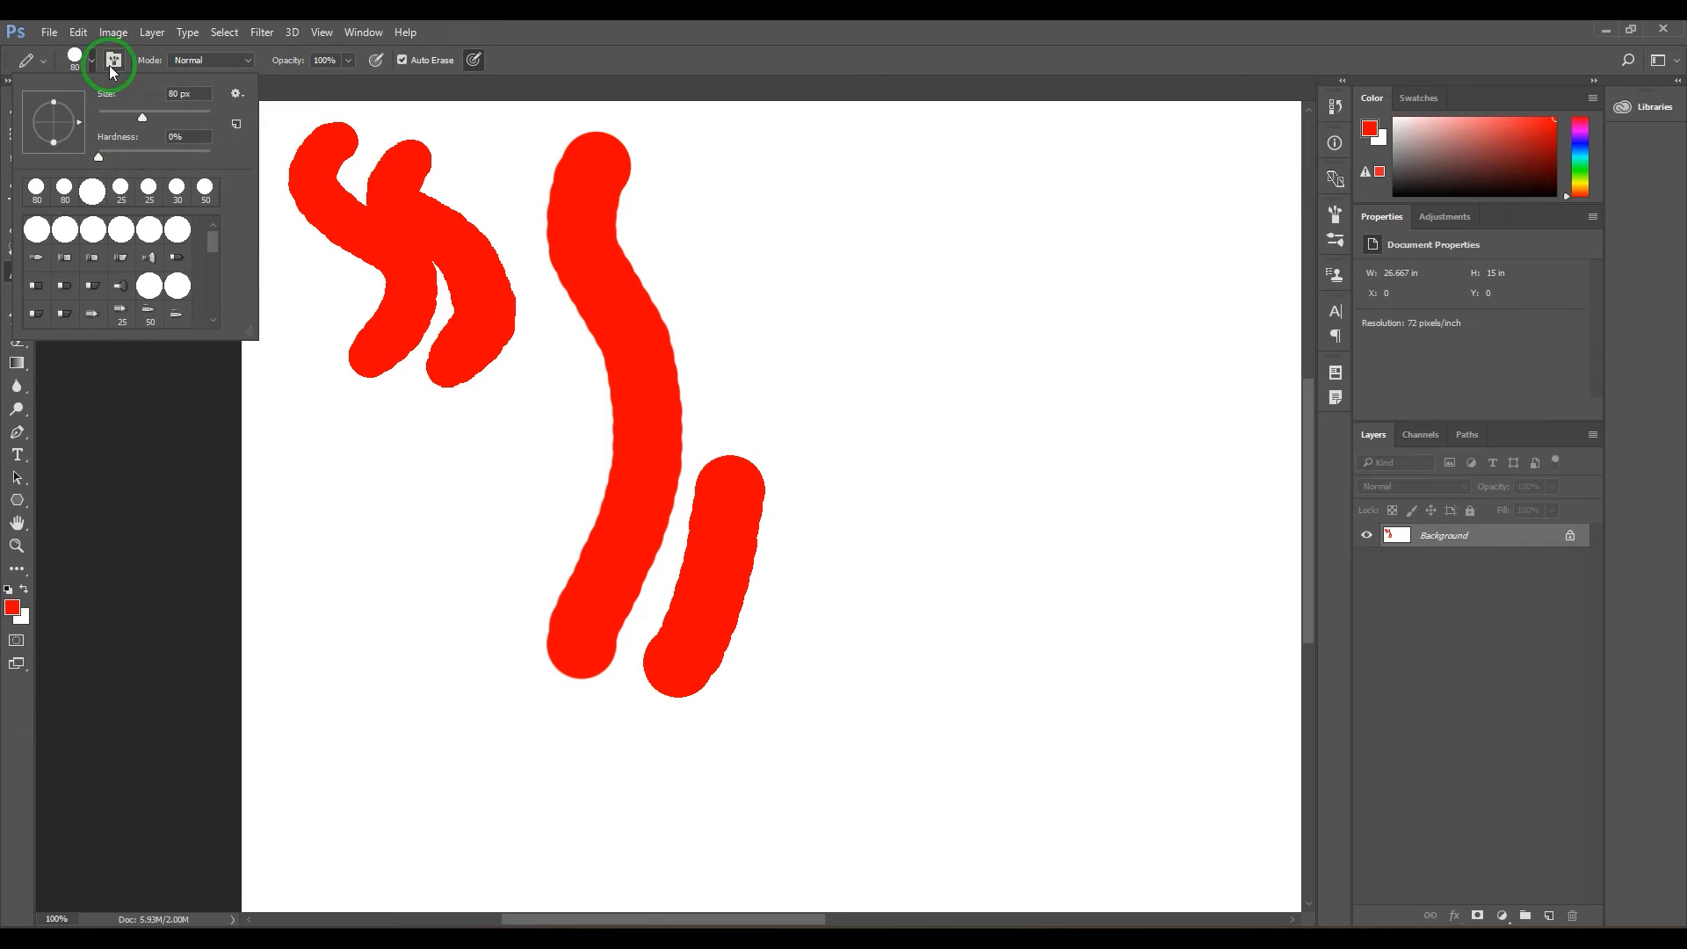
- Toggle Shape Dynamics and Scattering in the Brush panel, then reset Scatter to 0% and disable it
{"action": "left_click", "coordinate": [114, 59]}
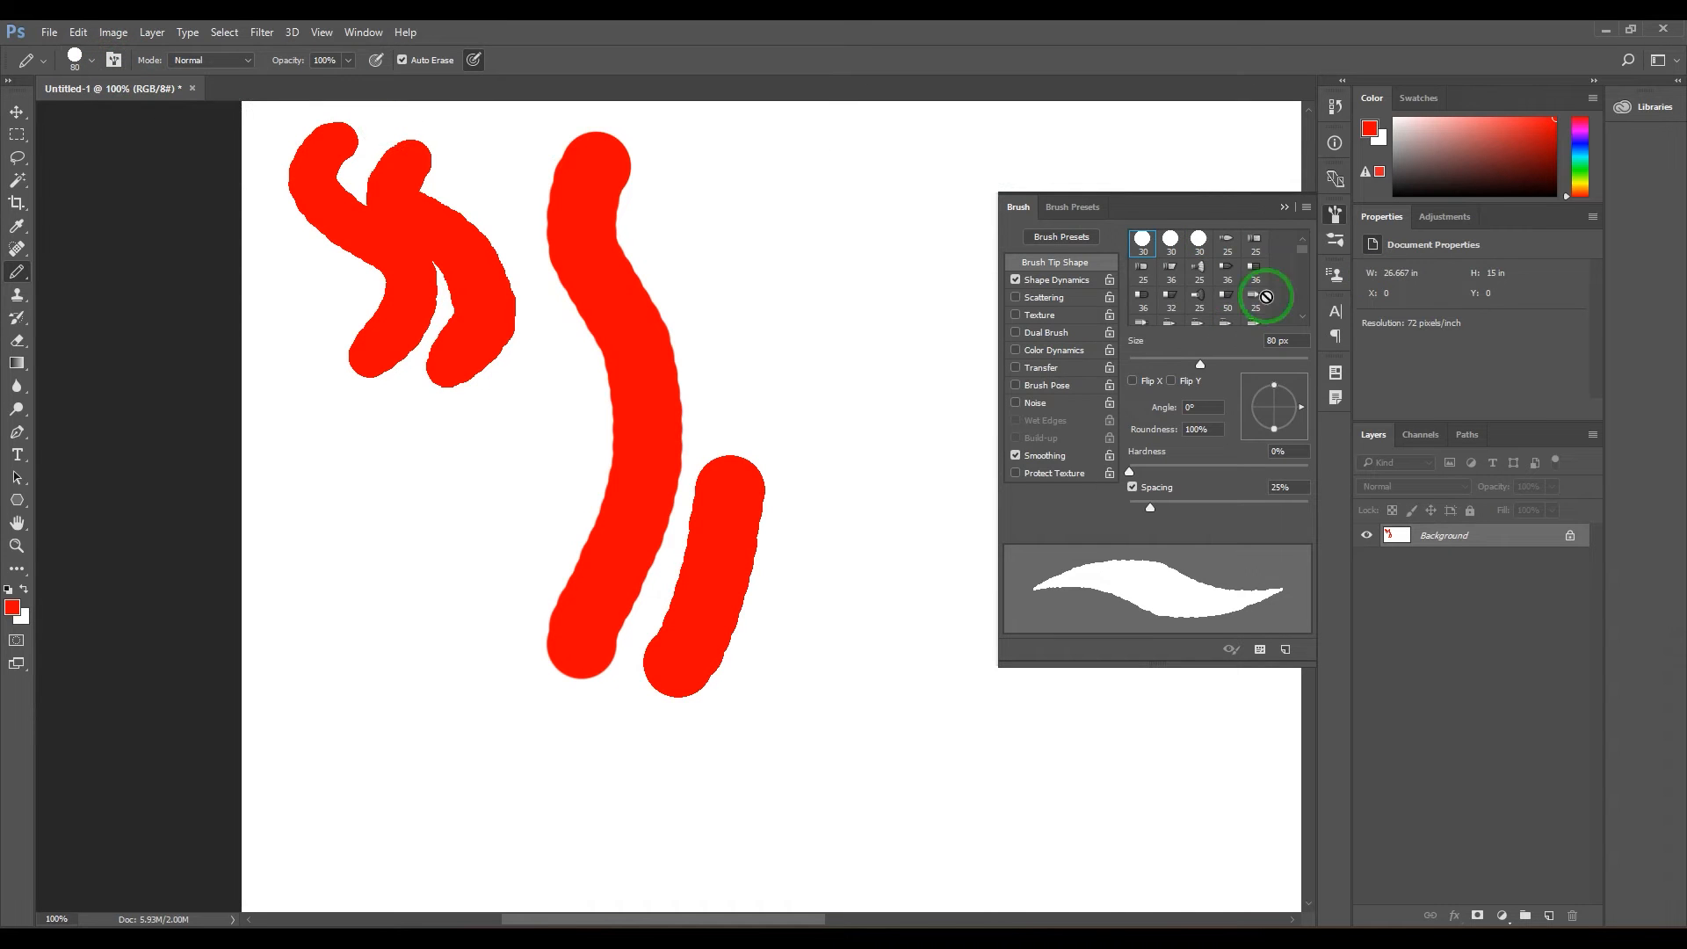
{"action": "left_click", "coordinate": [1049, 279]}
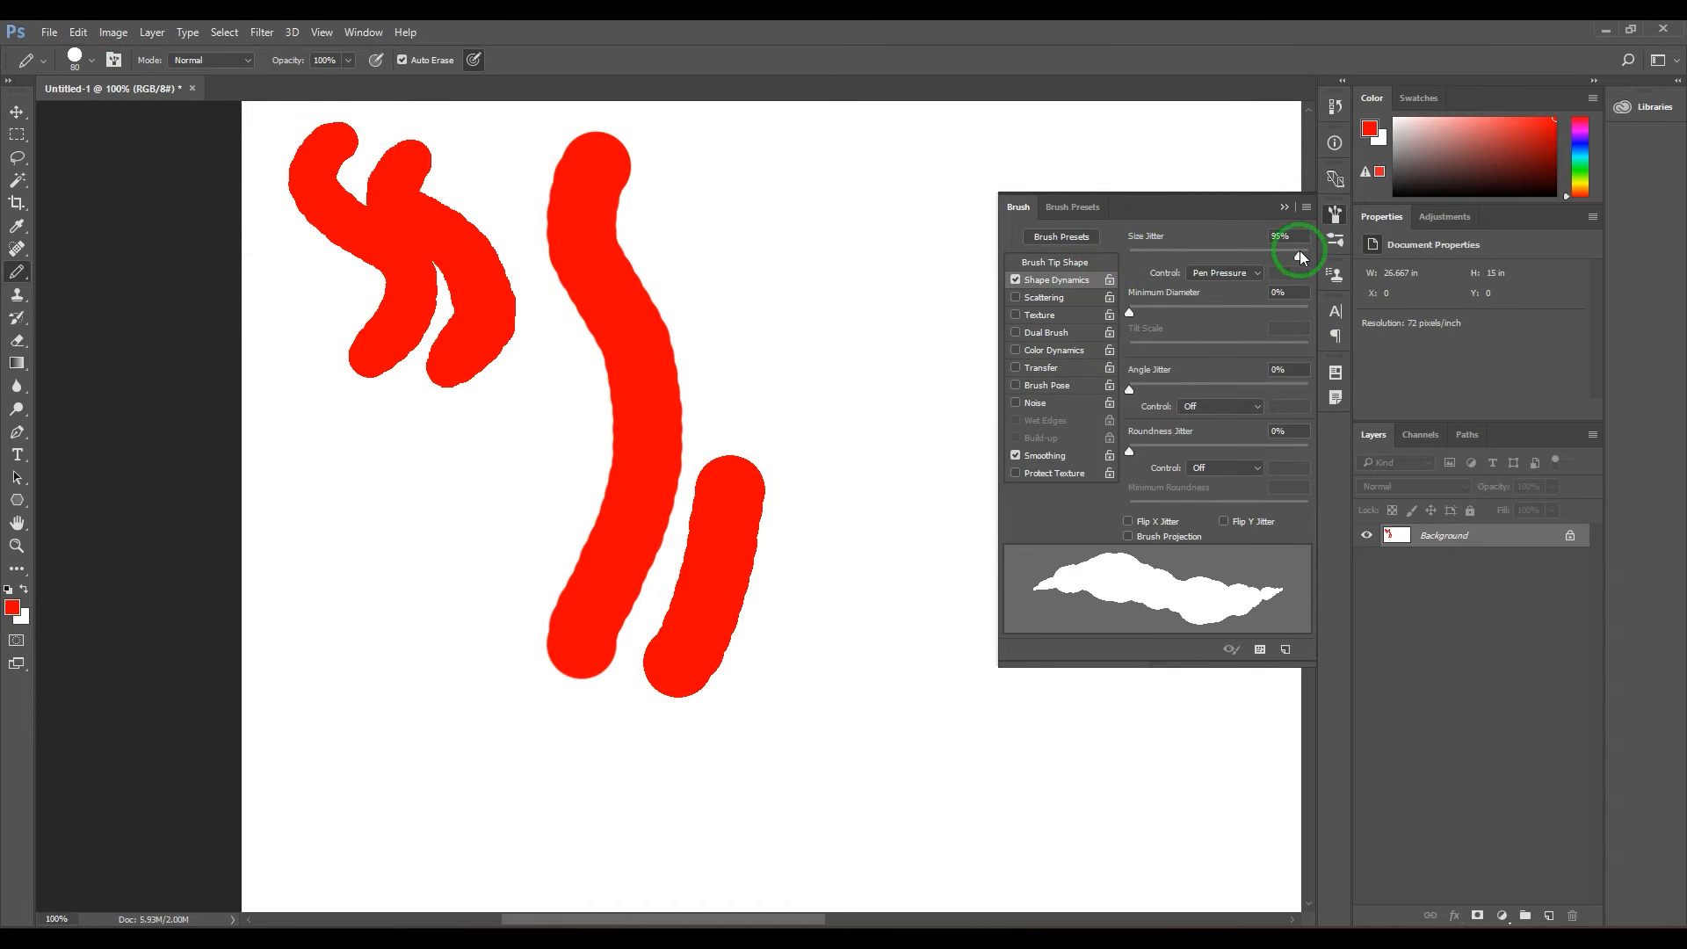
{"action": "left_click", "coordinate": [1041, 297]}
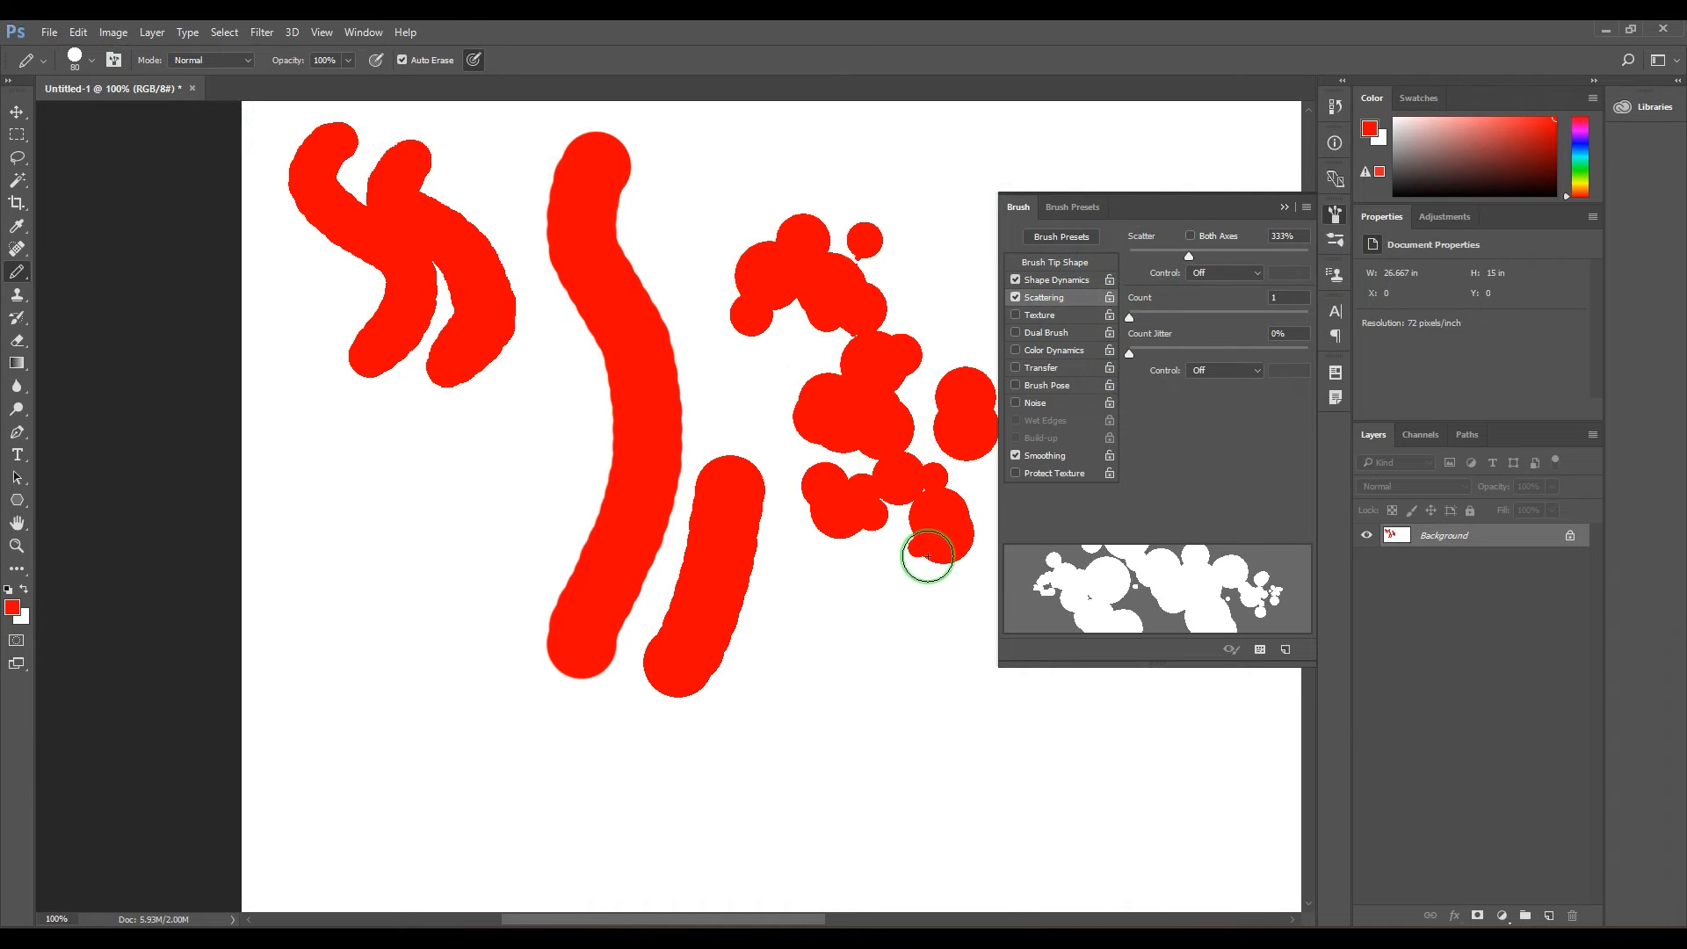
{"action": "mouse_move", "coordinate": [1259, 258]}
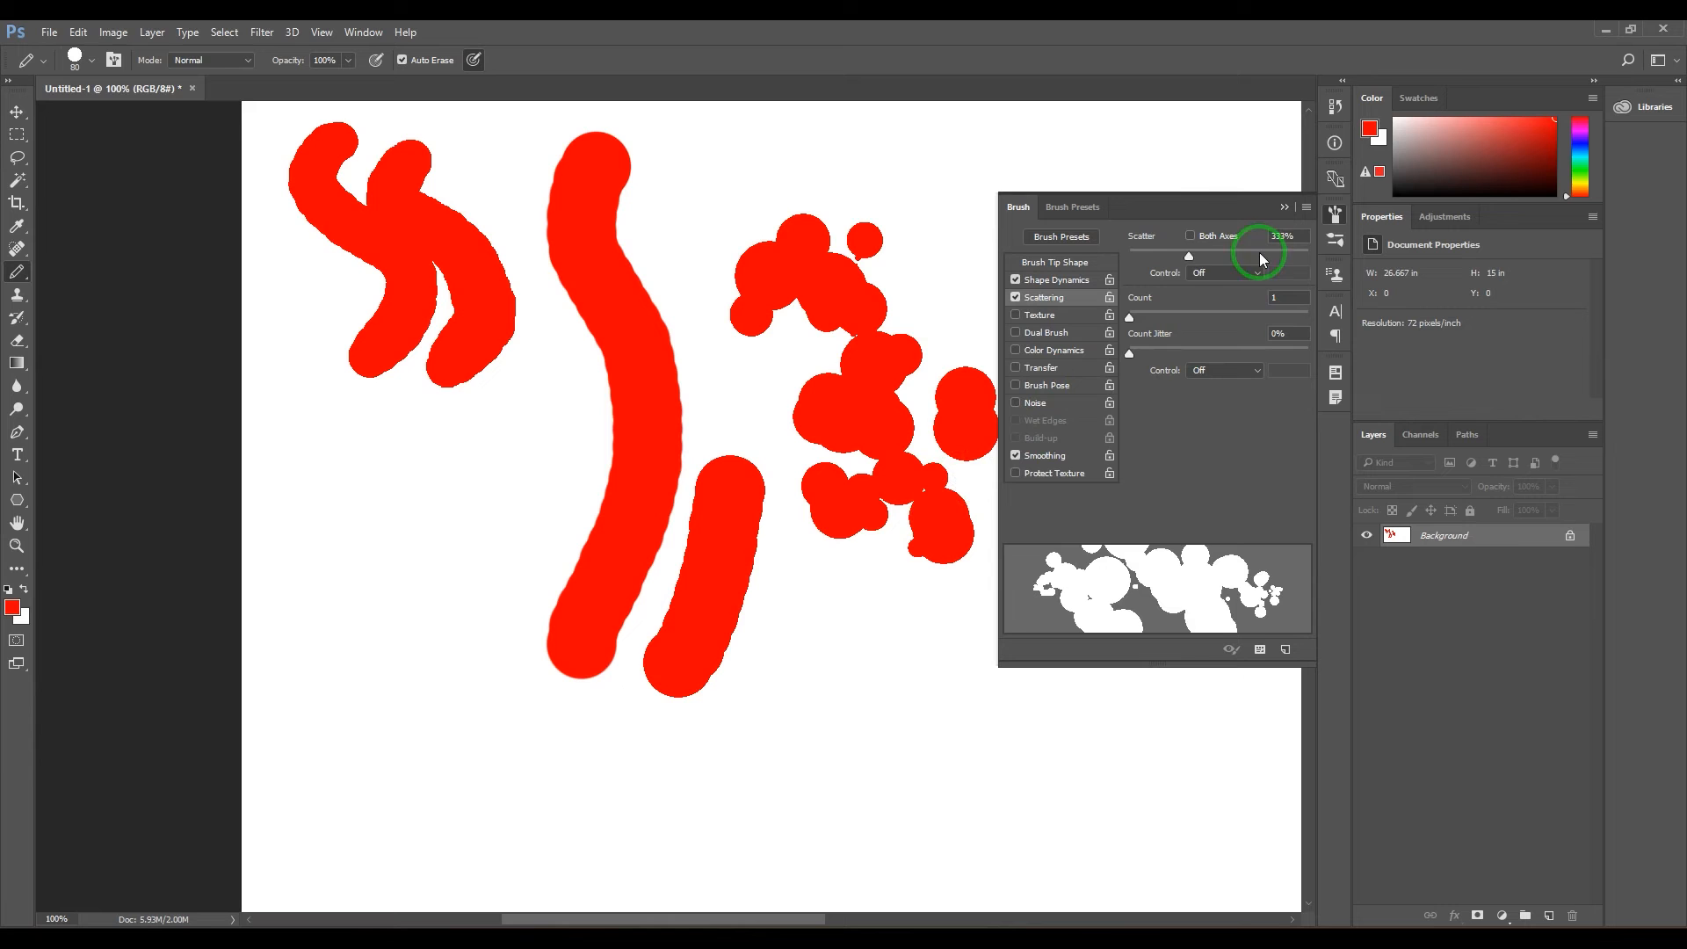
{"action": "left_click", "coordinate": [1014, 297]}
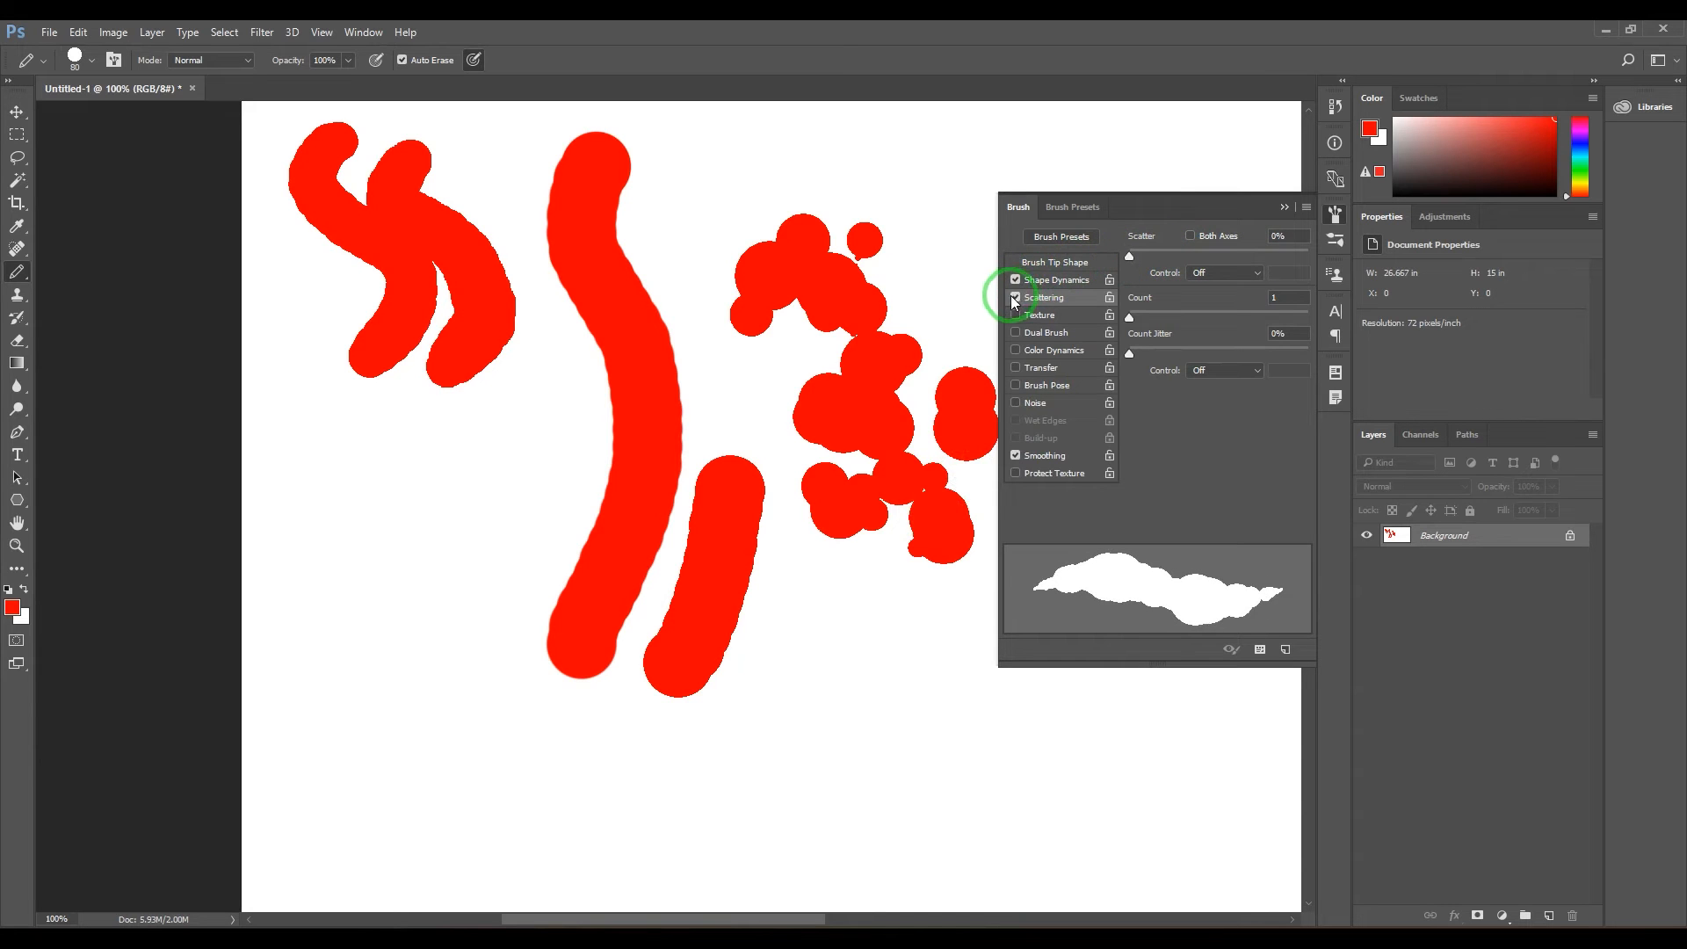
{"action": "left_click", "coordinate": [1015, 297]}
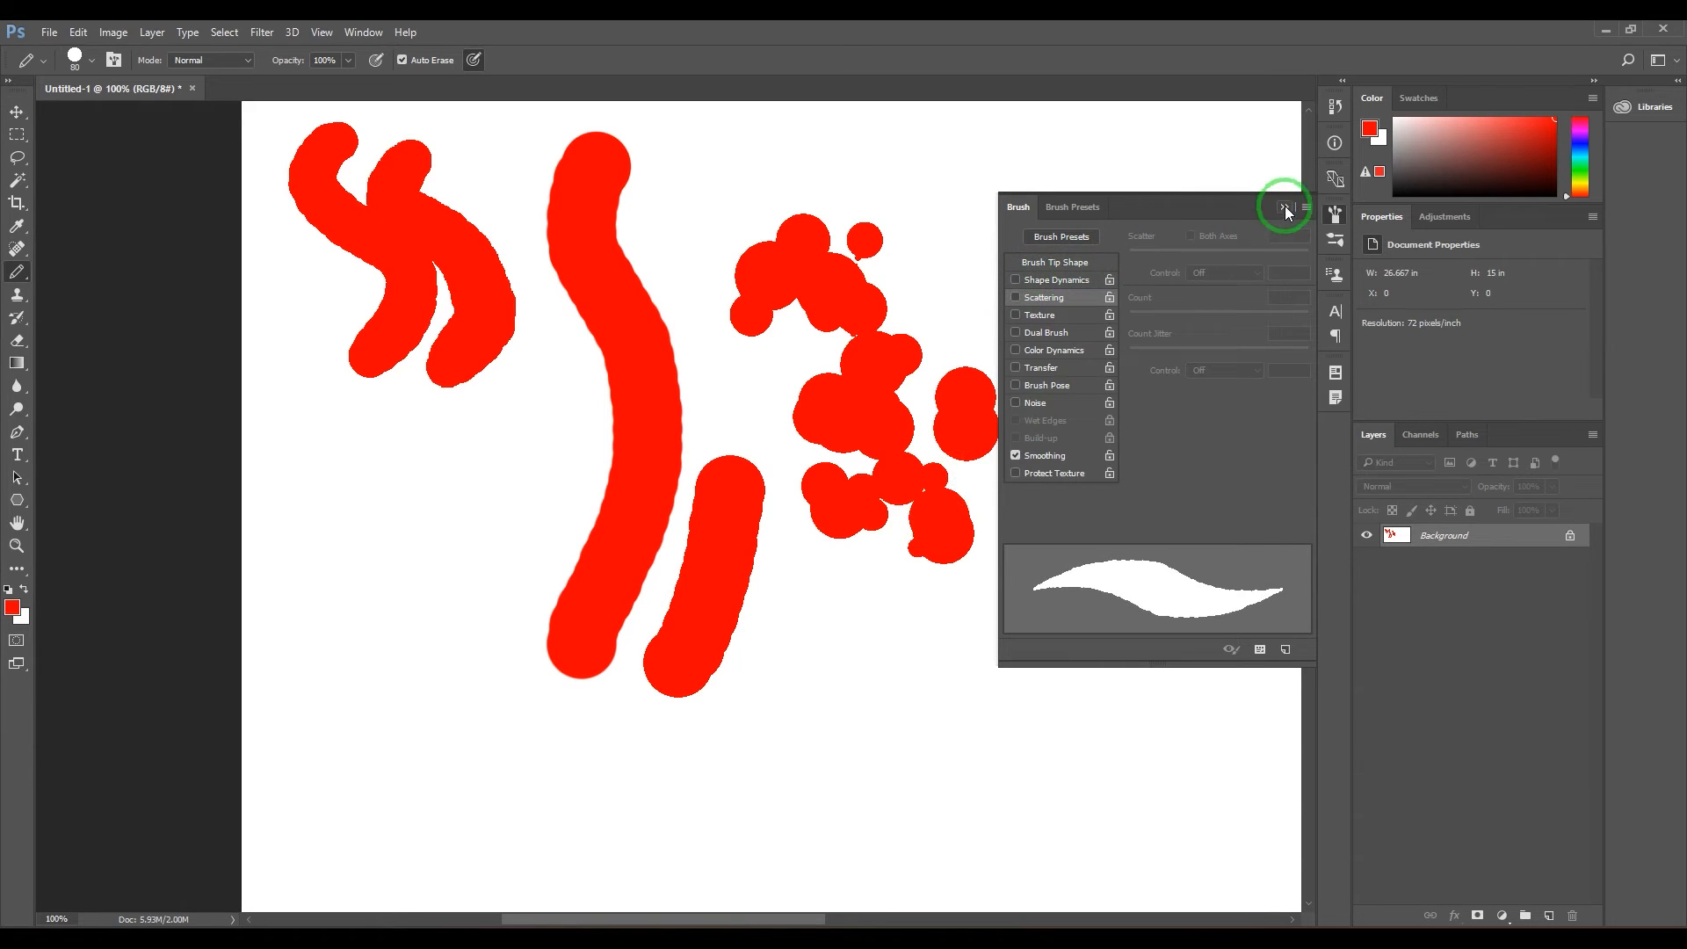
- Switch the pencil to Multiply mode and paint green over the red dots so overlaps darken
{"action": "left_click", "coordinate": [1283, 208]}
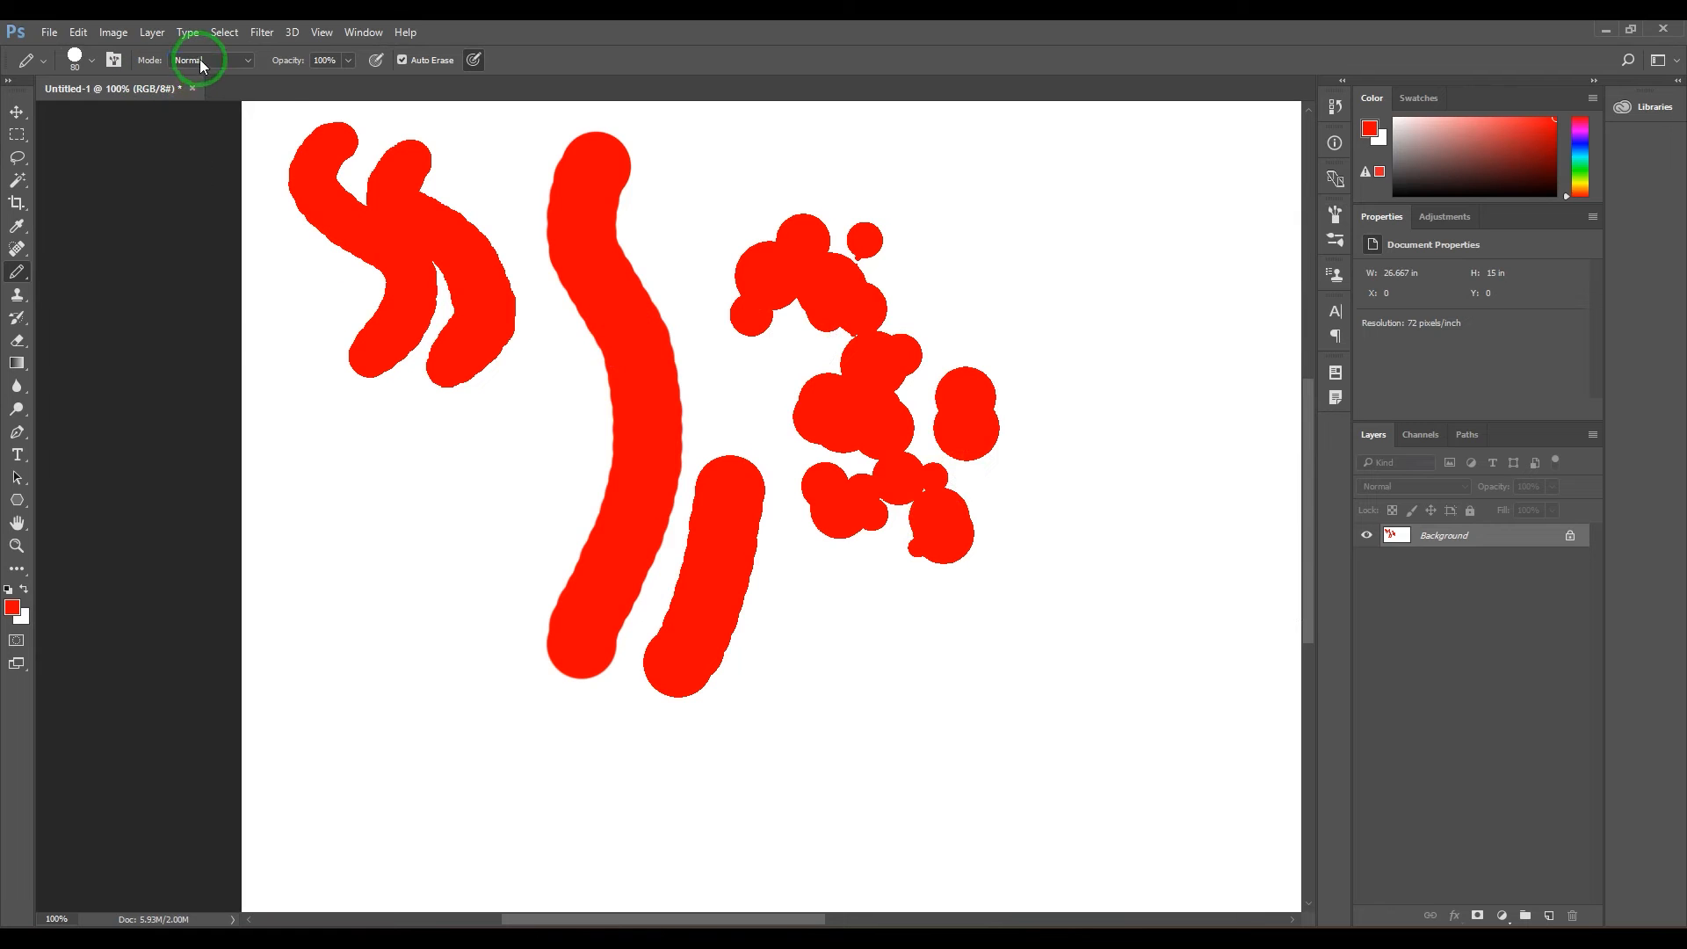
{"action": "left_click", "coordinate": [210, 59]}
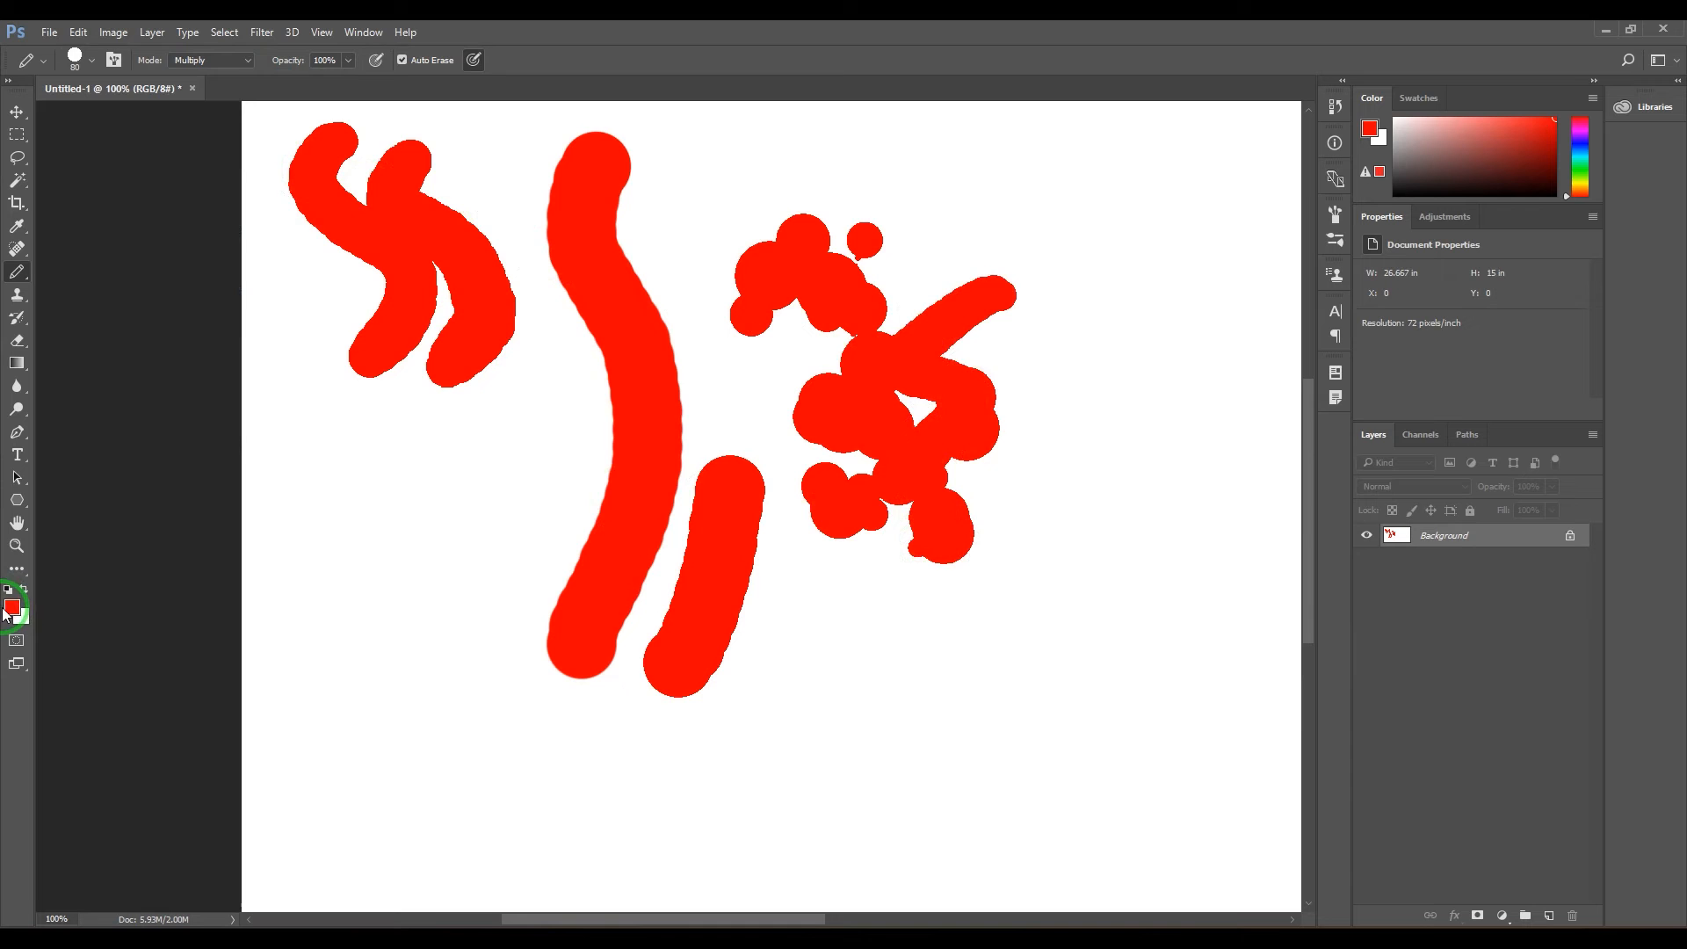
{"action": "left_click", "coordinate": [11, 609]}
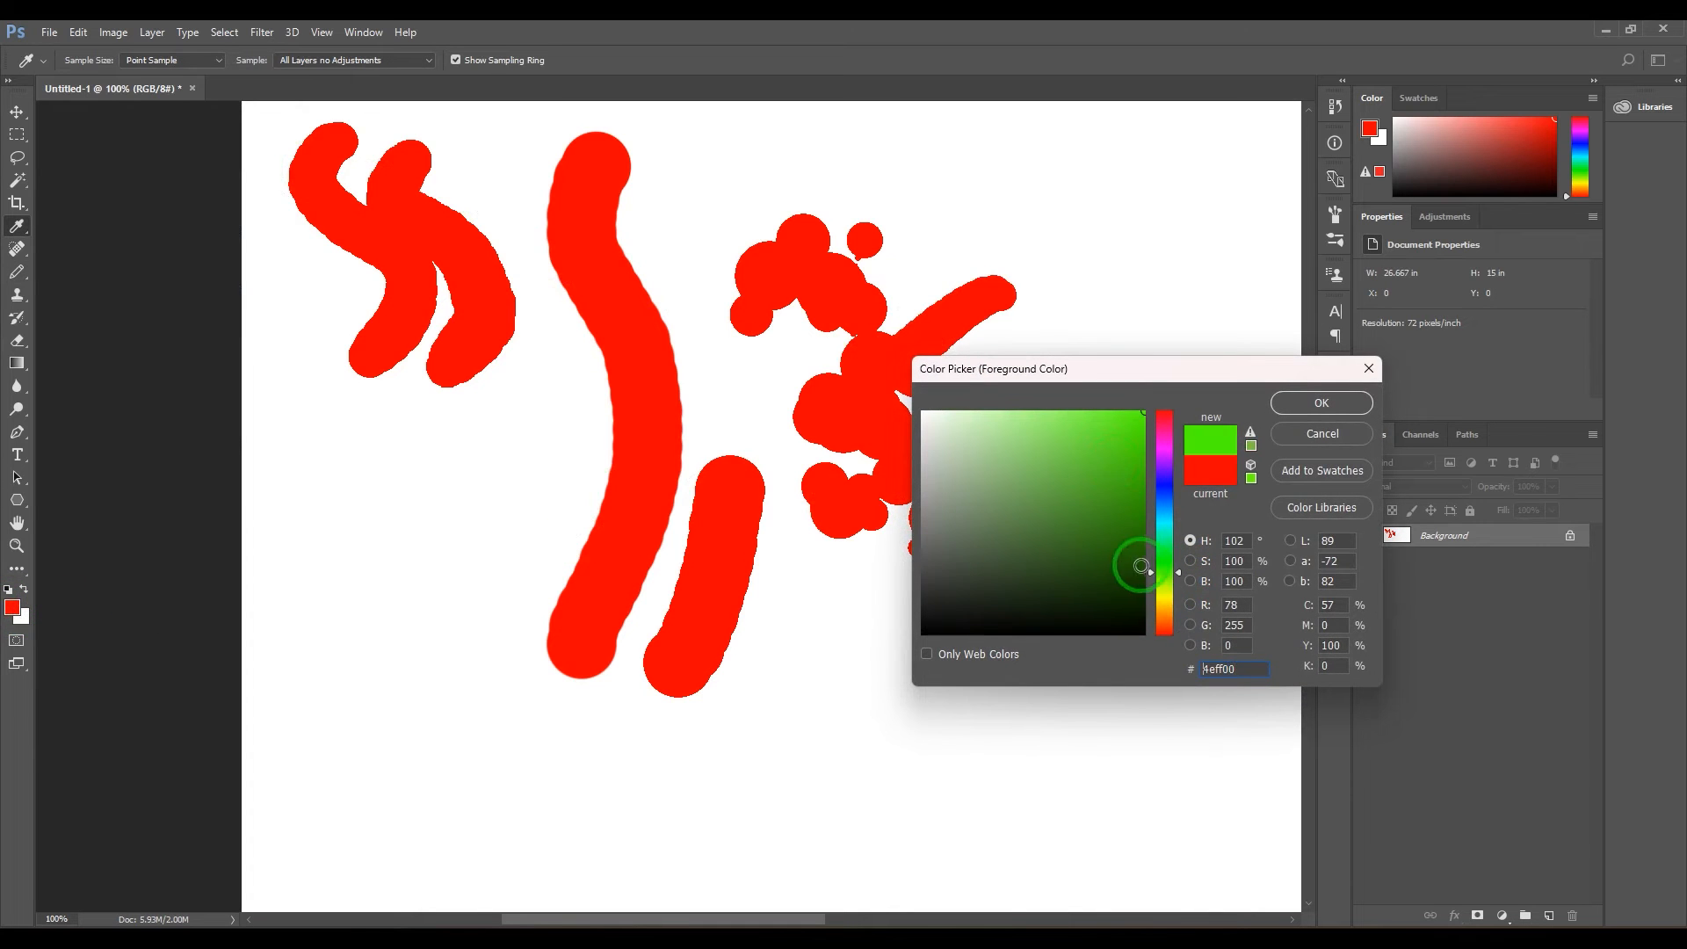
{"action": "left_click", "coordinate": [1320, 402]}
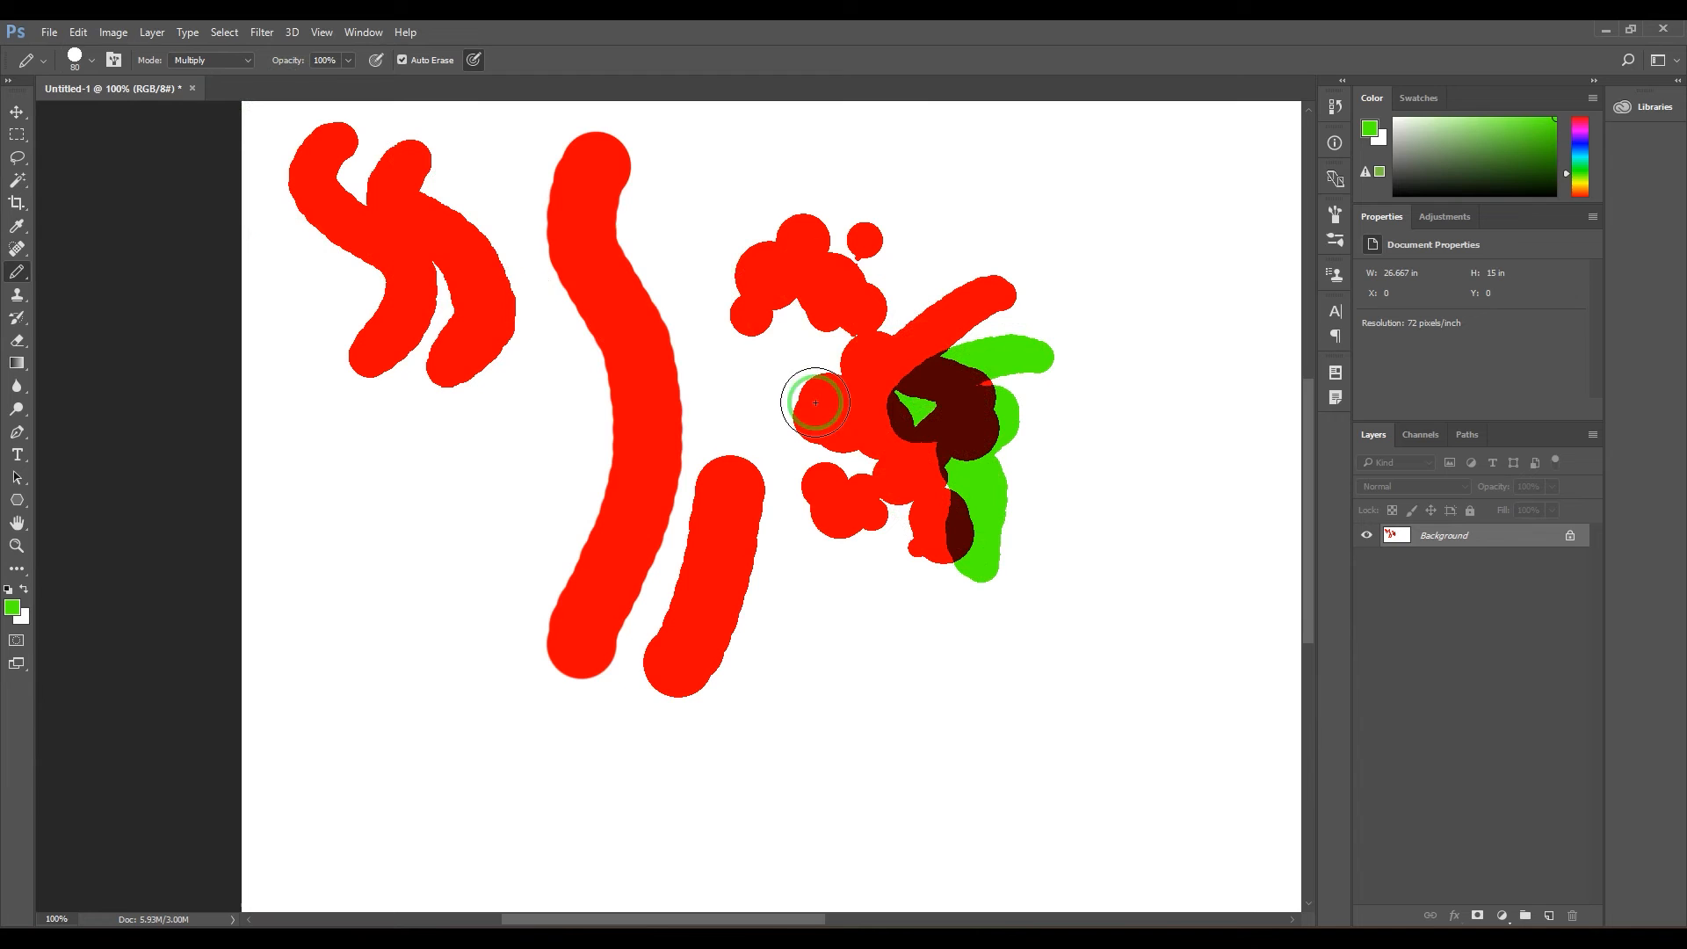
{"action": "left_click", "coordinate": [210, 59]}
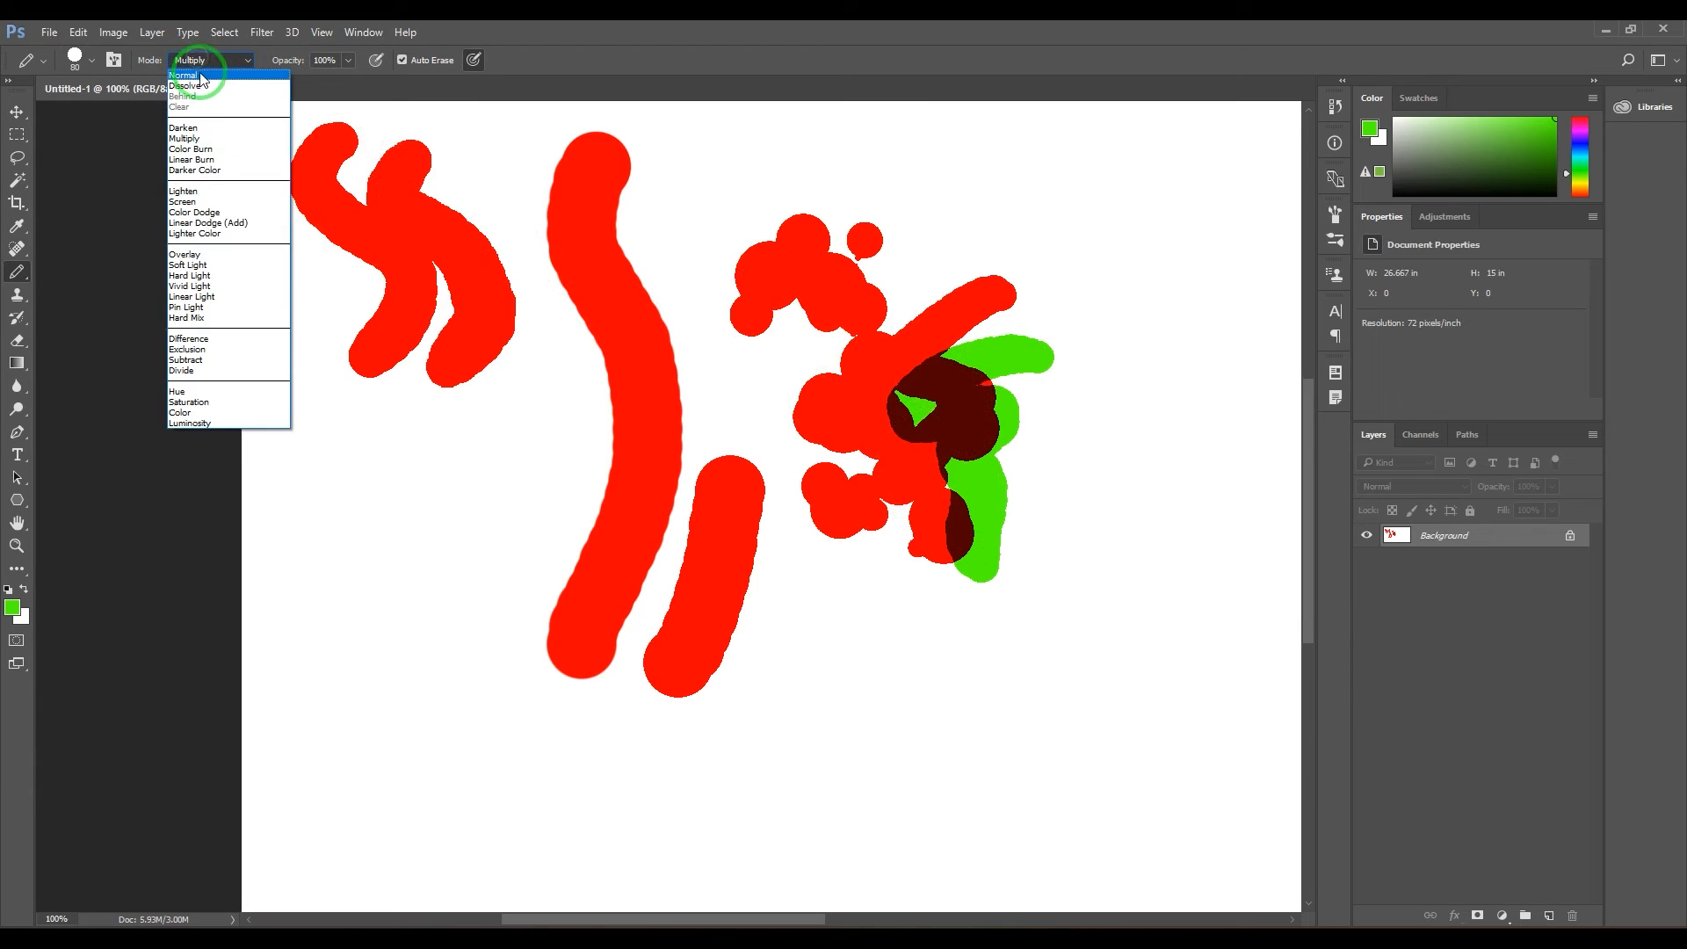
- In Normal mode, paint a pale green stroke, then red squiggles at 10%, 56% and 100% opacity
{"action": "left_click", "coordinate": [183, 74]}
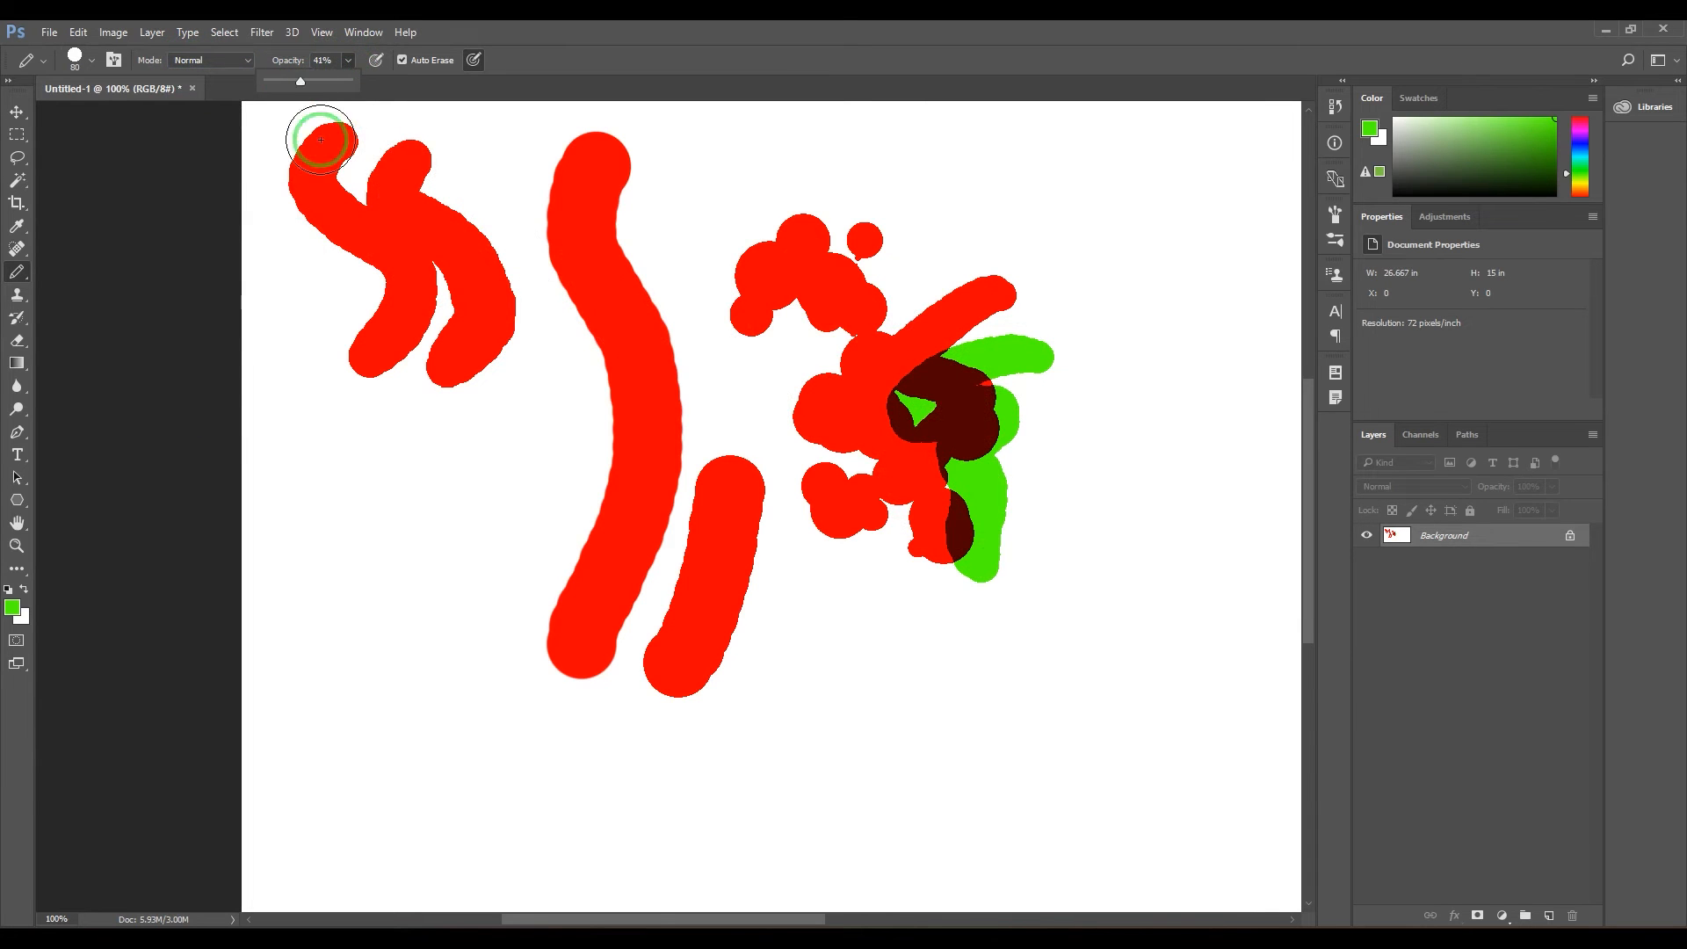
{"action": "left_click_drag", "start_coordinate": [398, 463], "coordinate": [413, 710]}
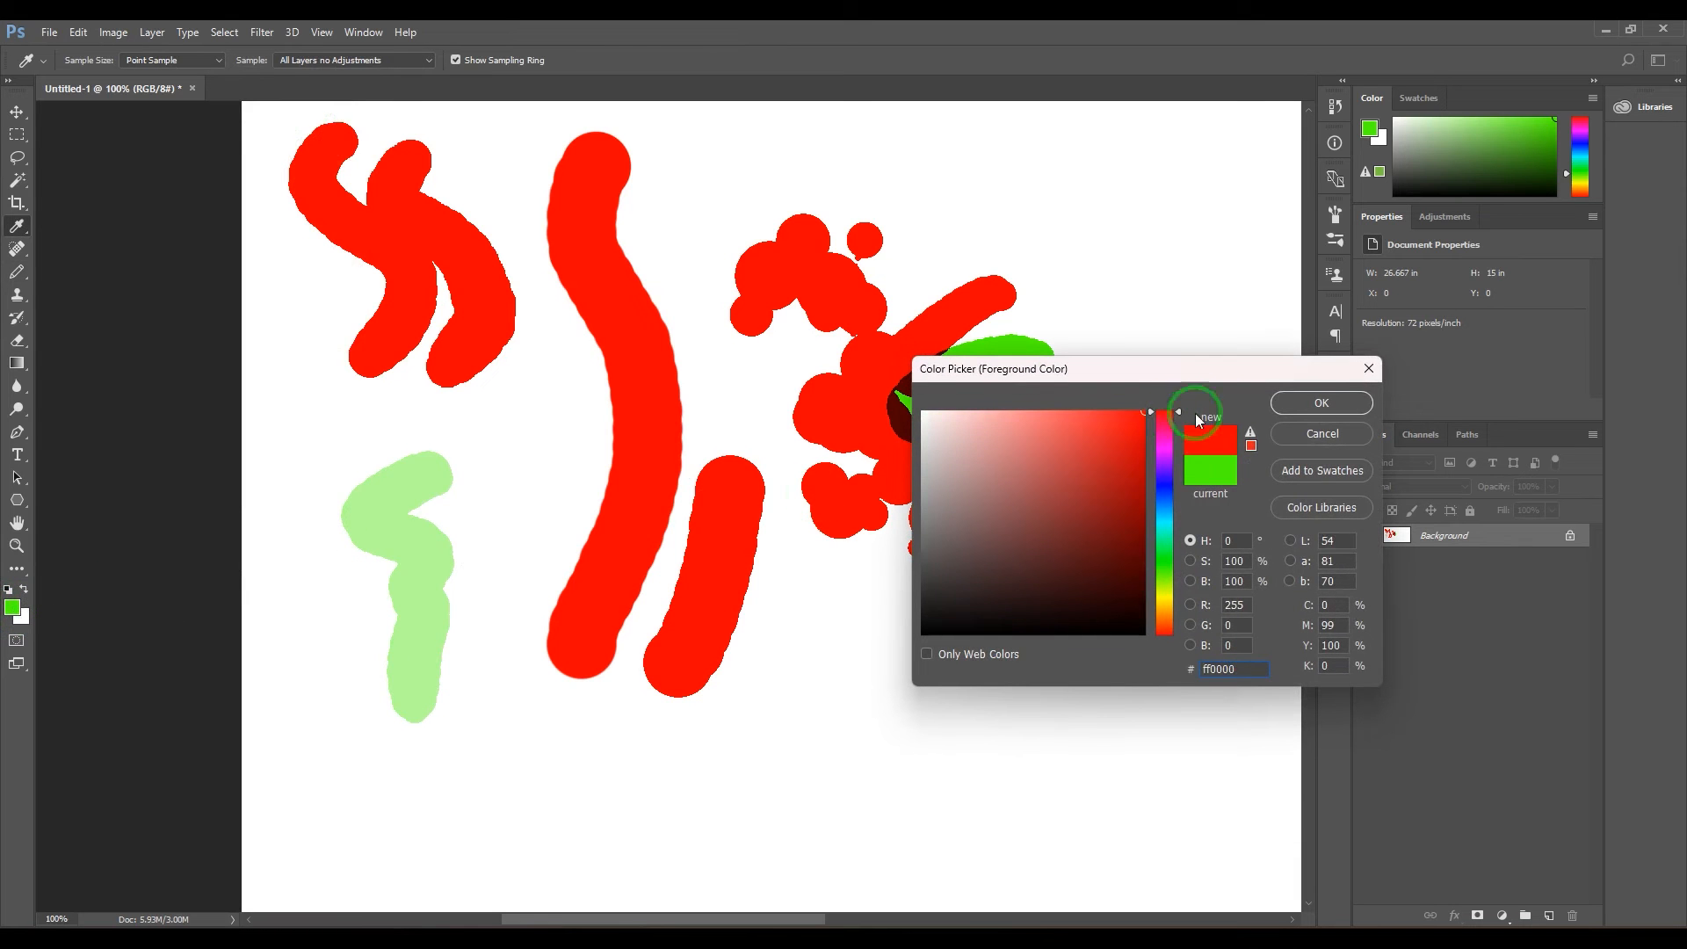
{"action": "left_click", "coordinate": [1320, 403]}
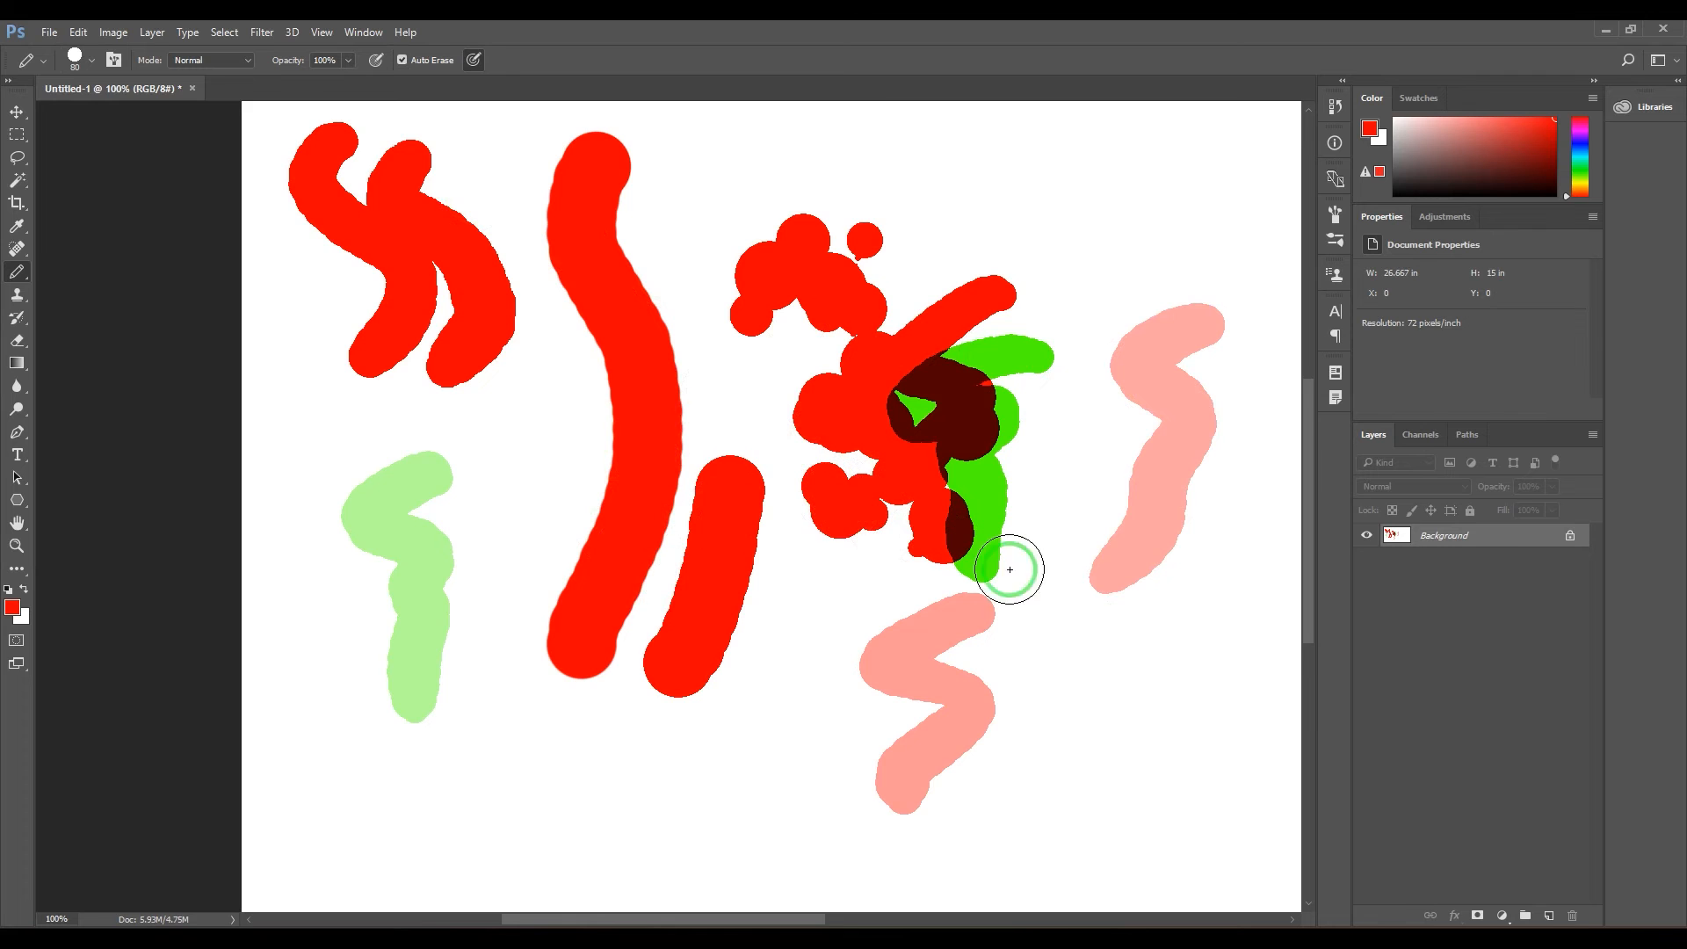
{"action": "left_click_drag", "start_coordinate": [1008, 568], "coordinate": [1106, 777]}
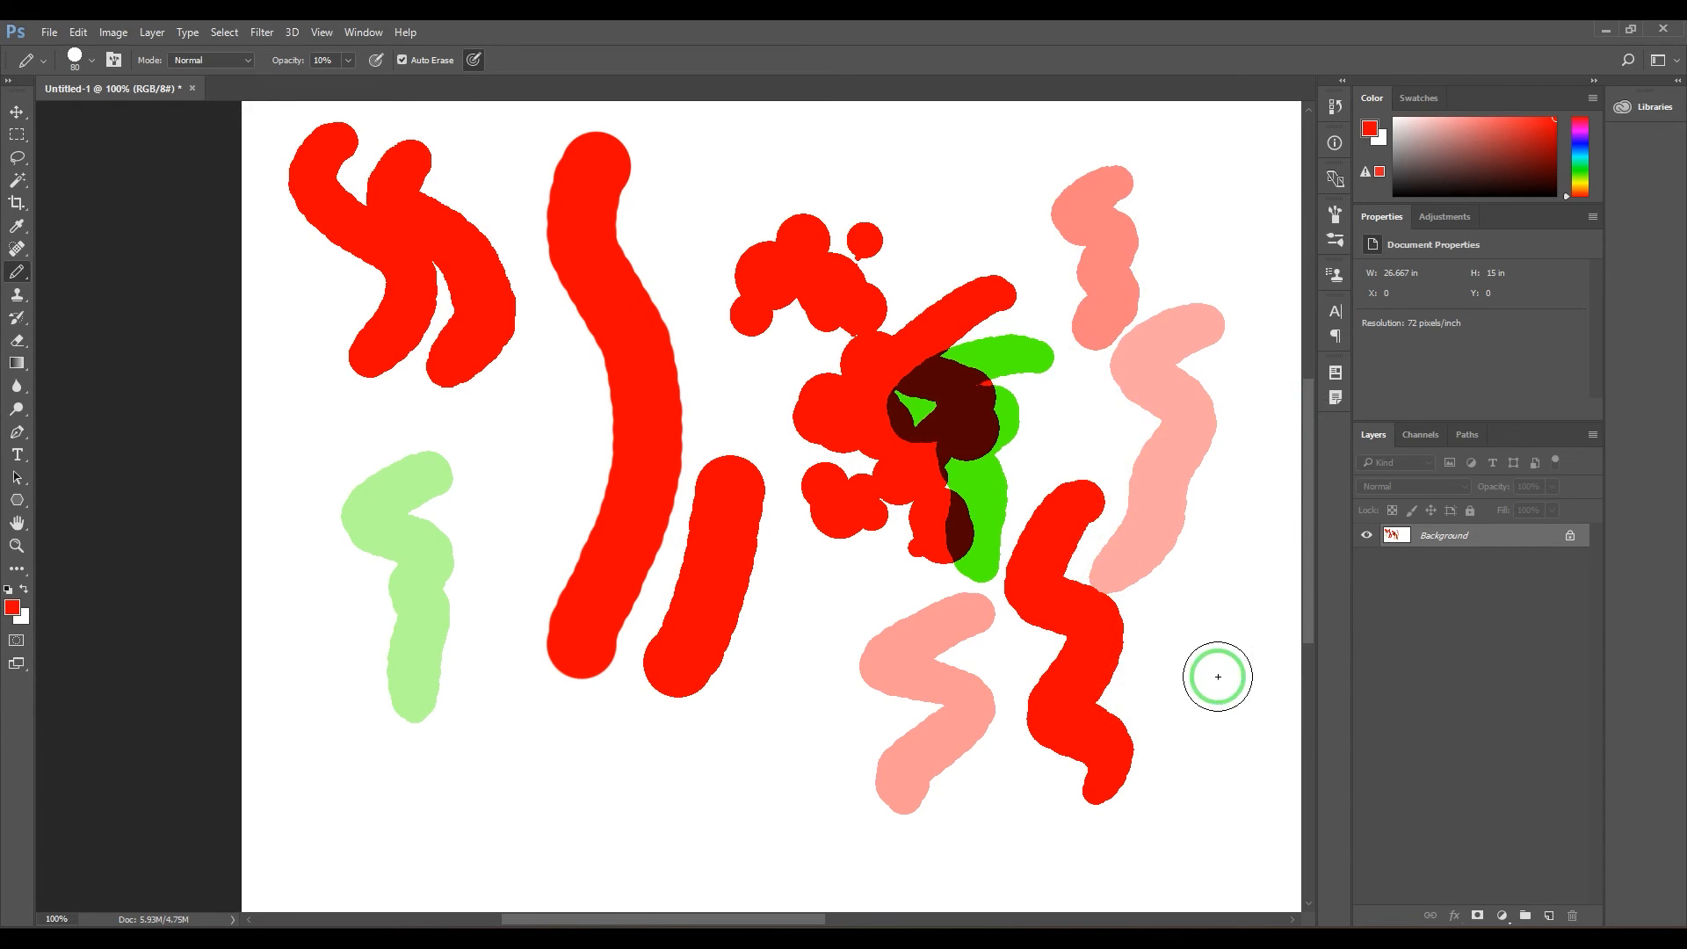
{"action": "left_click_drag", "start_coordinate": [1216, 677], "coordinate": [1178, 746]}
{"action": "type", "text": "56"}
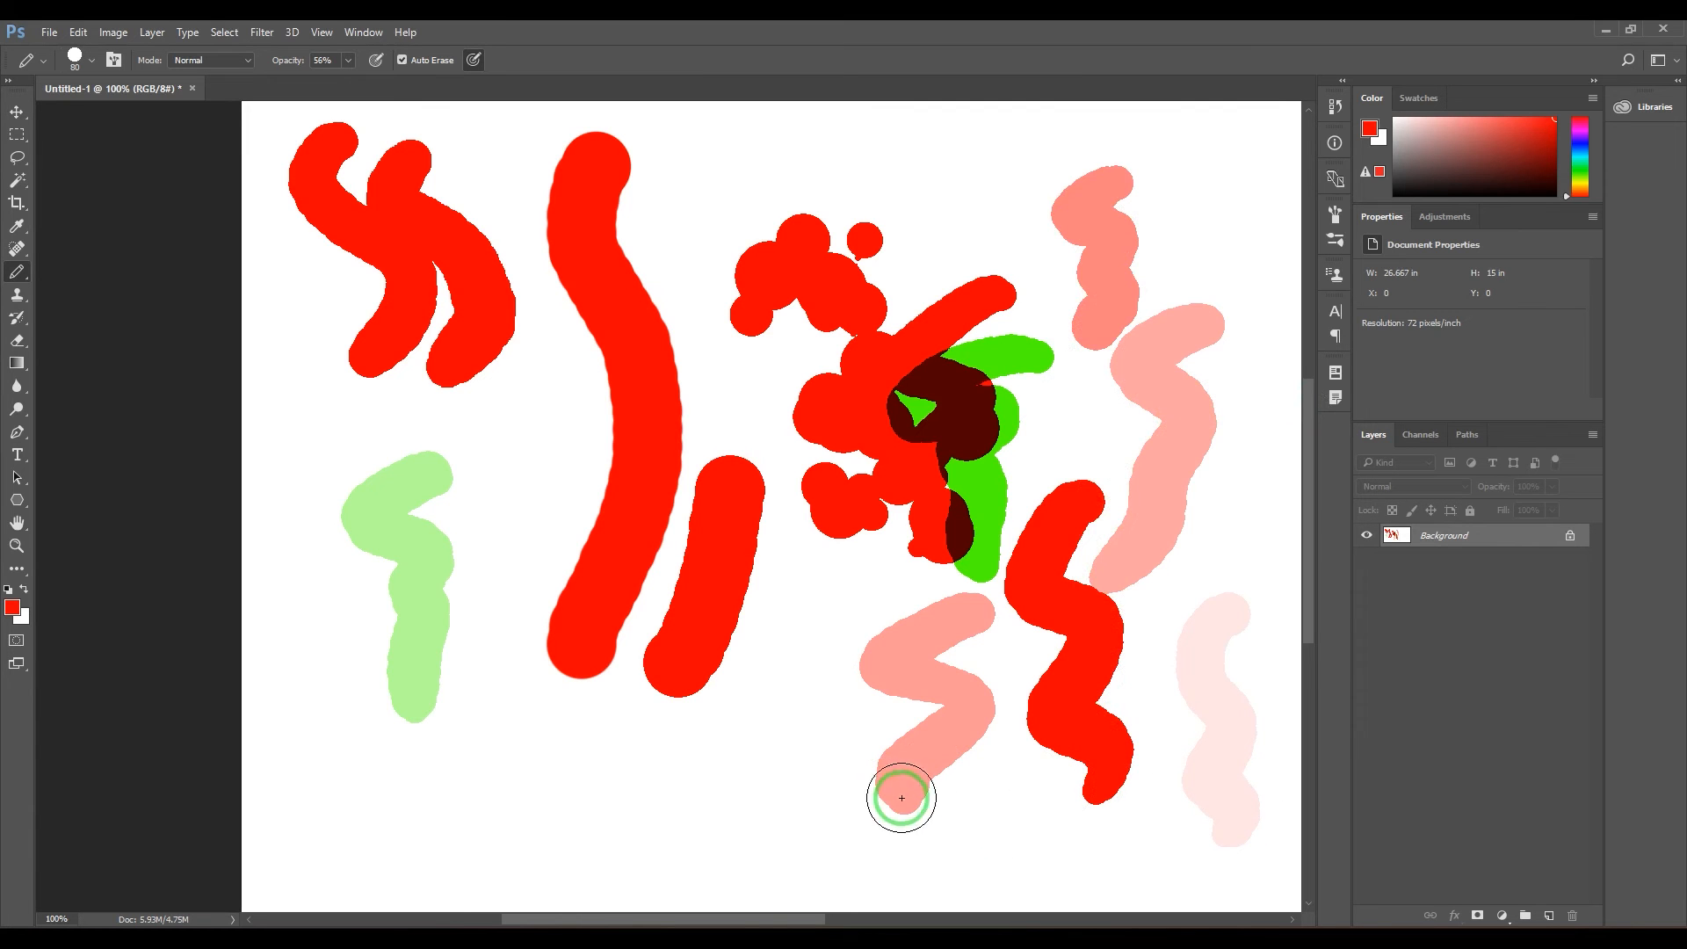
{"action": "left_click_drag", "start_coordinate": [902, 797], "coordinate": [825, 840]}
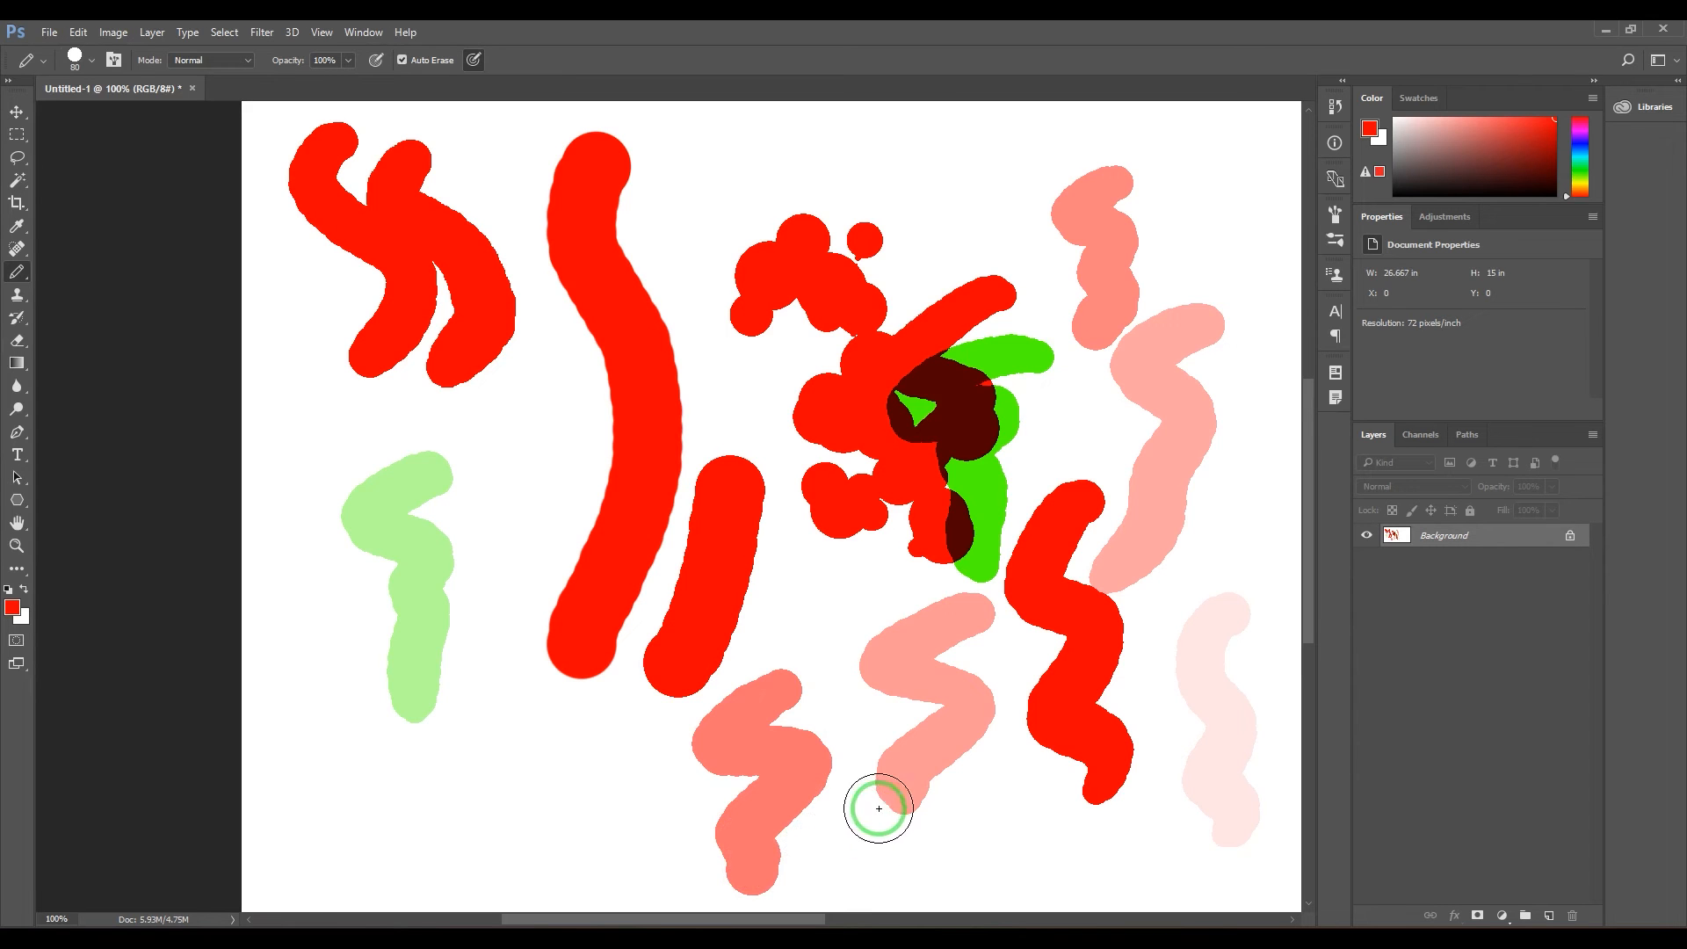
{"action": "left_click_drag", "start_coordinate": [877, 808], "coordinate": [713, 824]}
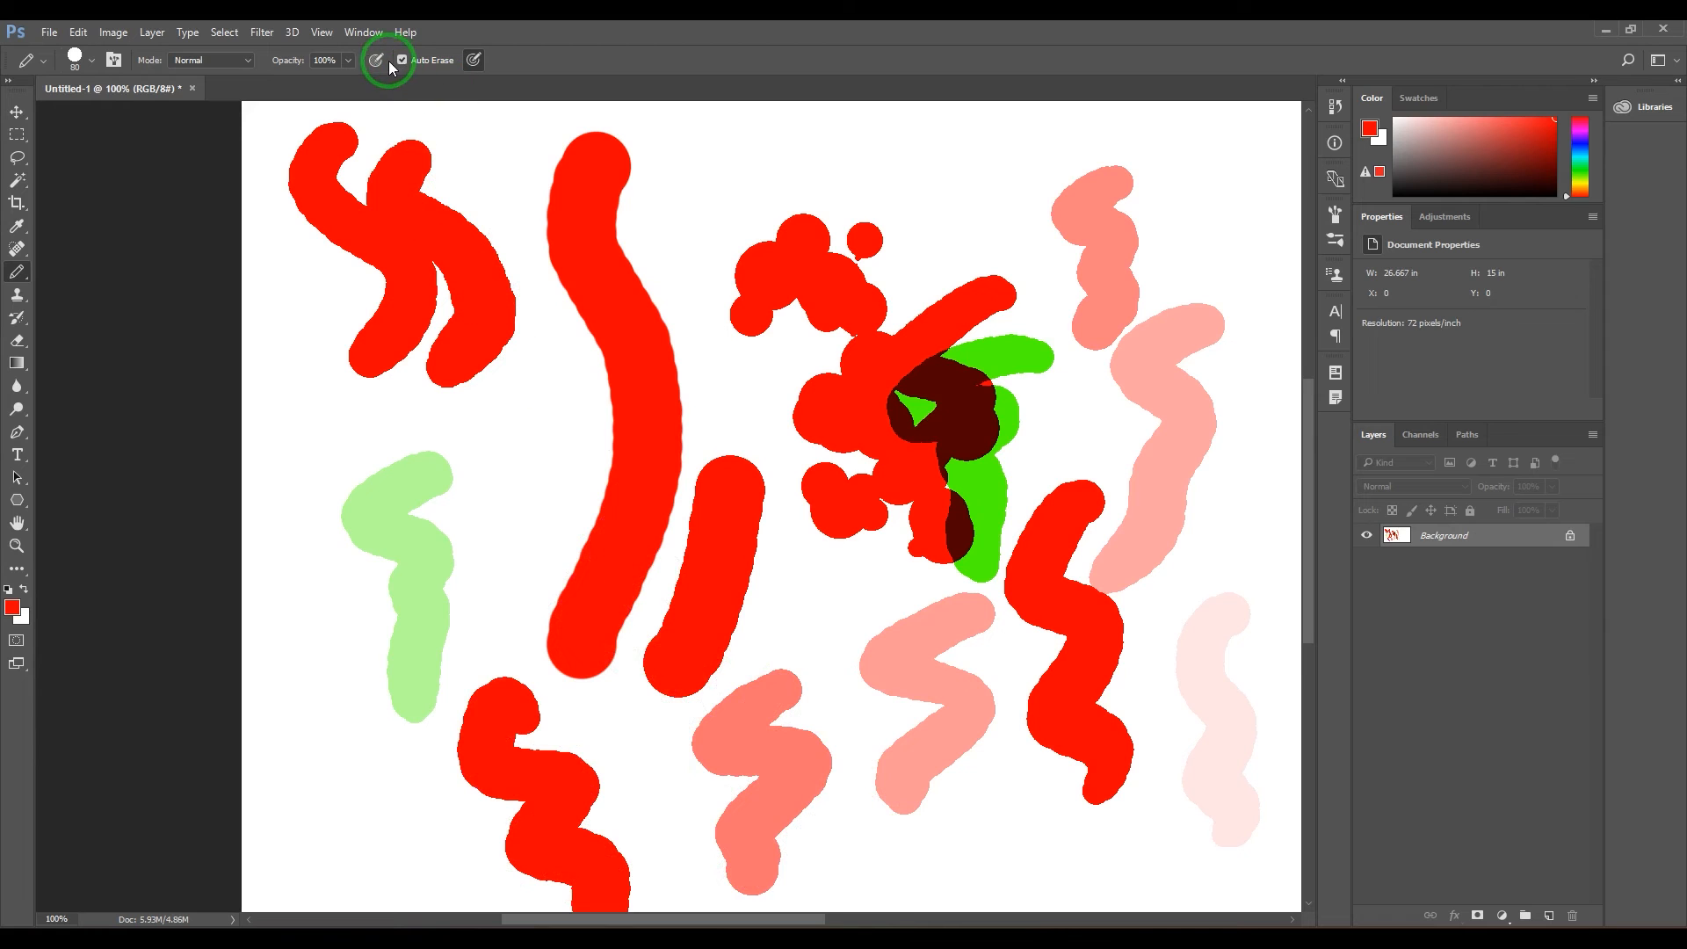
{"action": "mouse_move", "coordinate": [721, 336]}
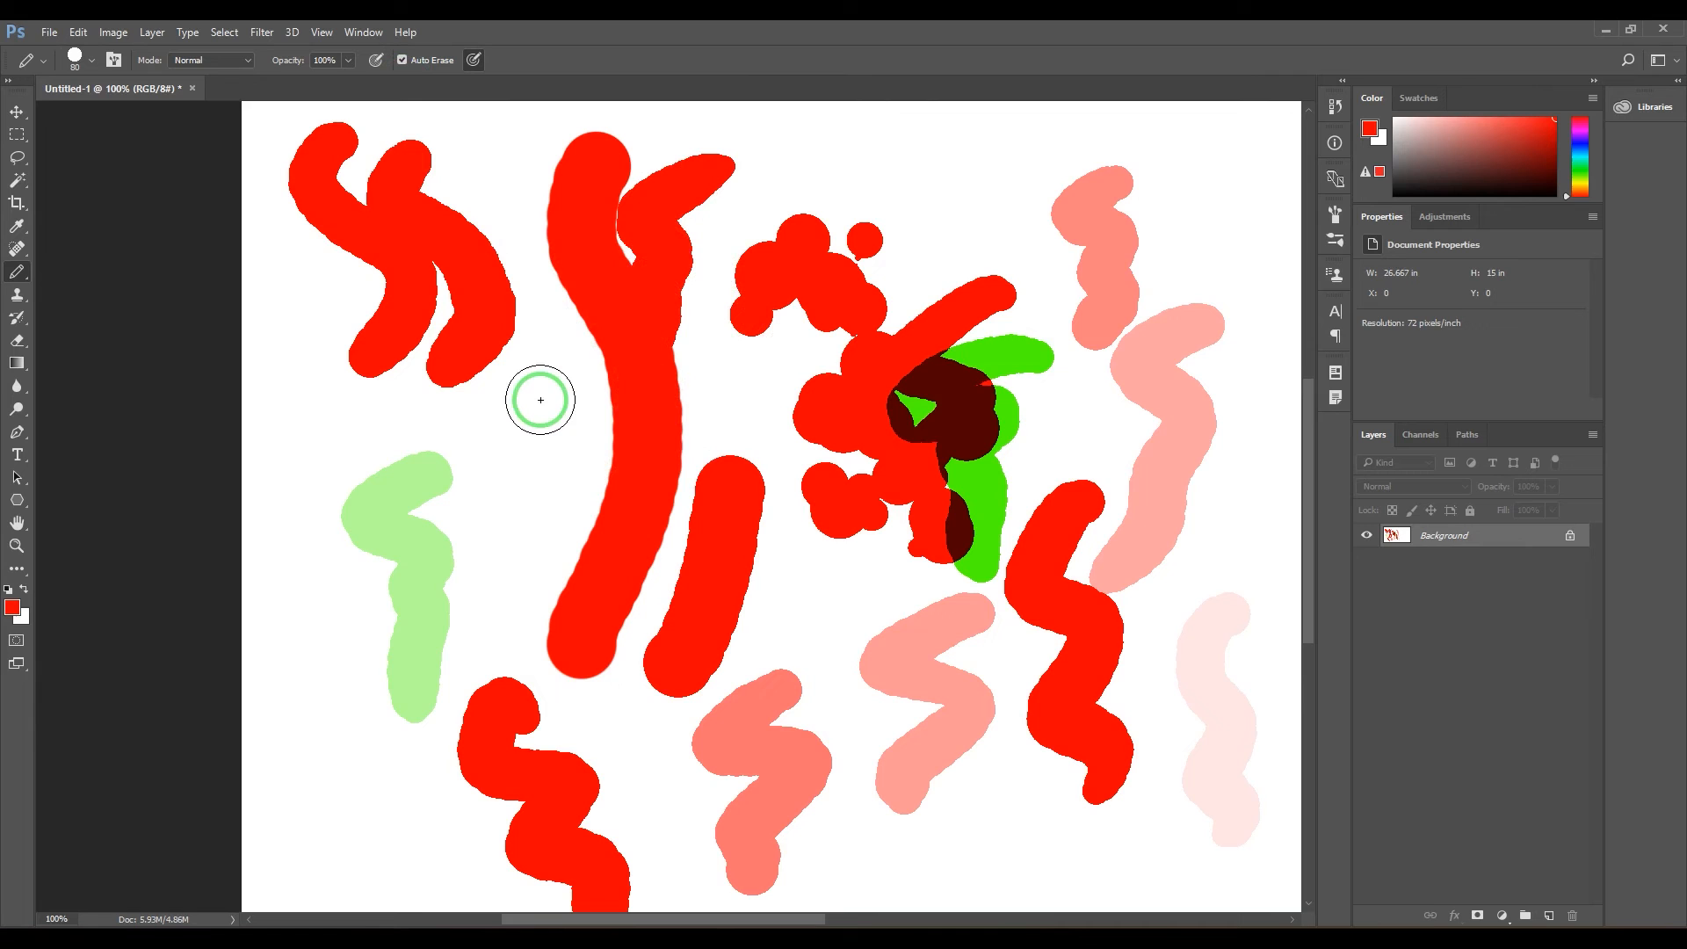
- With Auto Erase on, add red branches and a top-right stroke, then carve white lines through red shapes
{"action": "left_click_drag", "start_coordinate": [540, 400], "coordinate": [672, 470]}
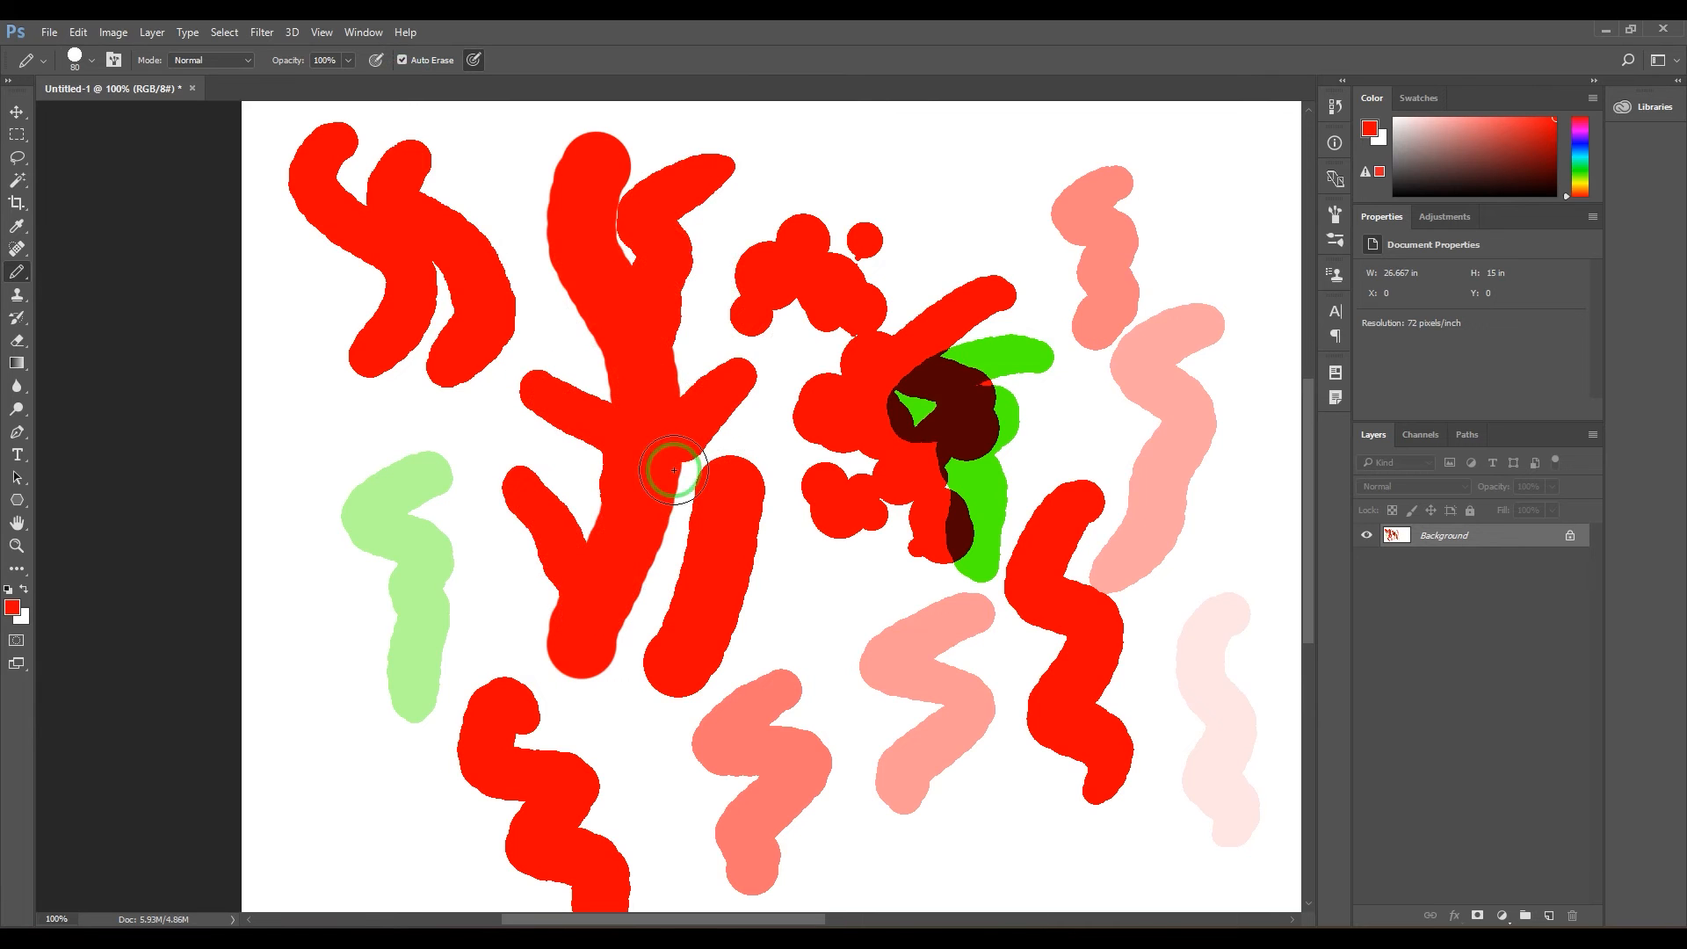
{"action": "mouse_move", "coordinate": [642, 467]}
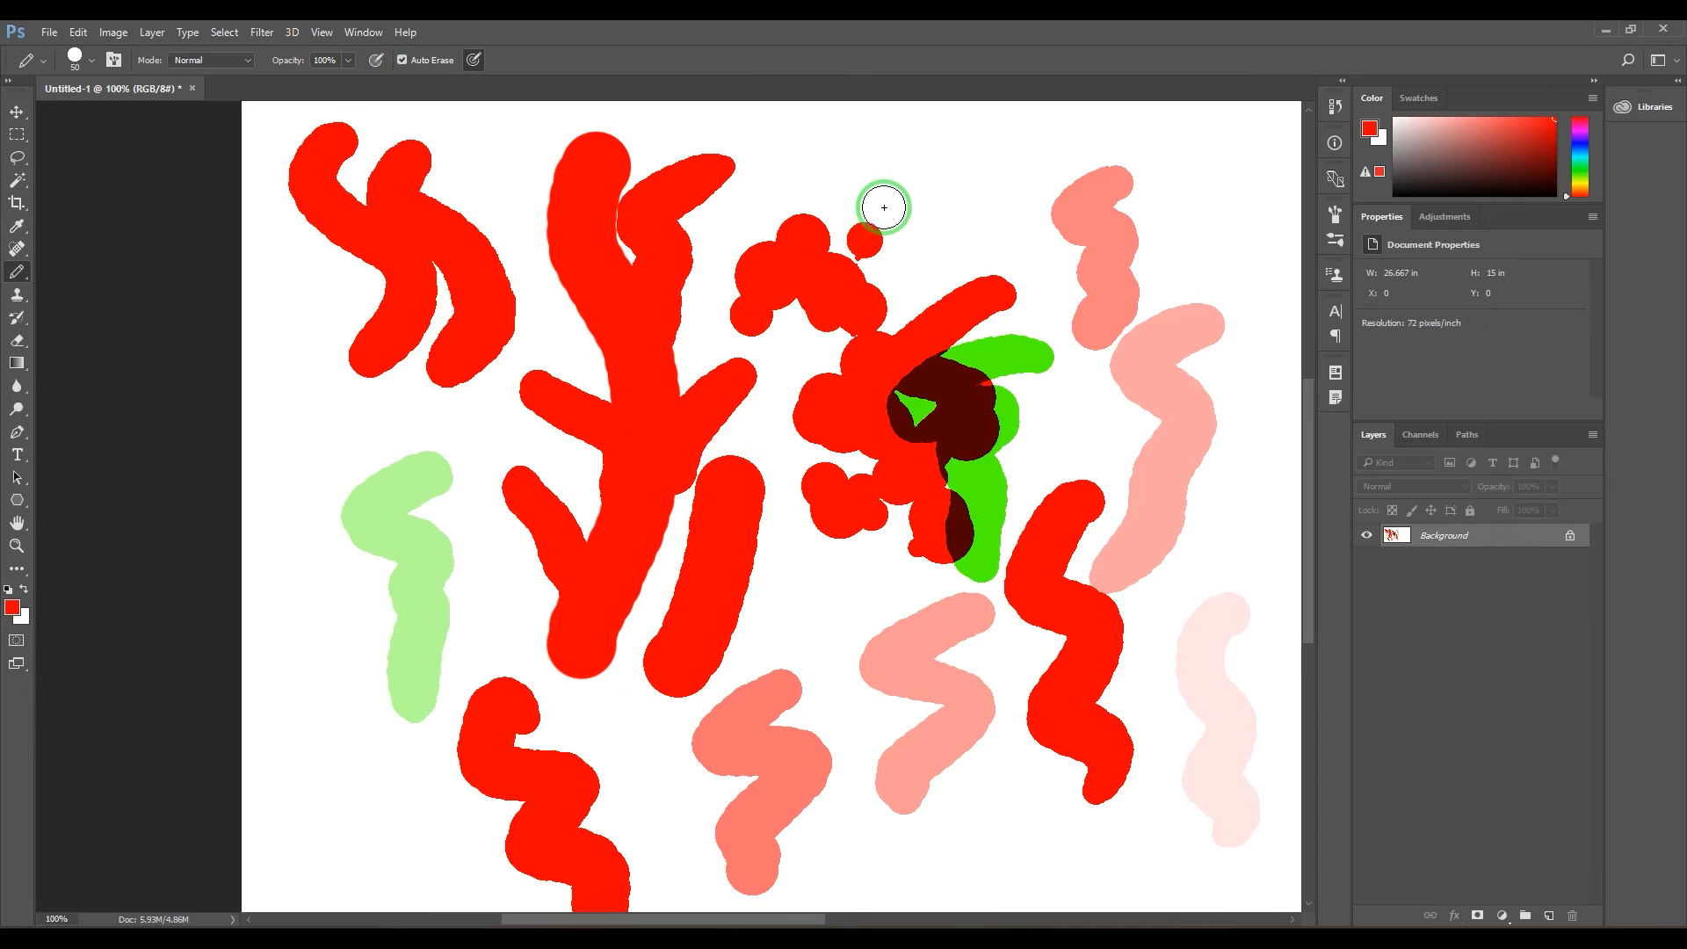
{"action": "mouse_move", "coordinate": [858, 178]}
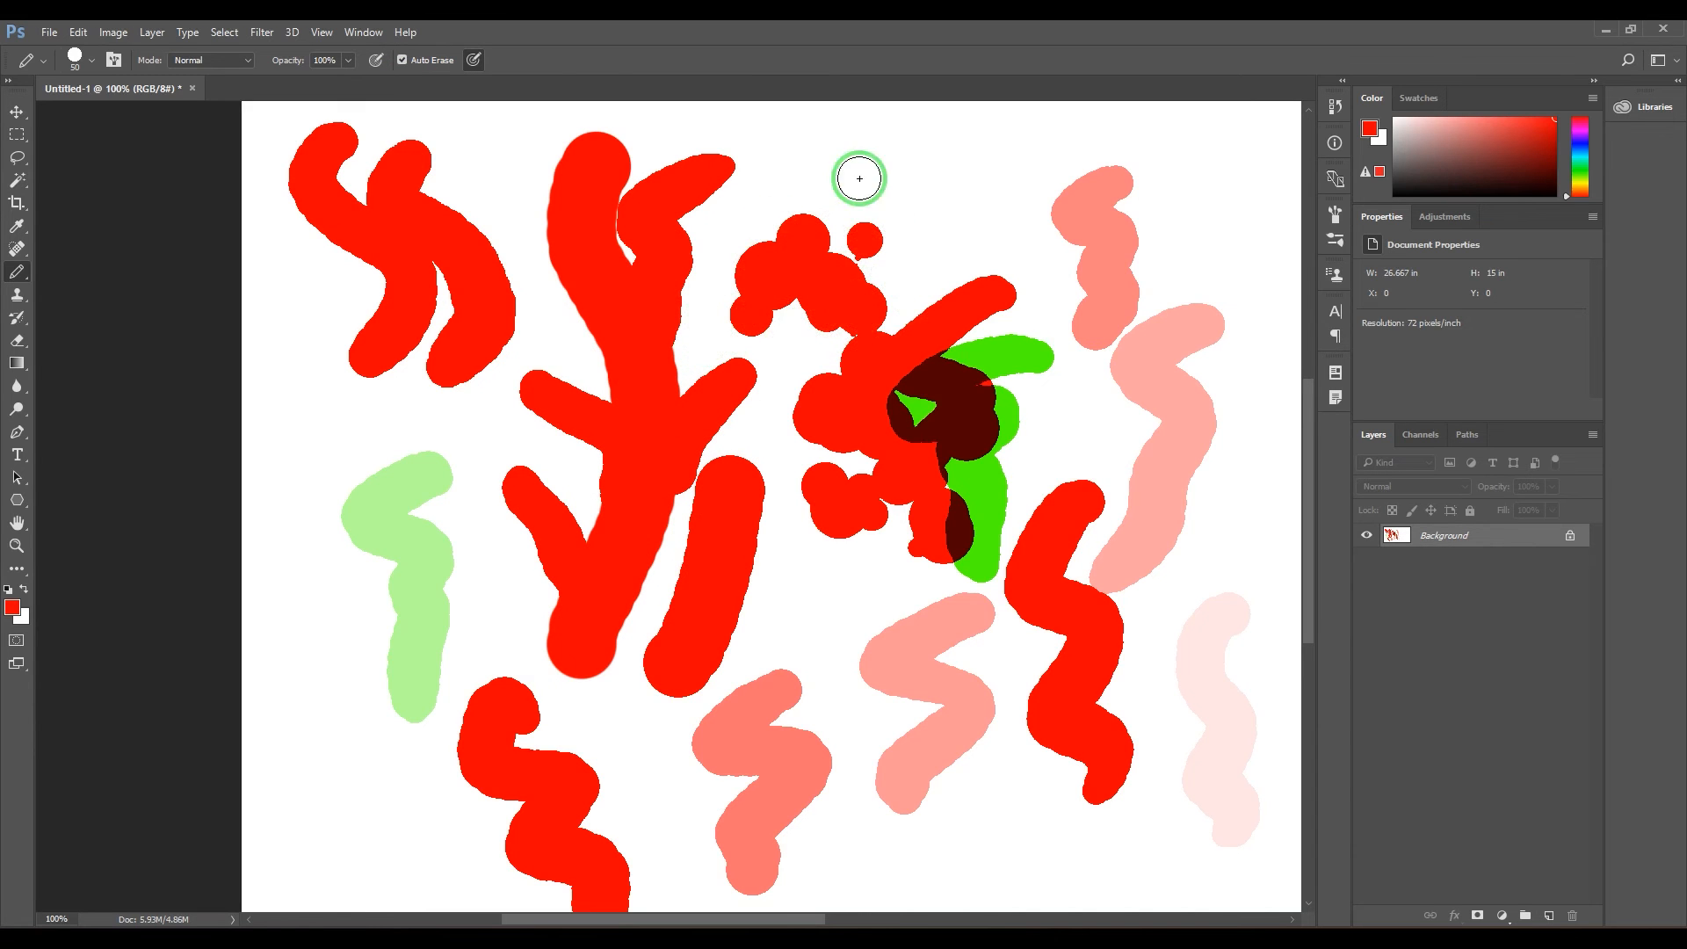
{"action": "mouse_move", "coordinate": [979, 150]}
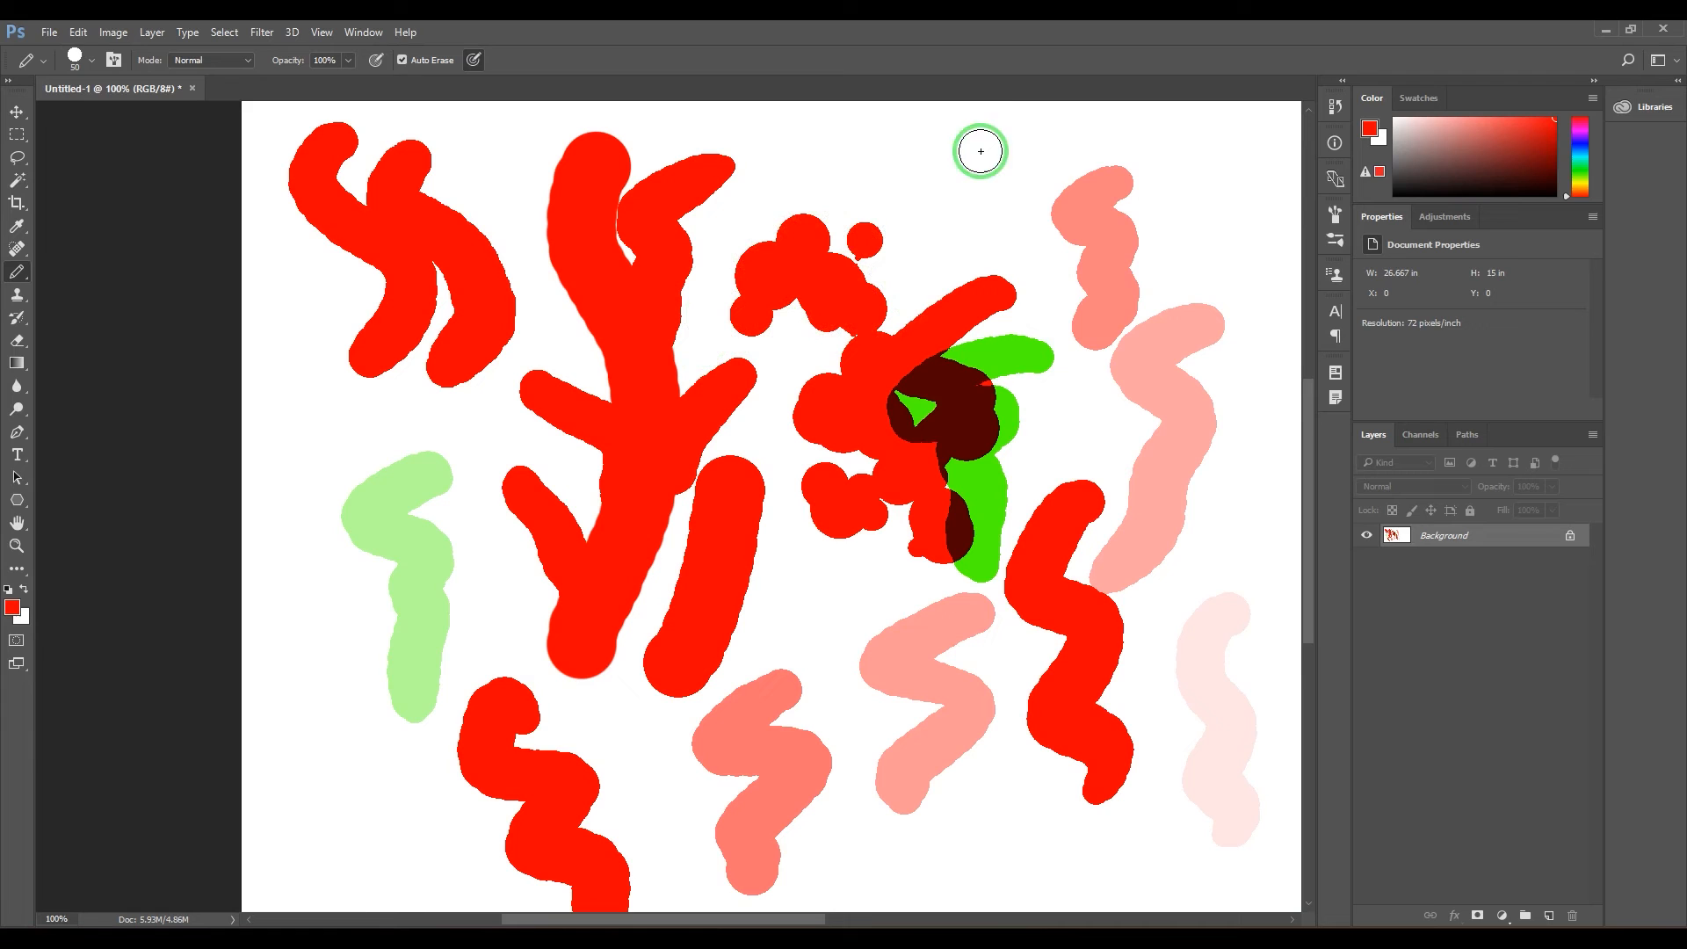
{"action": "left_click_drag", "start_coordinate": [979, 151], "coordinate": [1010, 348]}
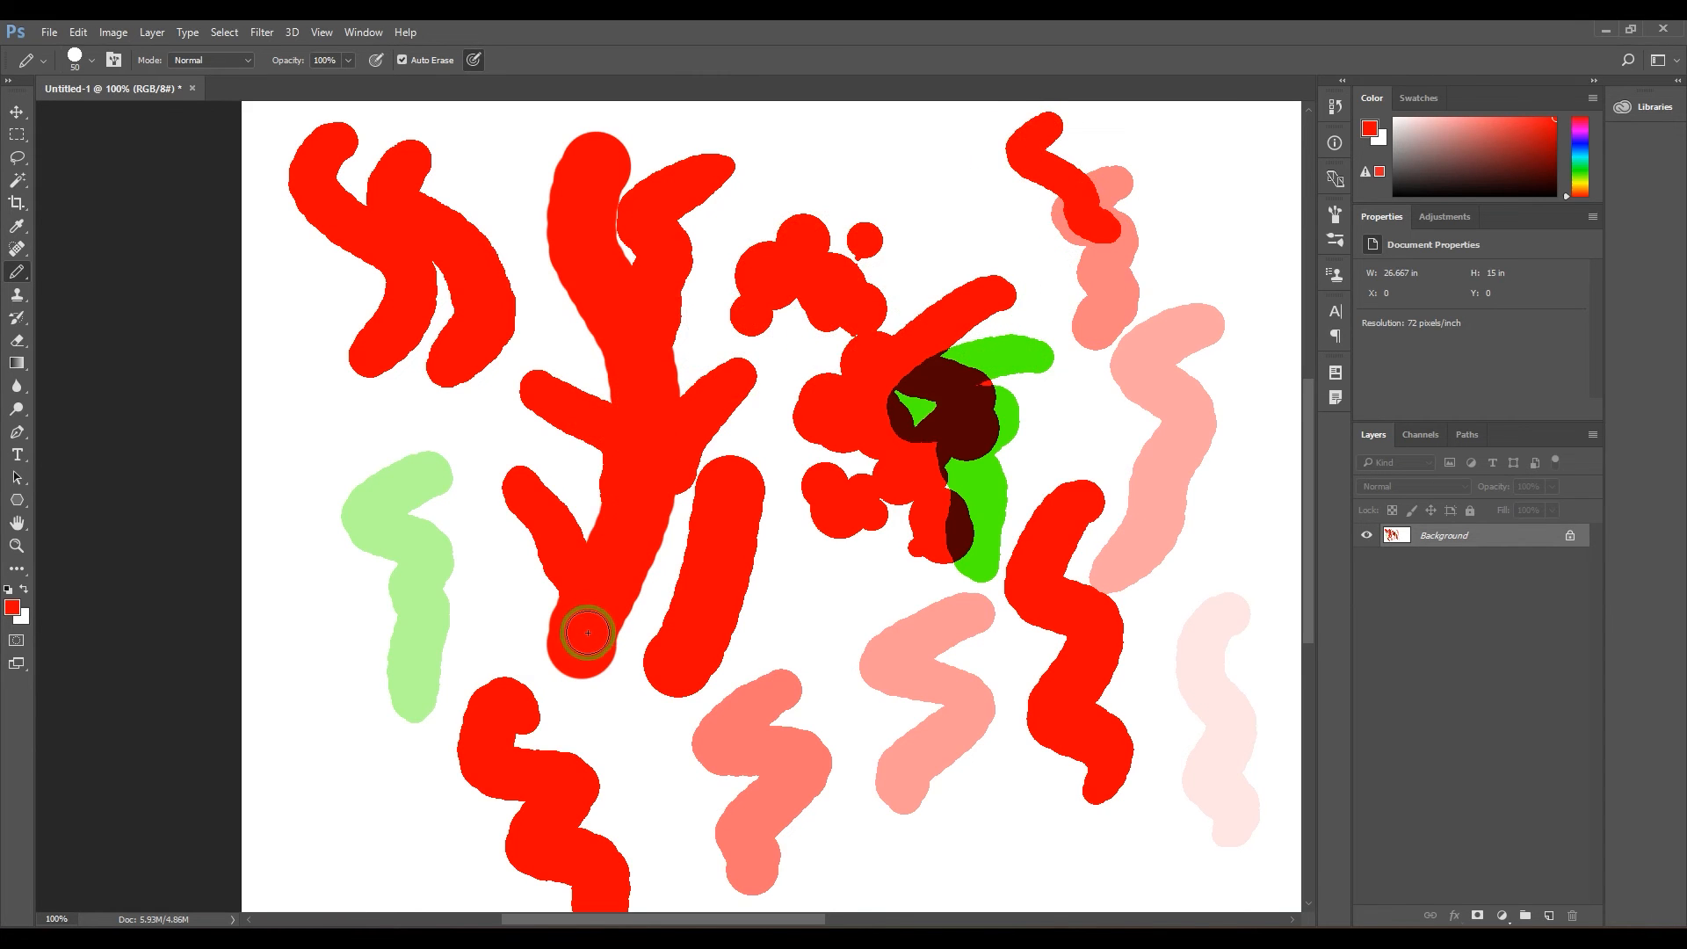
{"action": "left_click_drag", "start_coordinate": [586, 633], "coordinate": [632, 476]}
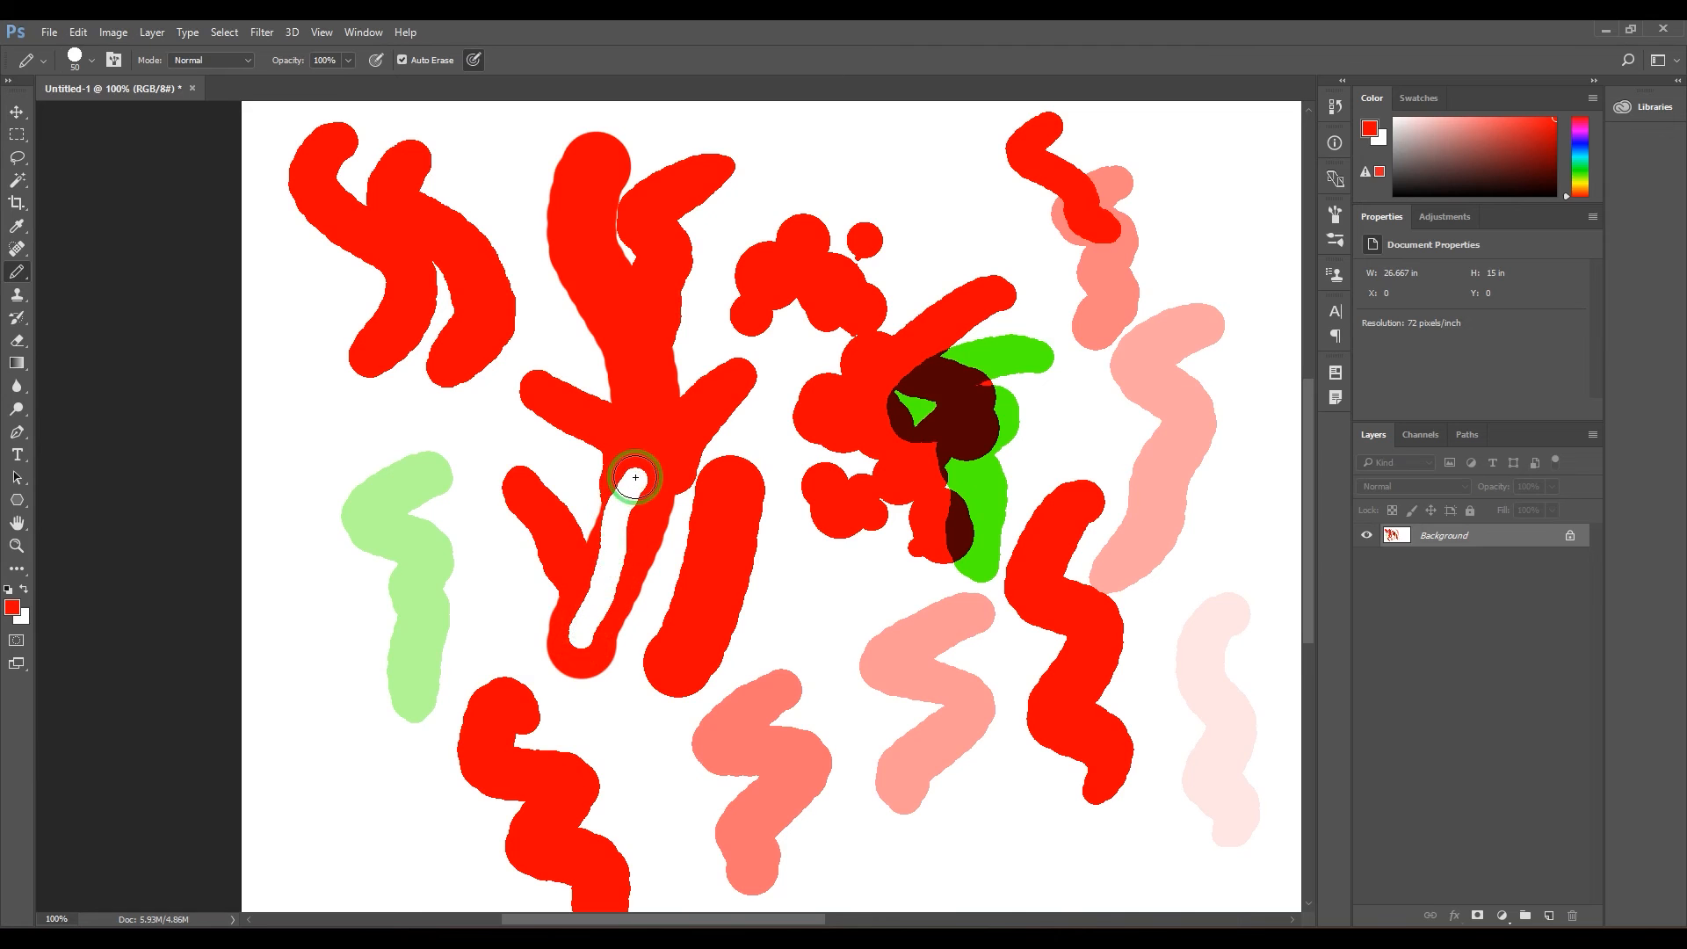
{"action": "left_click_drag", "start_coordinate": [634, 479], "coordinate": [629, 322]}
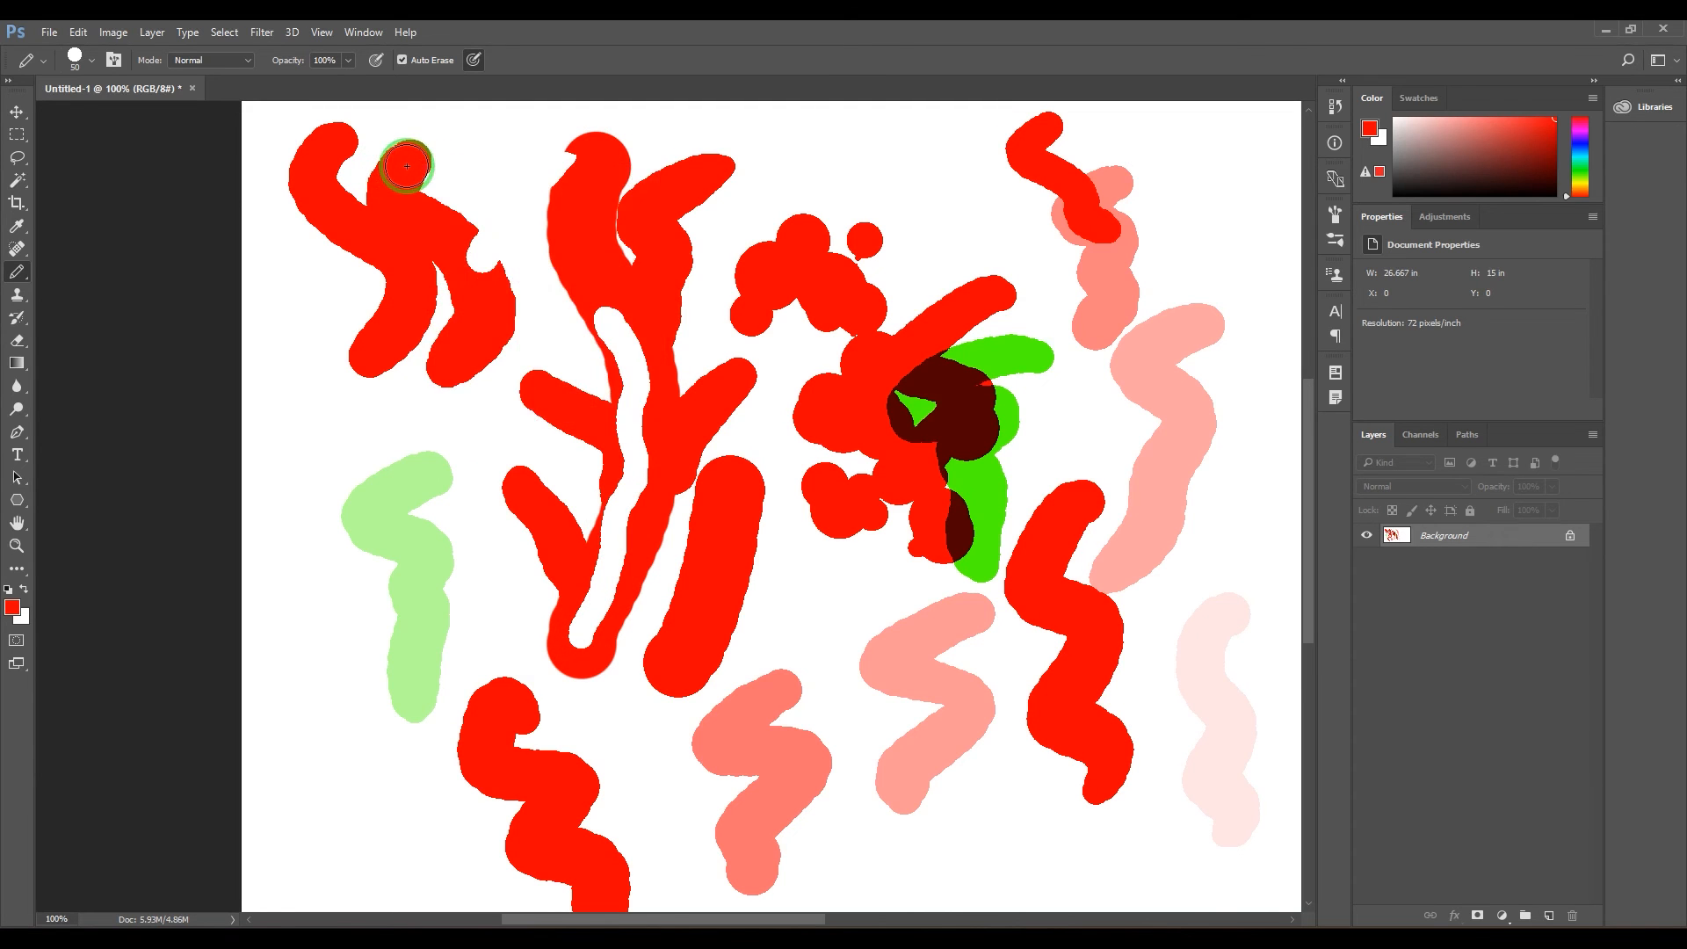
{"action": "left_click_drag", "start_coordinate": [407, 164], "coordinate": [302, 457]}
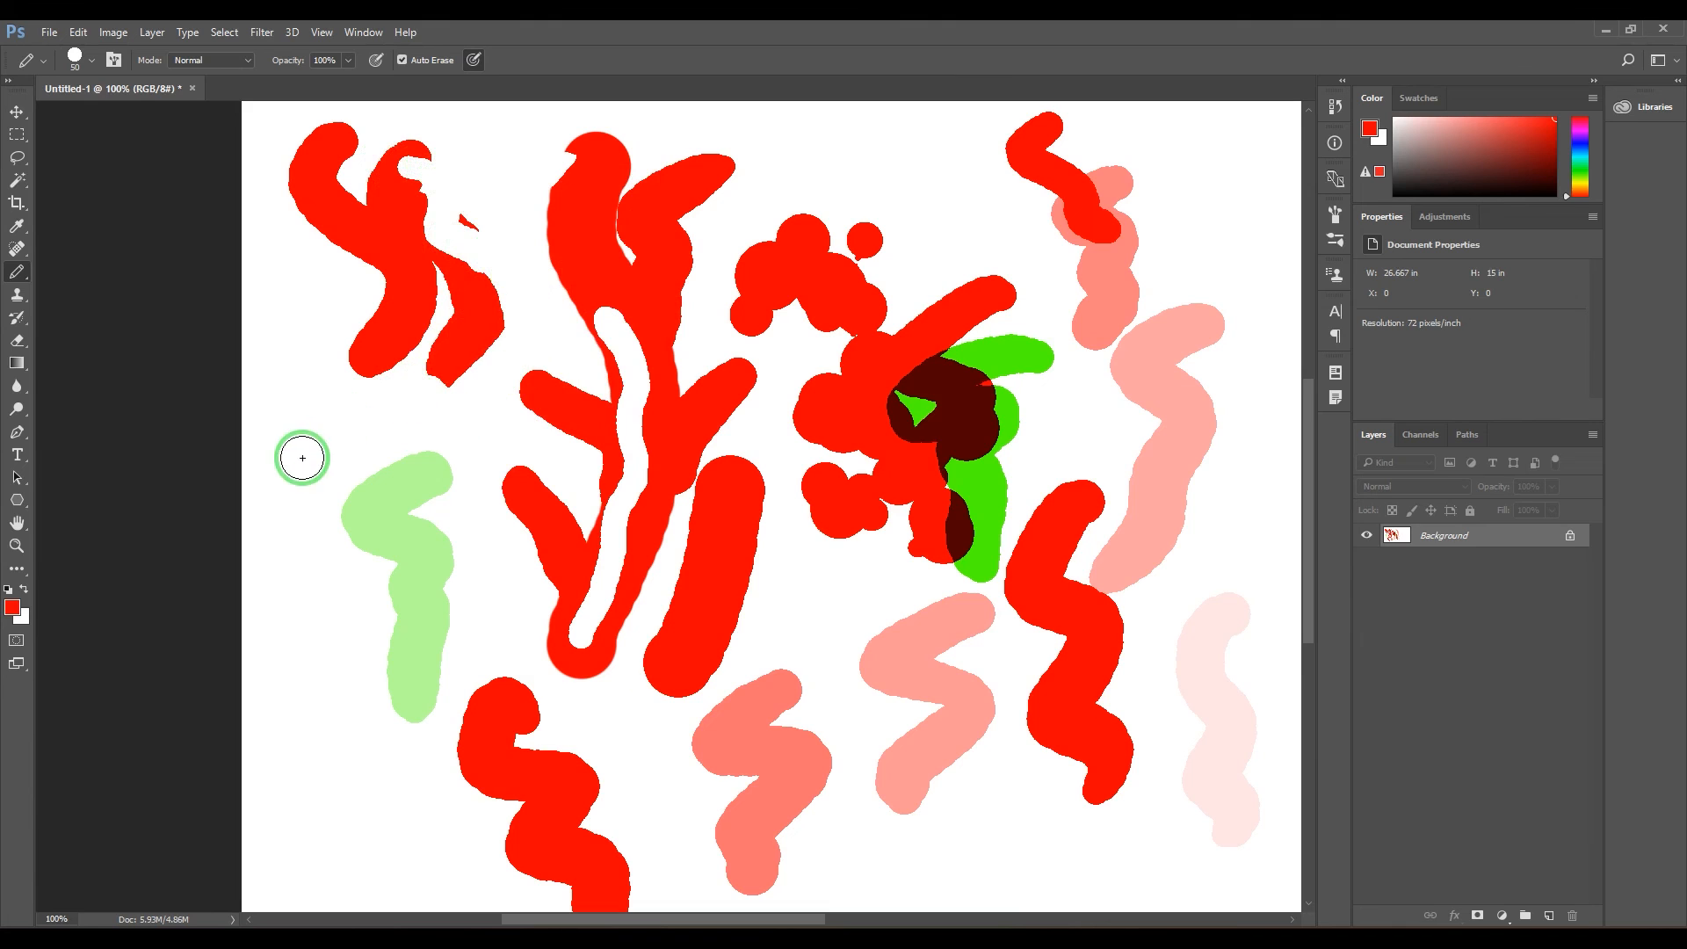
{"action": "left_click_drag", "start_coordinate": [303, 457], "coordinate": [830, 561]}
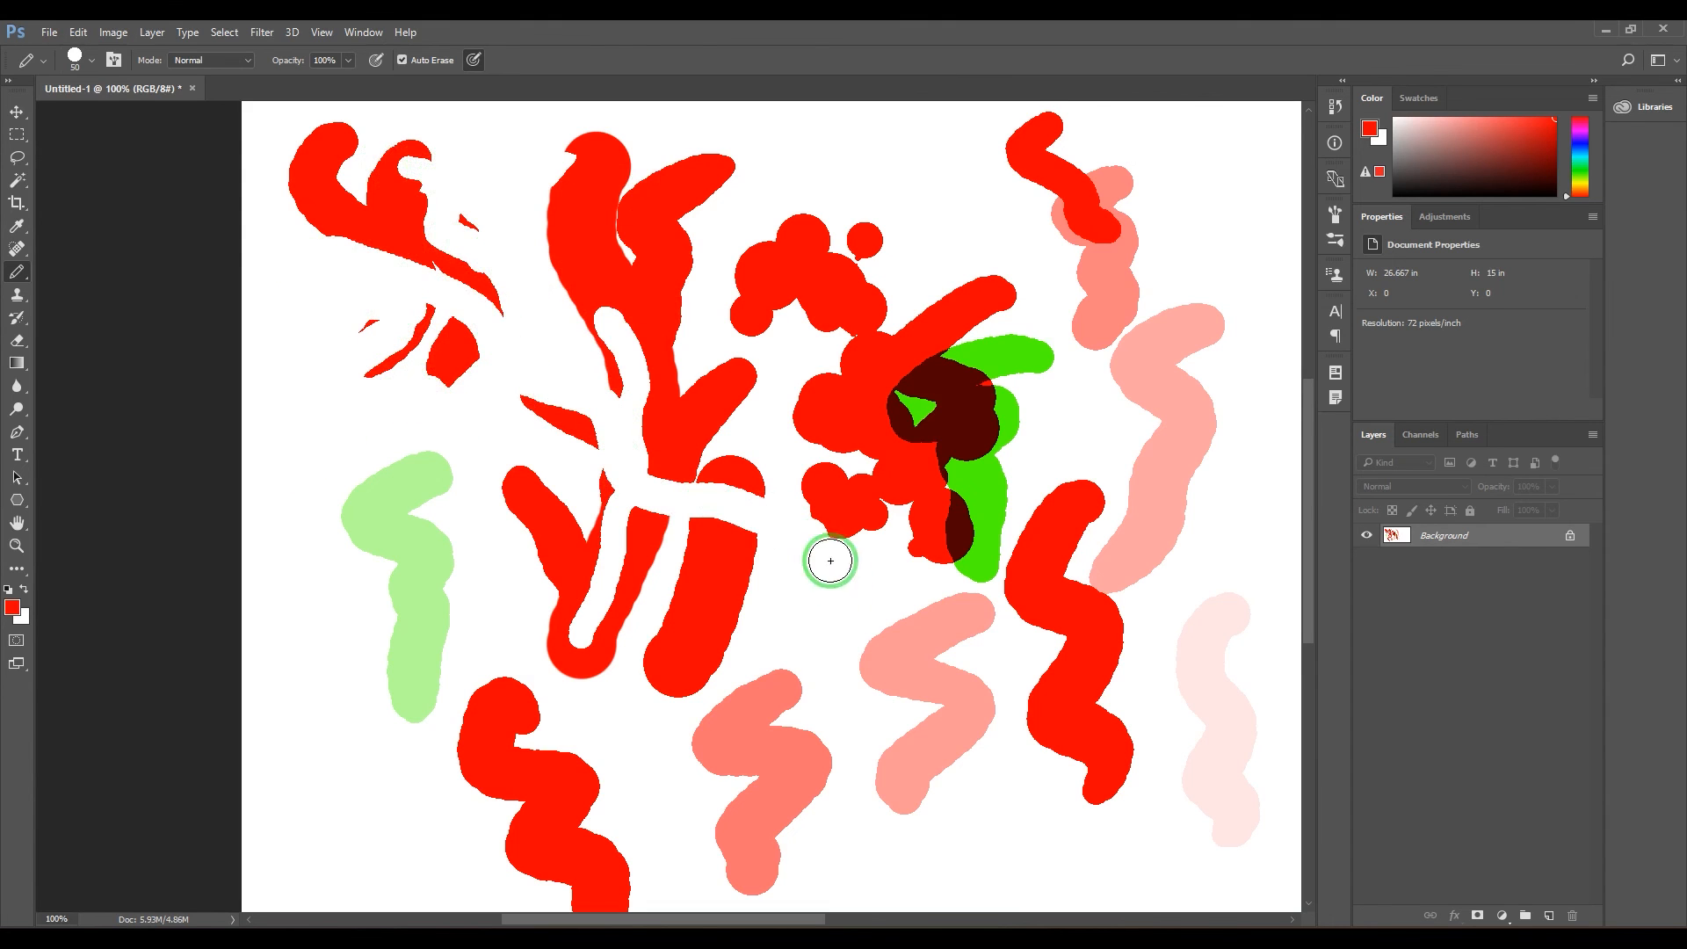
{"action": "mouse_move", "coordinate": [753, 597]}
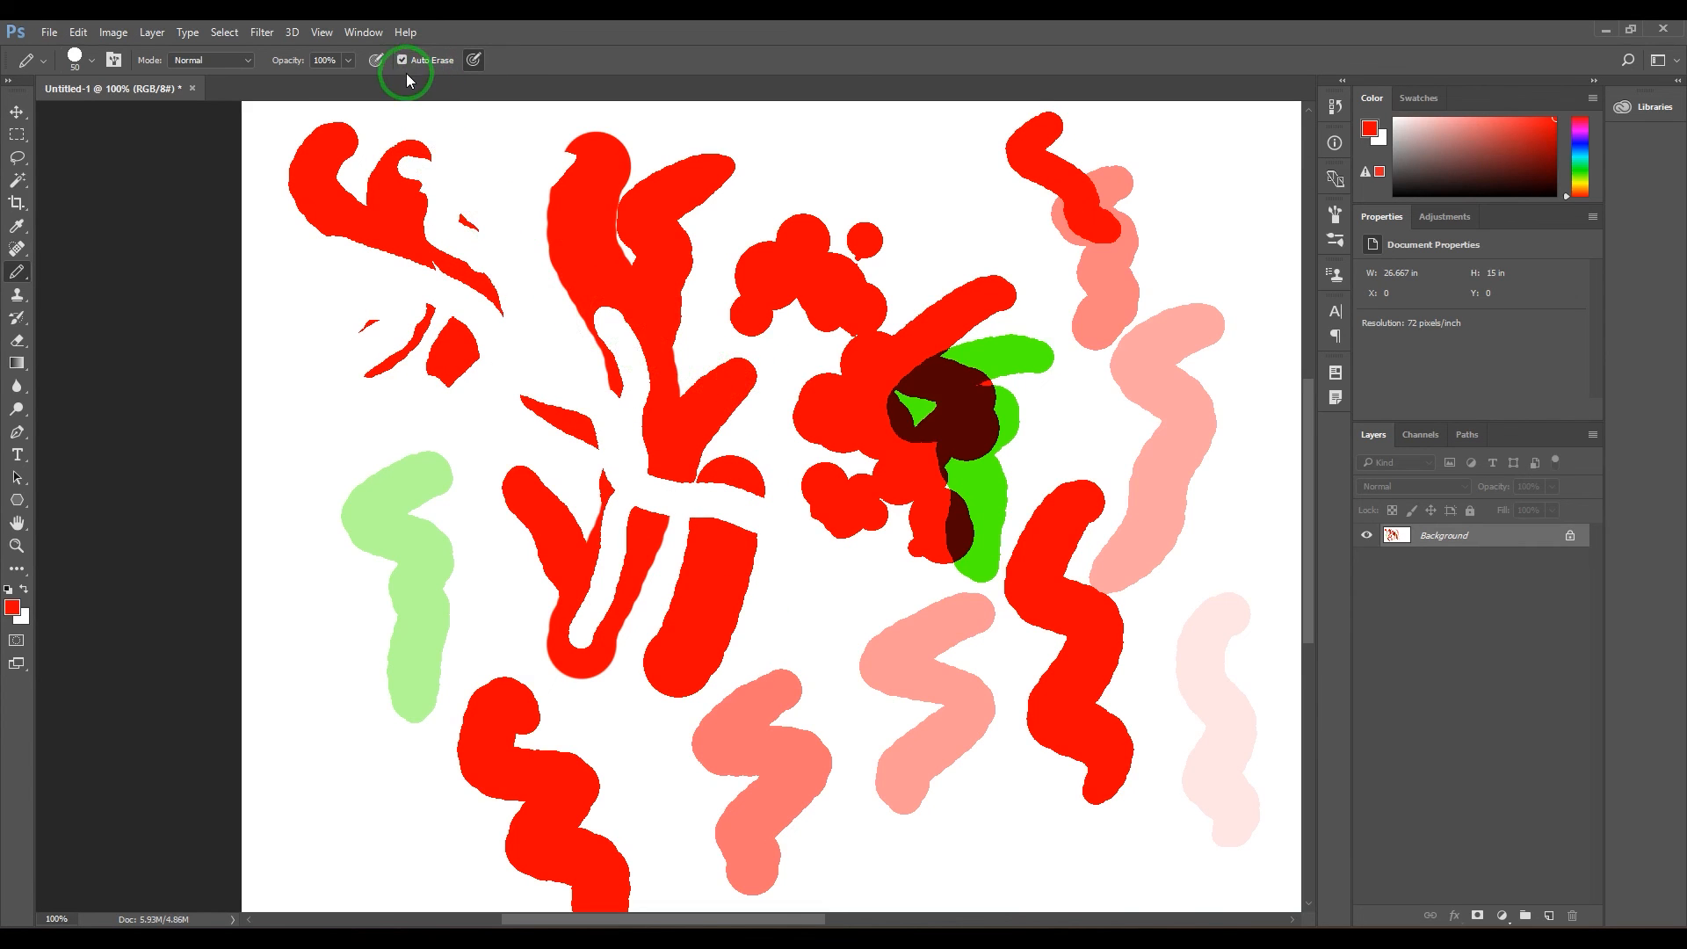
- Turn off Auto Erase and paint a pressure-varied red stroke along the left edge
{"action": "left_click", "coordinate": [402, 59]}
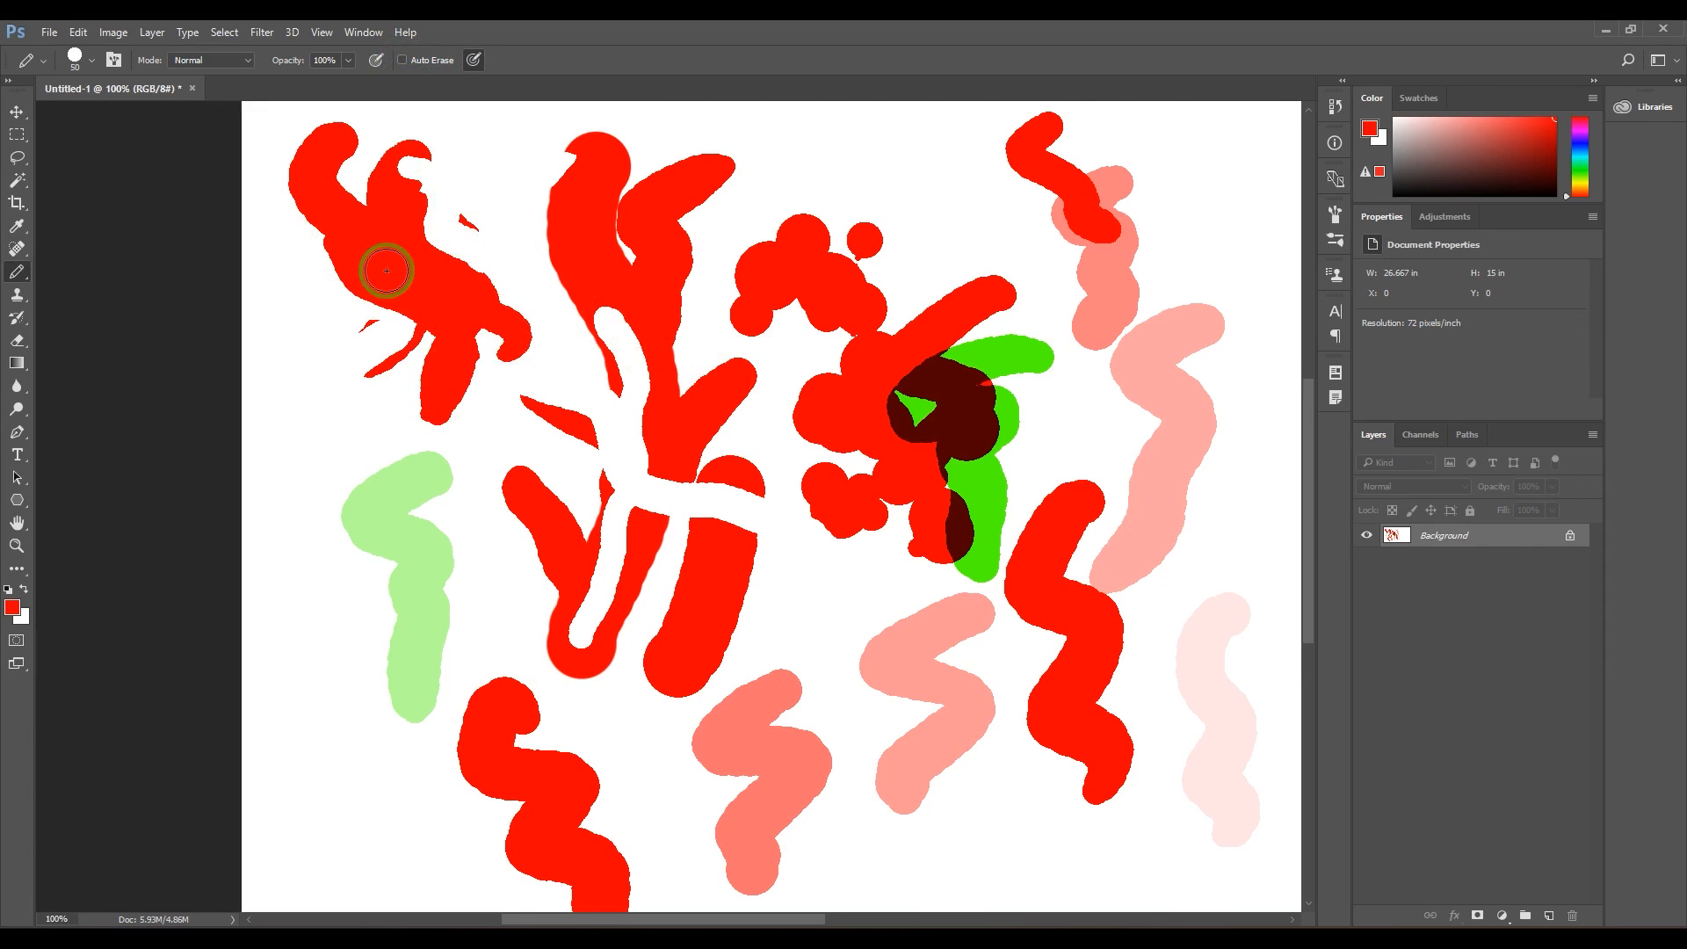
{"action": "mouse_move", "coordinate": [278, 329]}
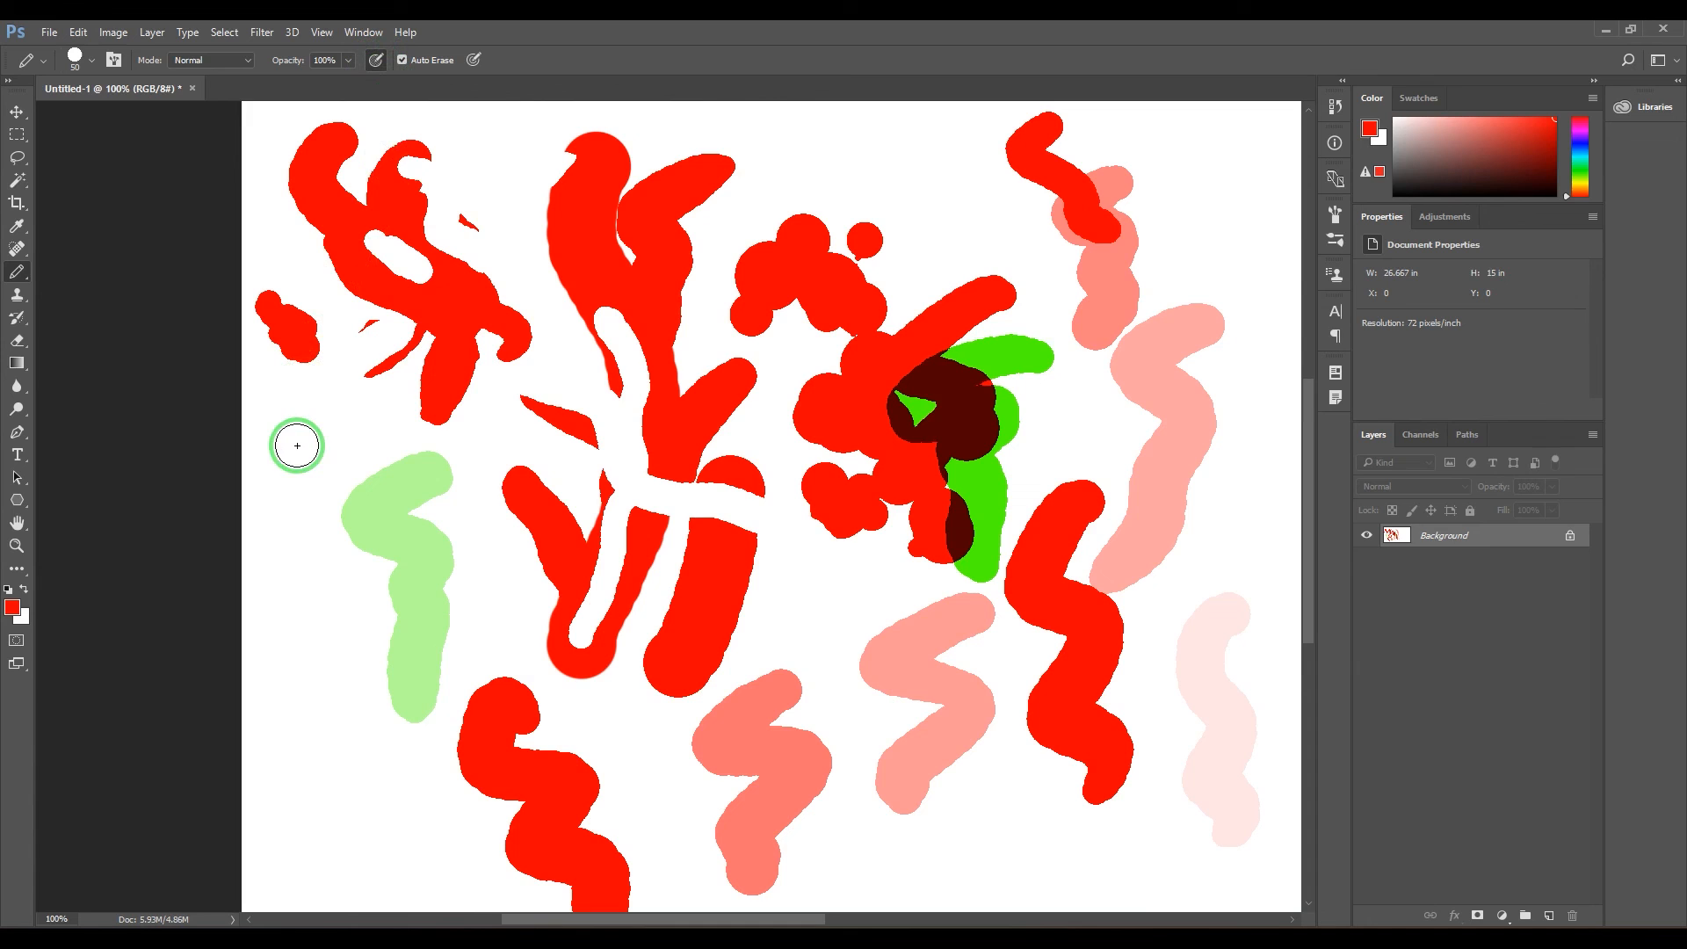
{"action": "left_click_drag", "start_coordinate": [296, 446], "coordinate": [355, 795]}
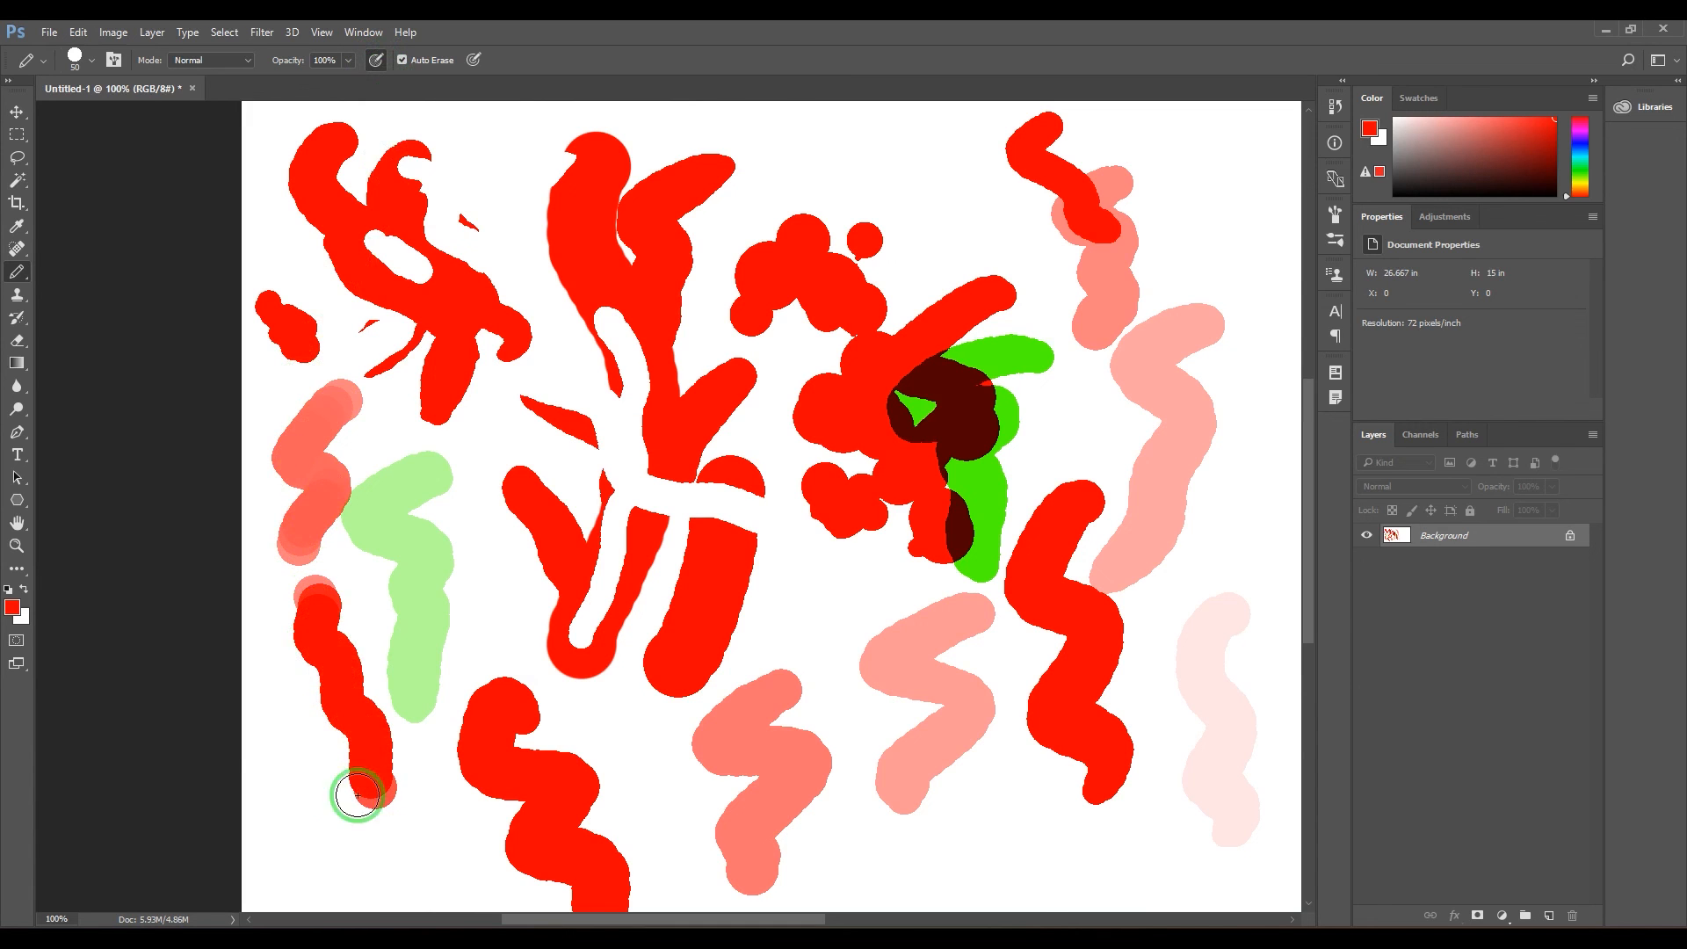